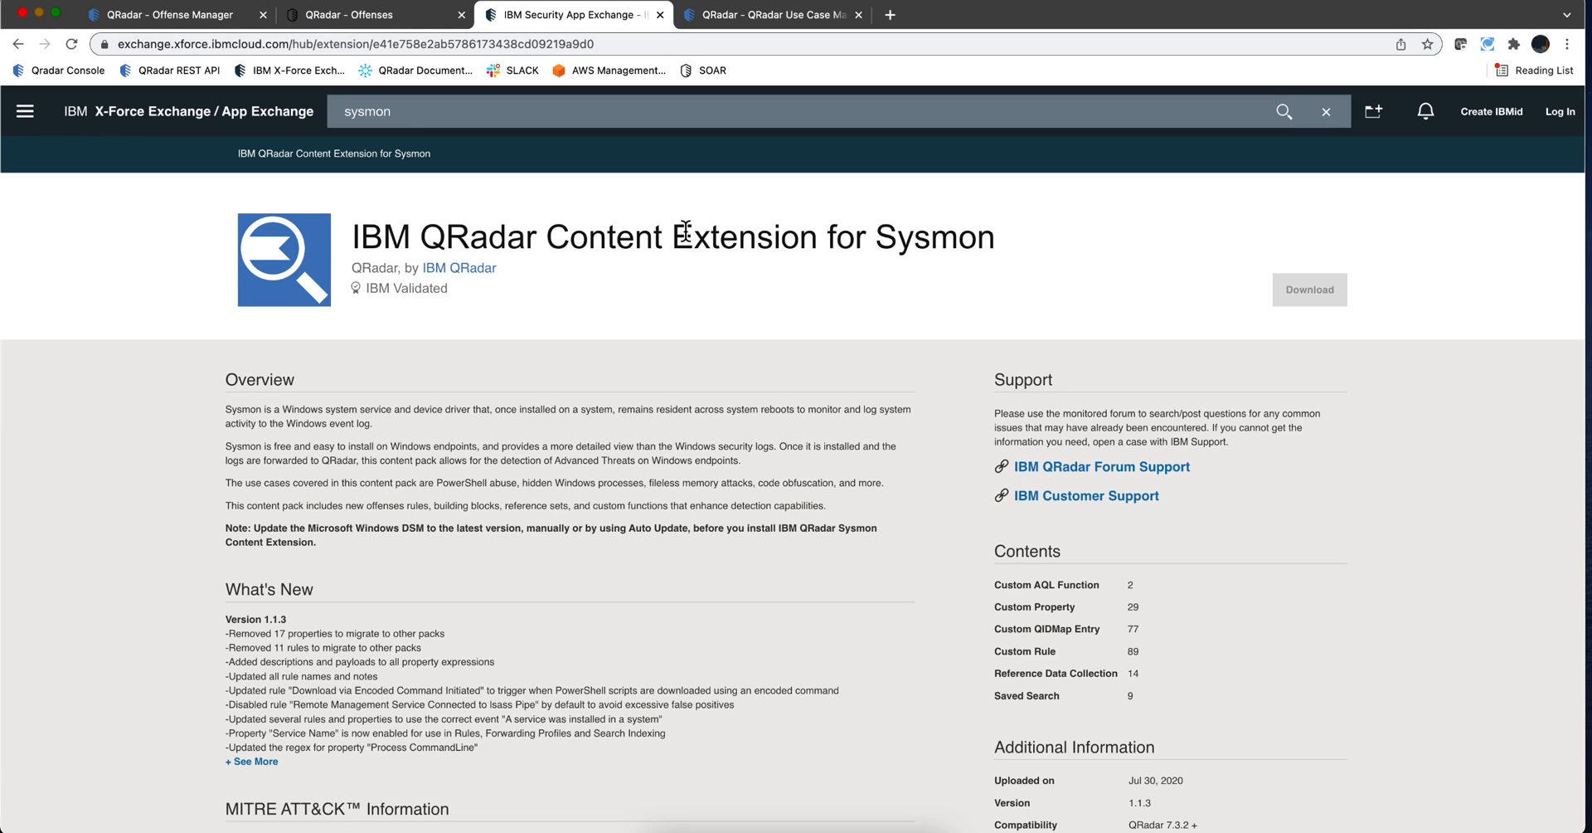
- Scroll down the Sysmon extension page to its MITRE ATT&CK tactics and download details
drag(675, 237, 980, 237)
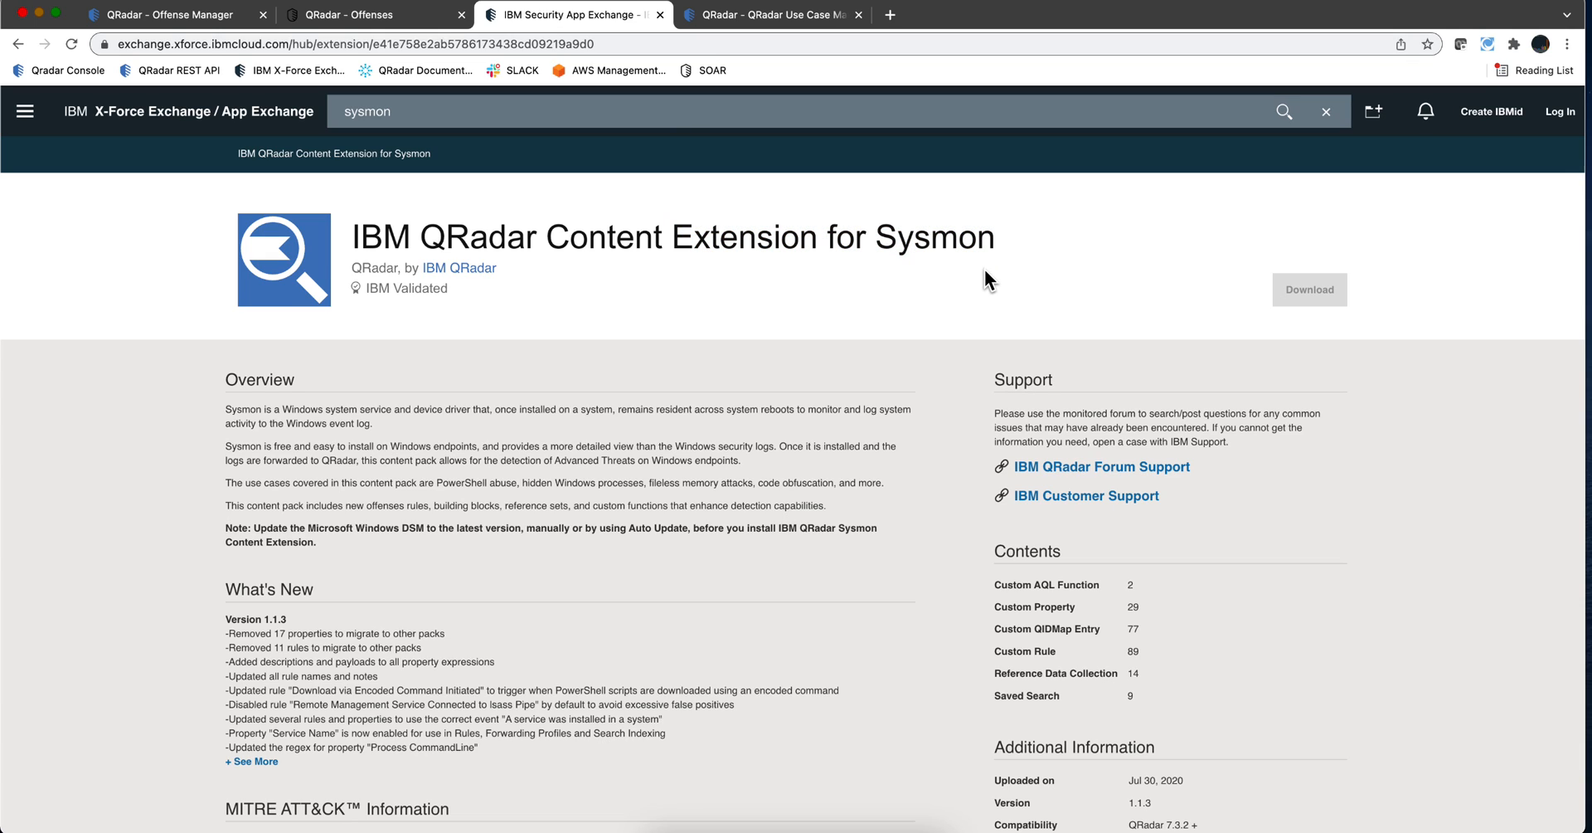
mouse_move(982, 302)
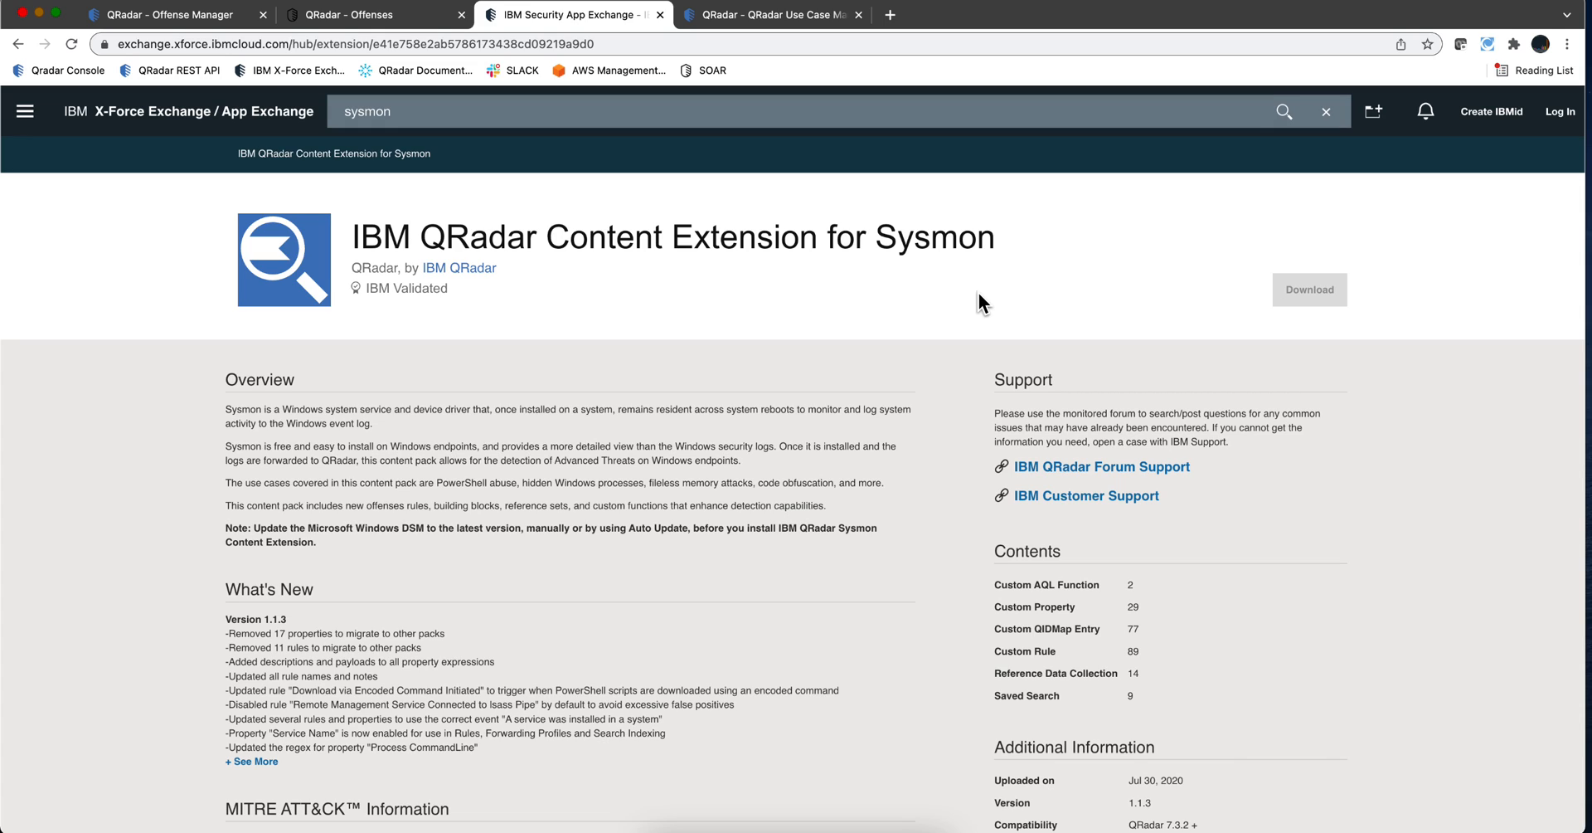
mouse_move(971, 383)
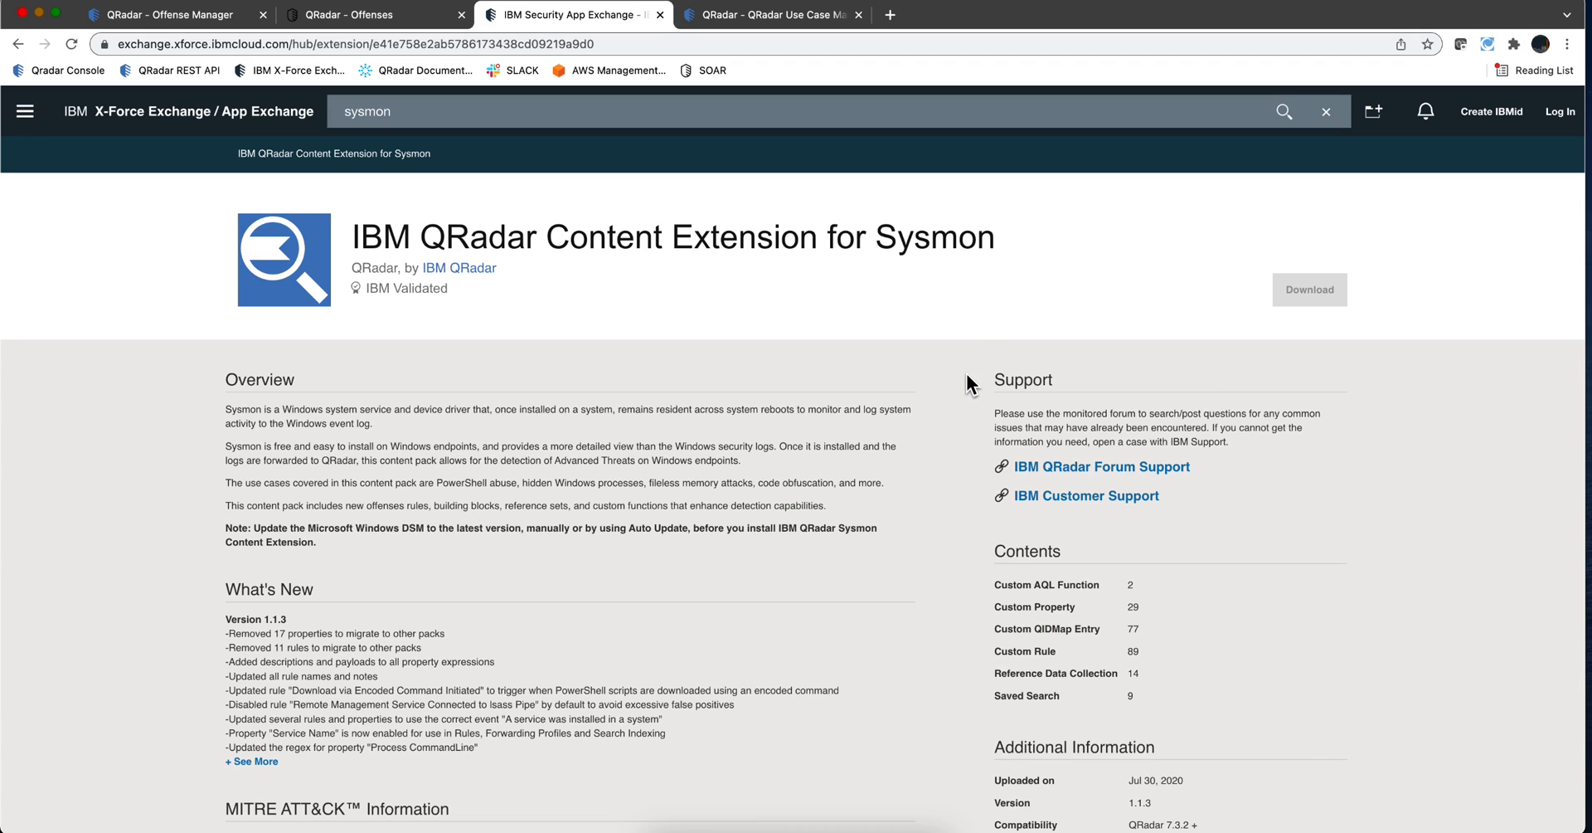
mouse_move(970, 383)
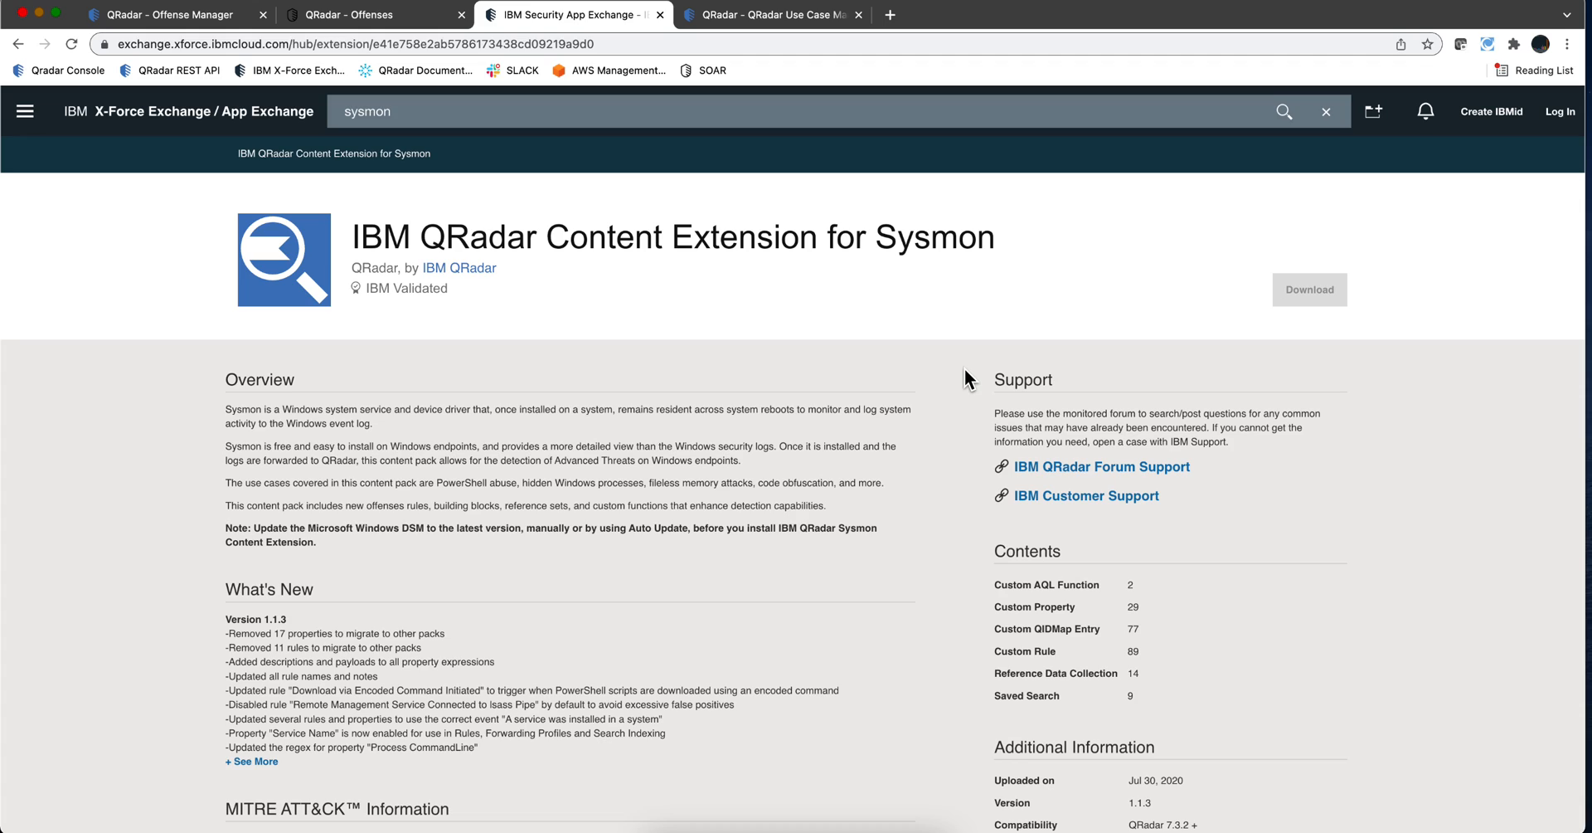
mouse_move(961, 451)
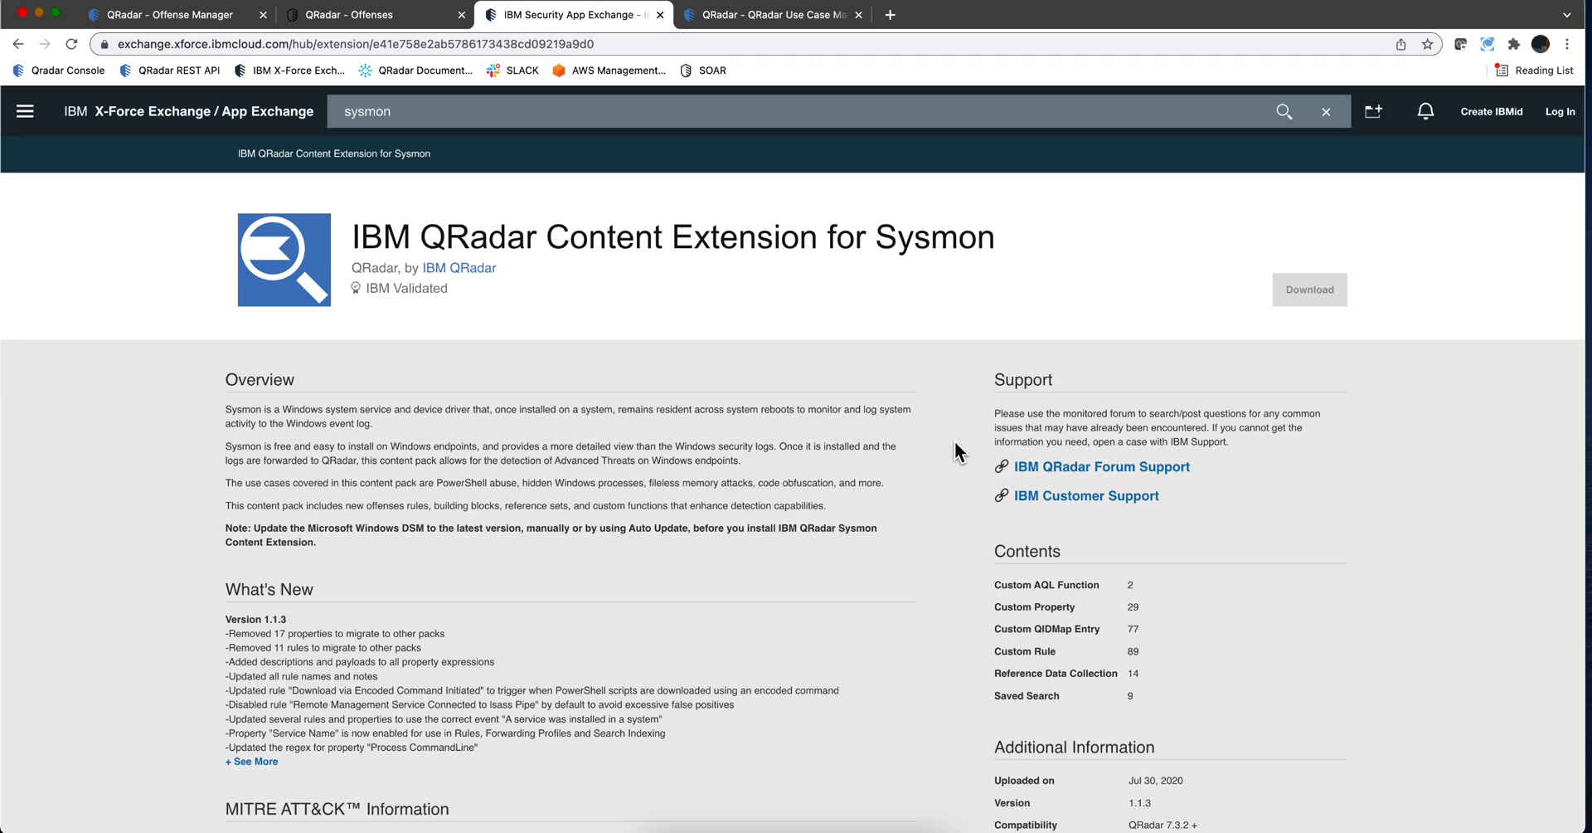
mouse_move(961, 487)
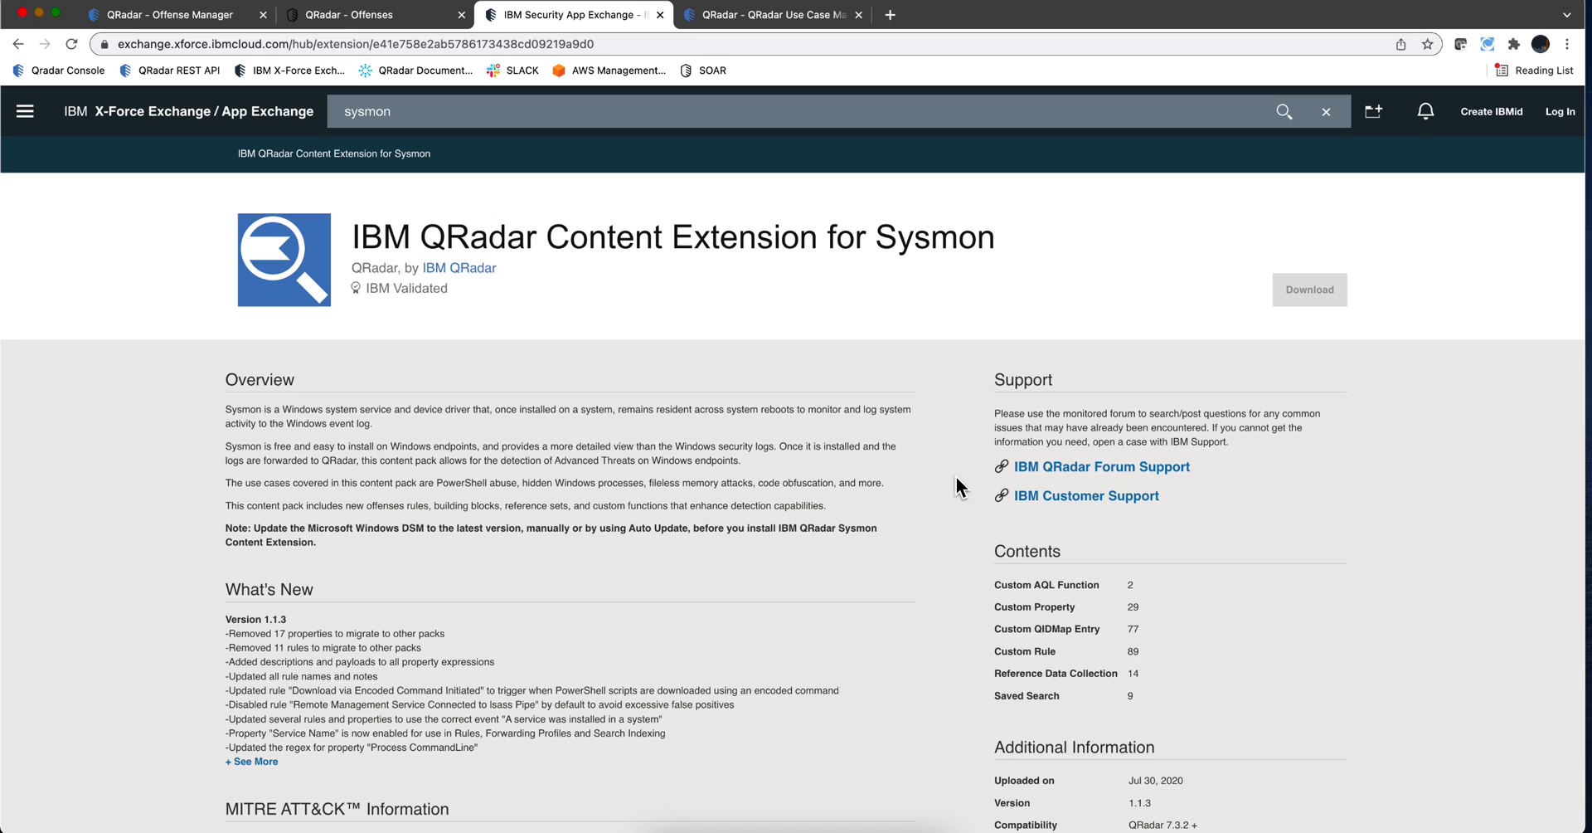
mouse_move(957, 493)
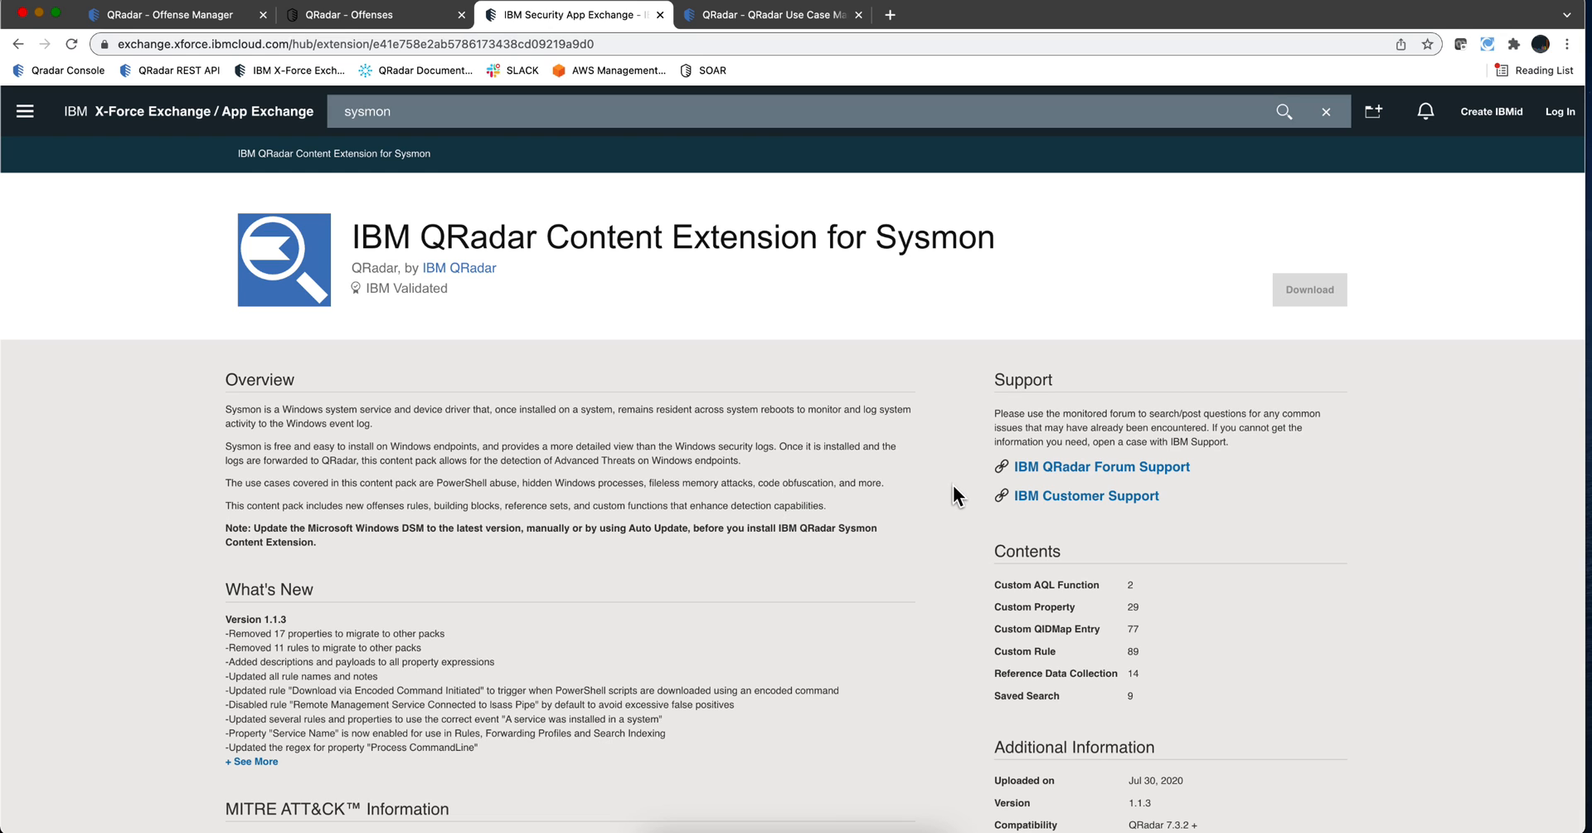
scroll(down, 3)
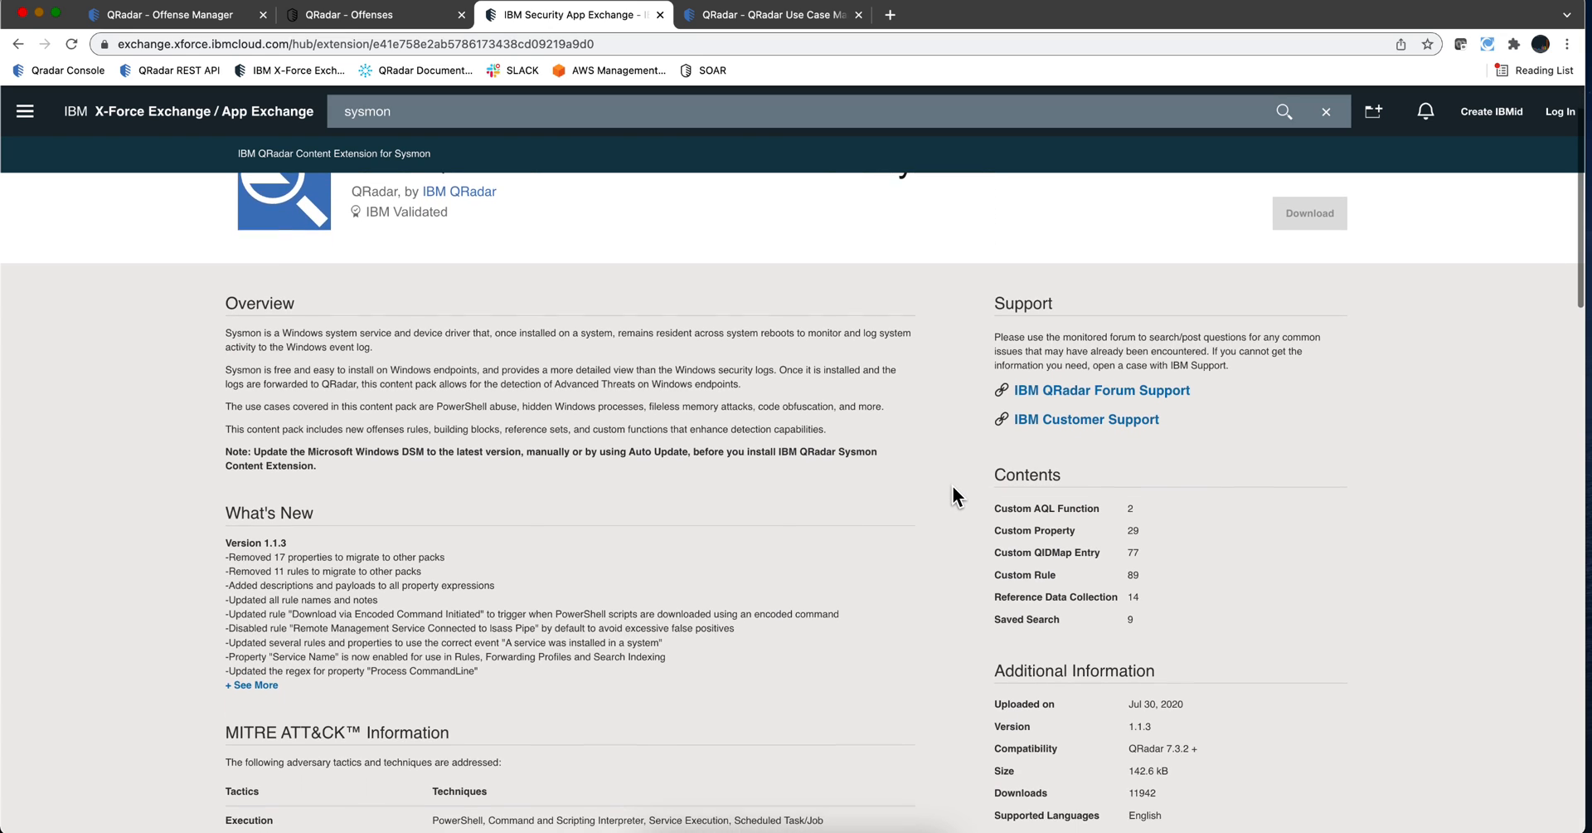
scroll(down, 3)
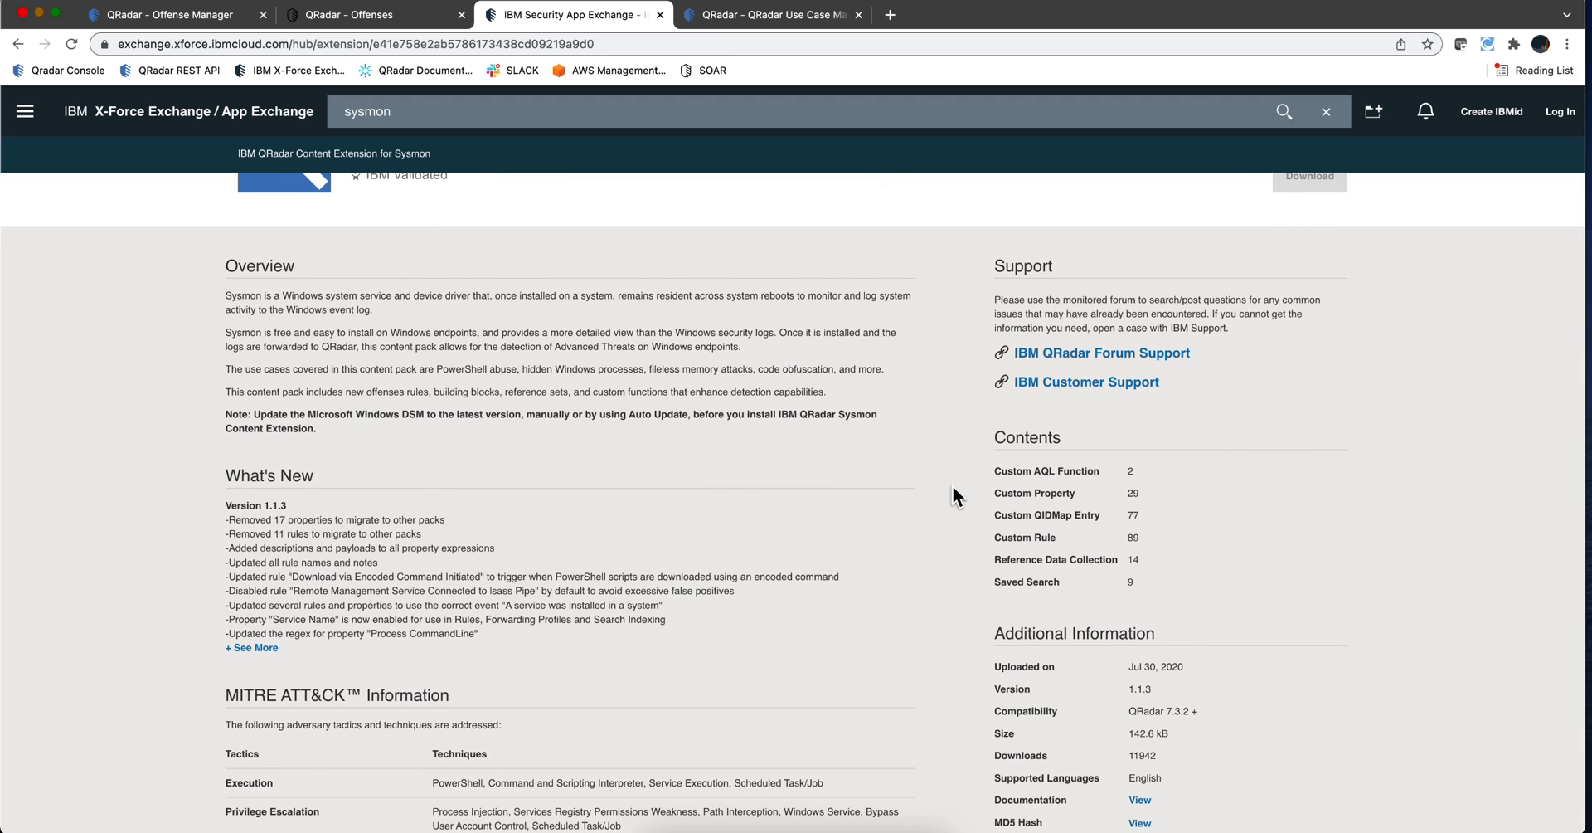
mouse_move(1196, 674)
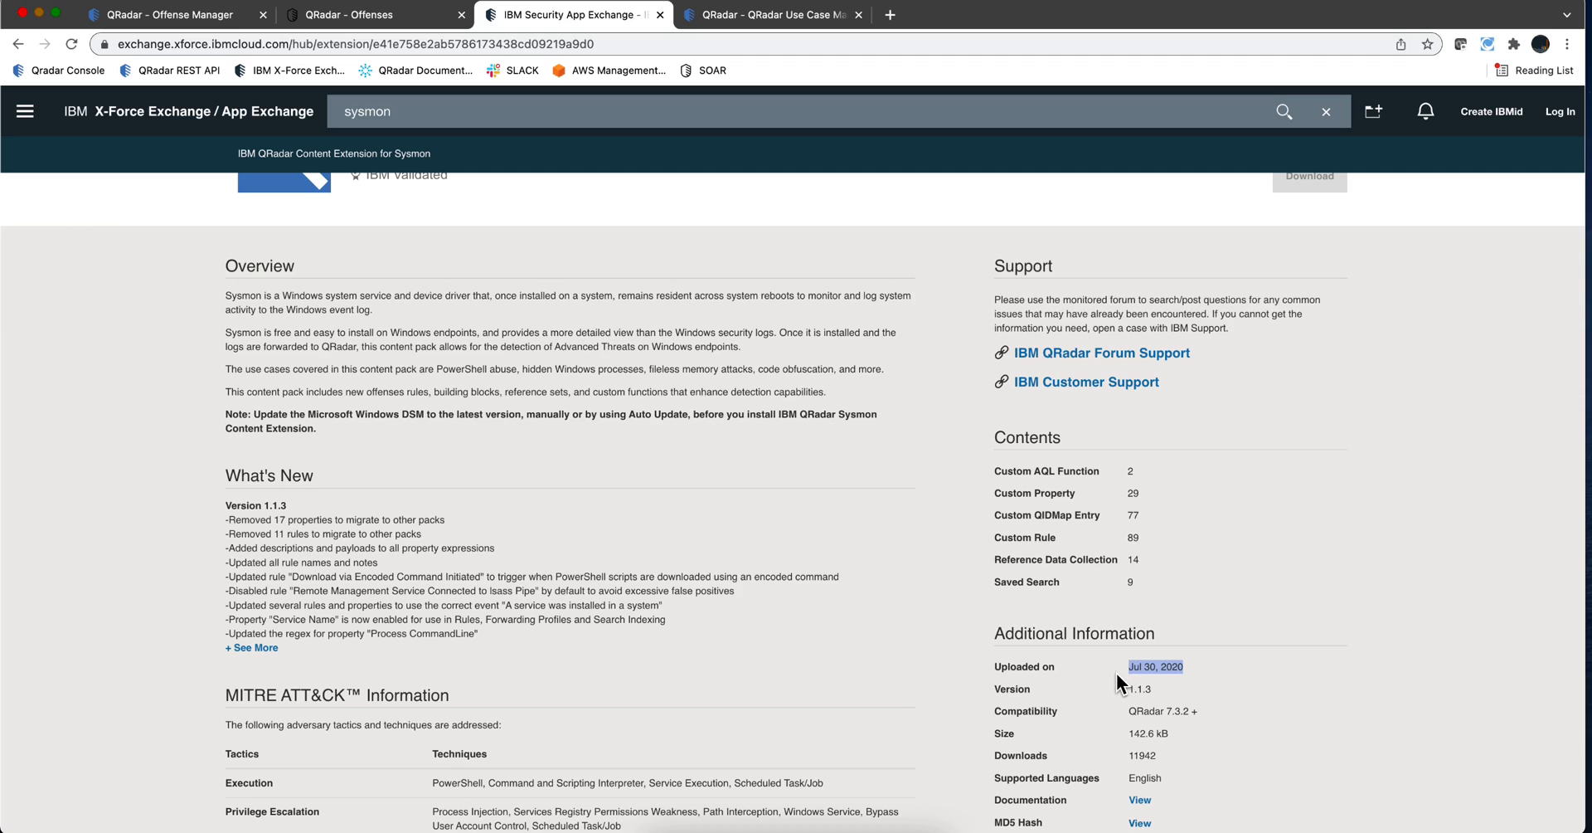
mouse_move(1174, 685)
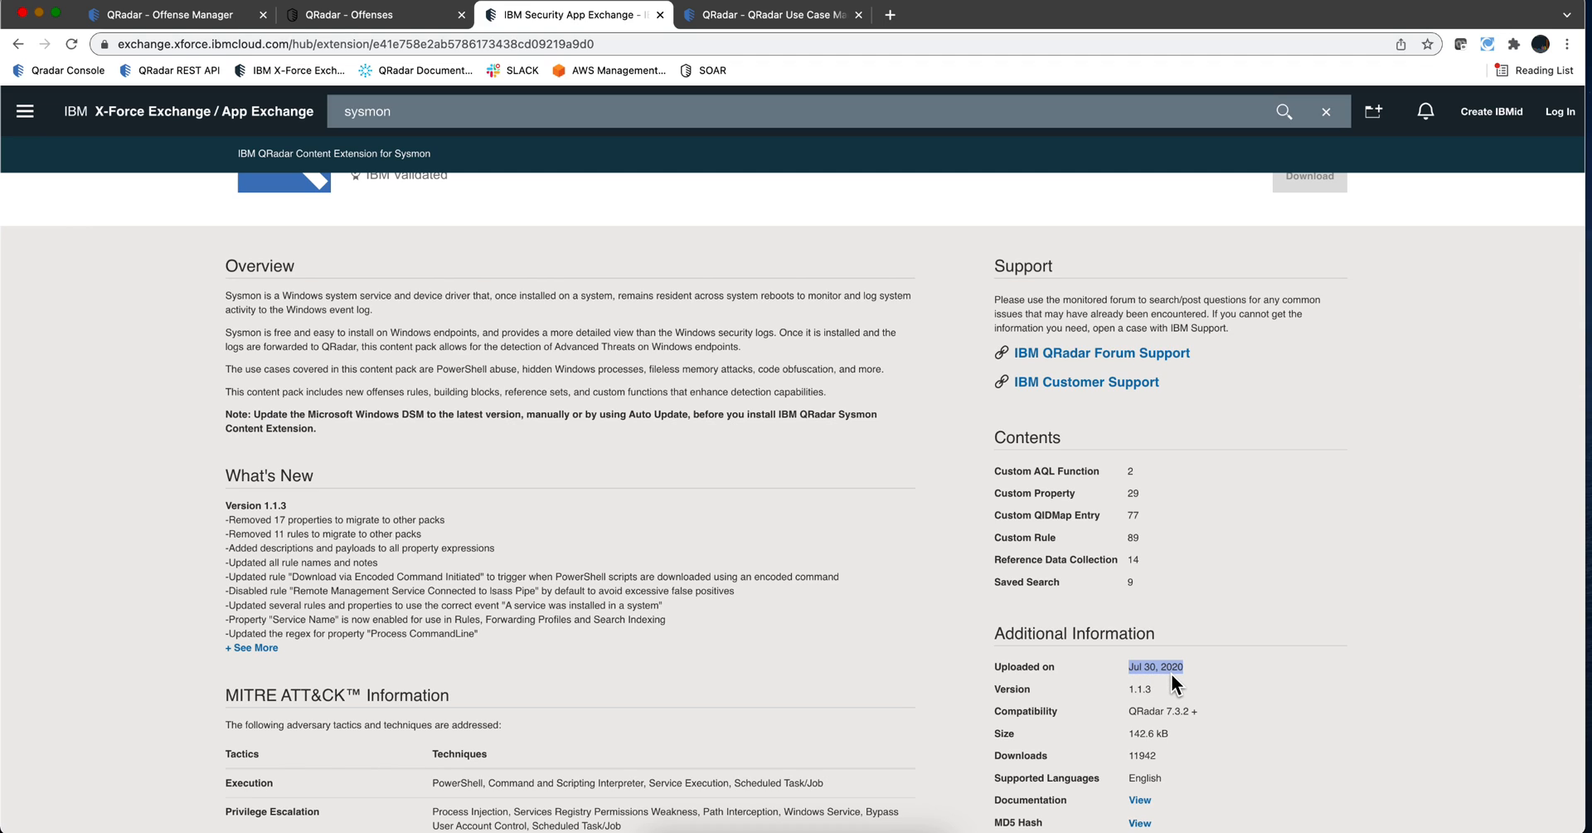
mouse_move(892, 672)
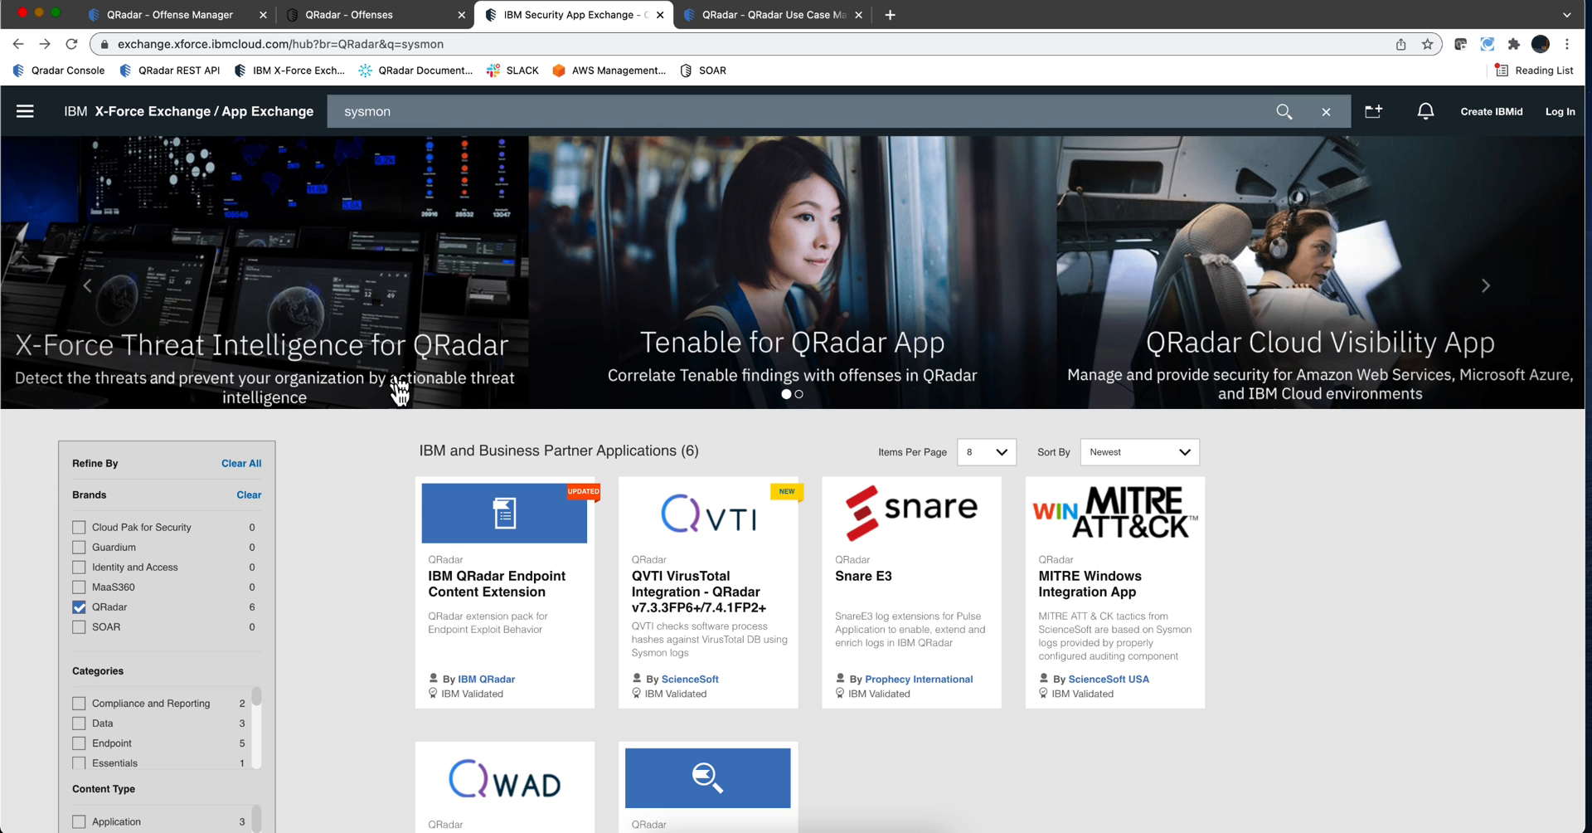
click(497, 583)
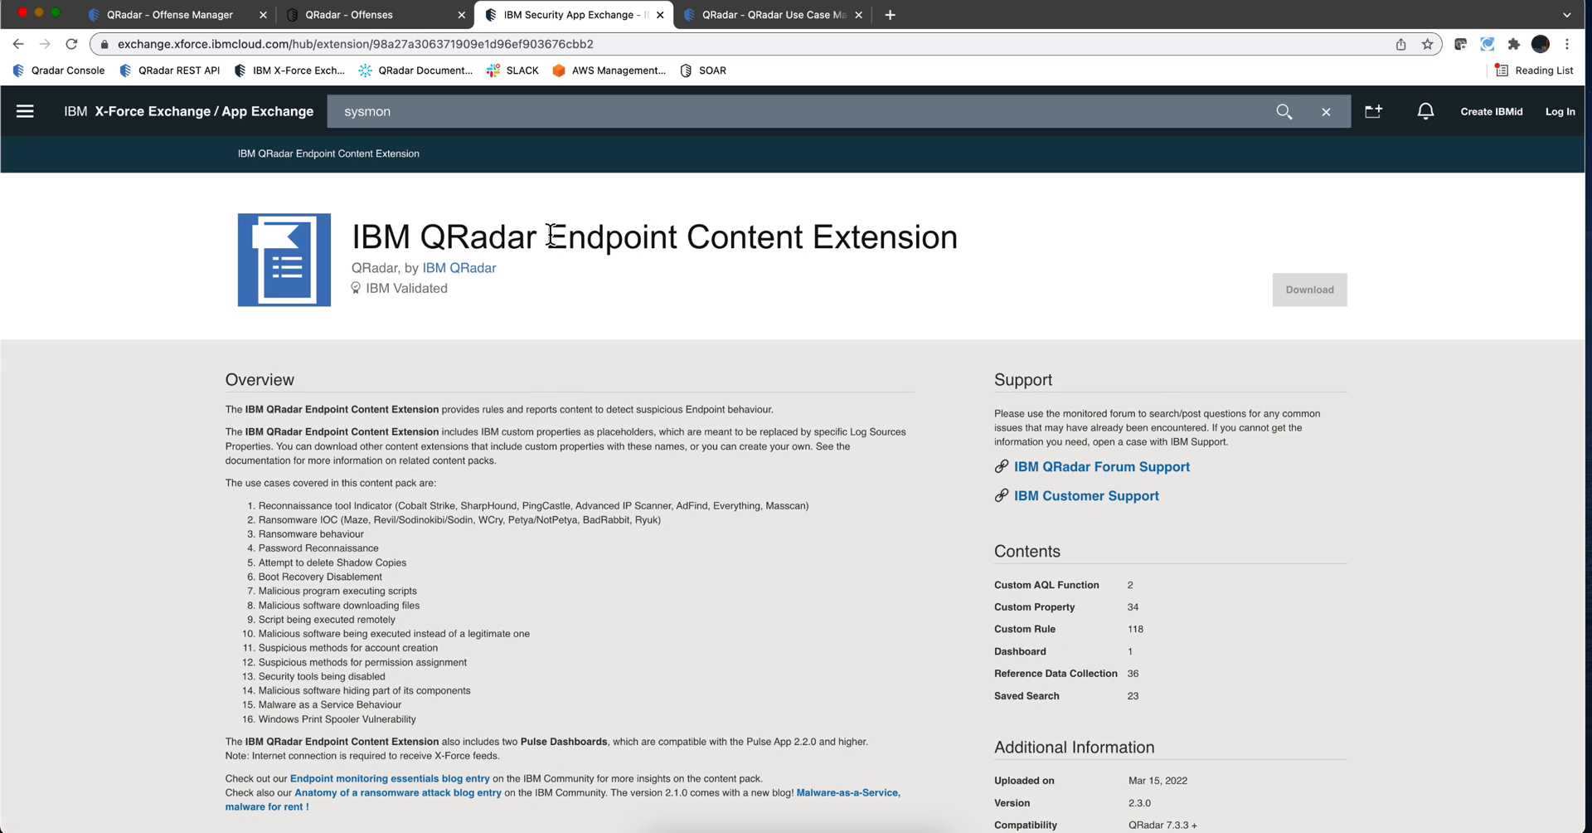
drag(545, 237, 959, 237)
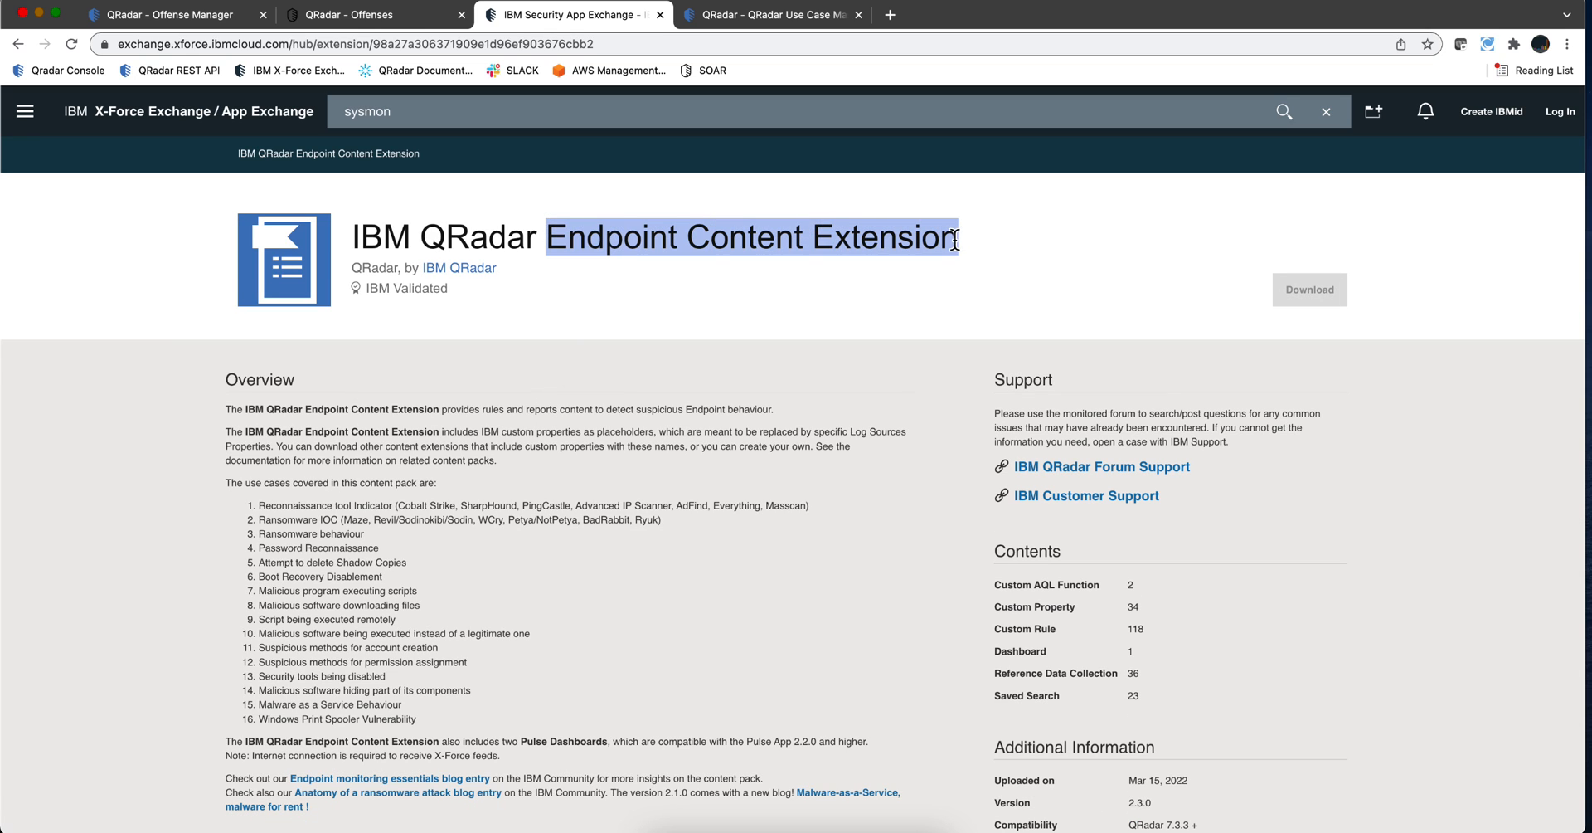
scroll(down, 3)
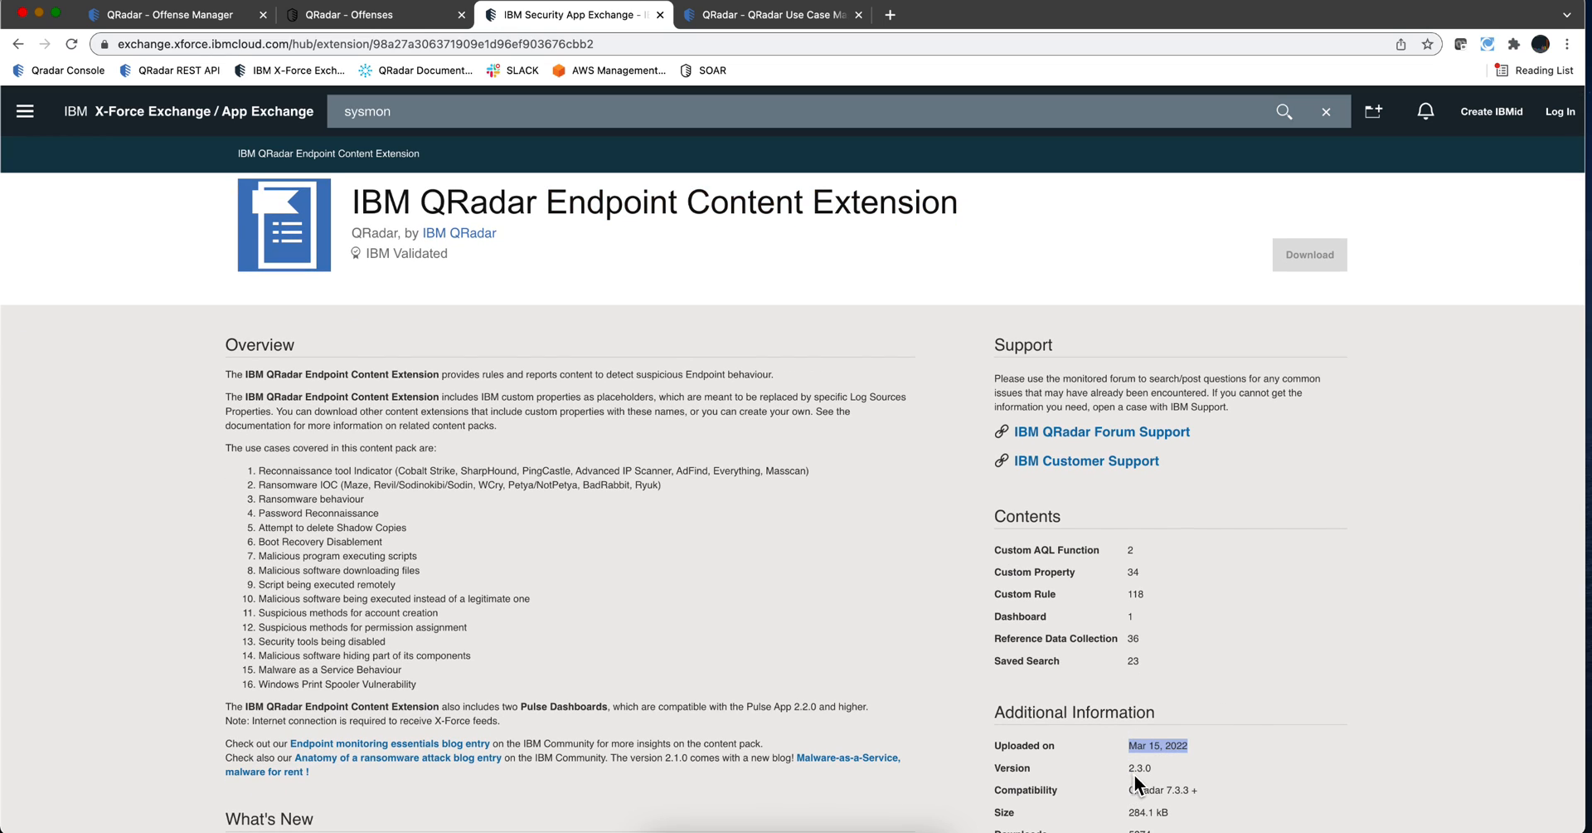
mouse_move(1153, 601)
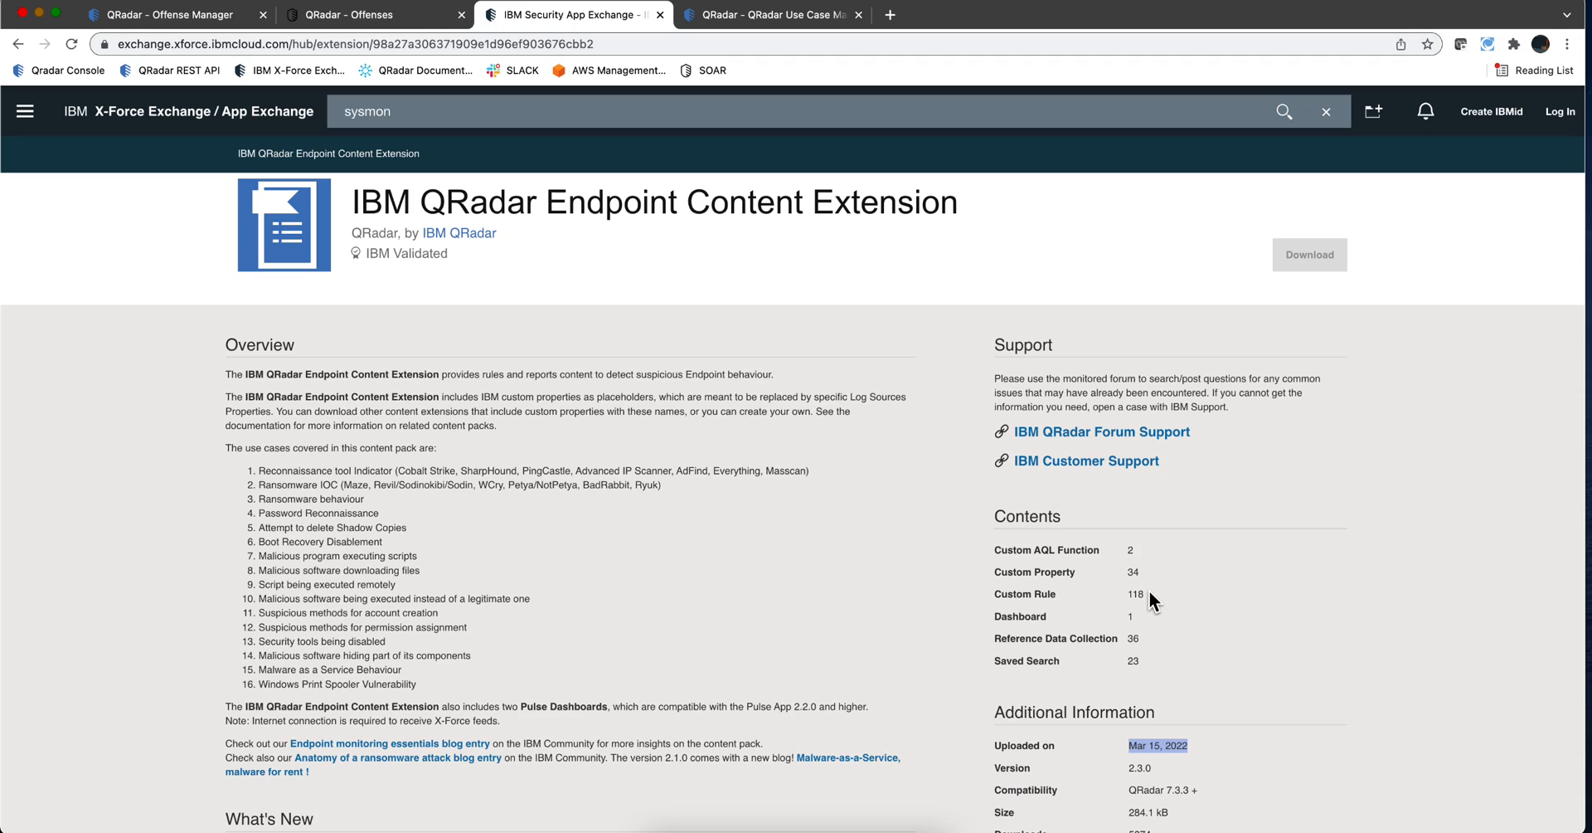
double_click(1134, 594)
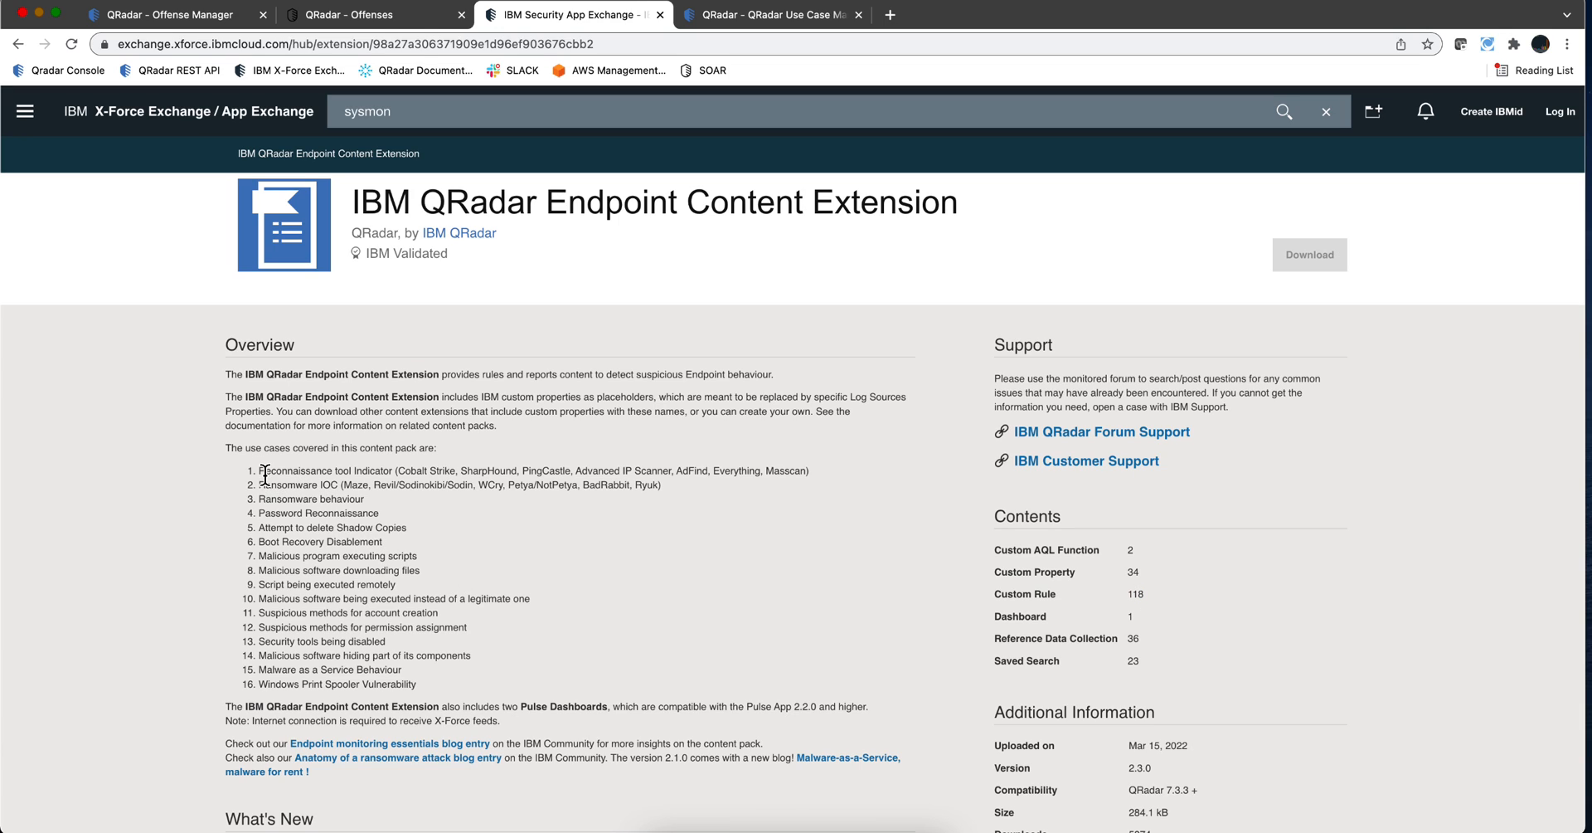
drag(264, 469, 427, 675)
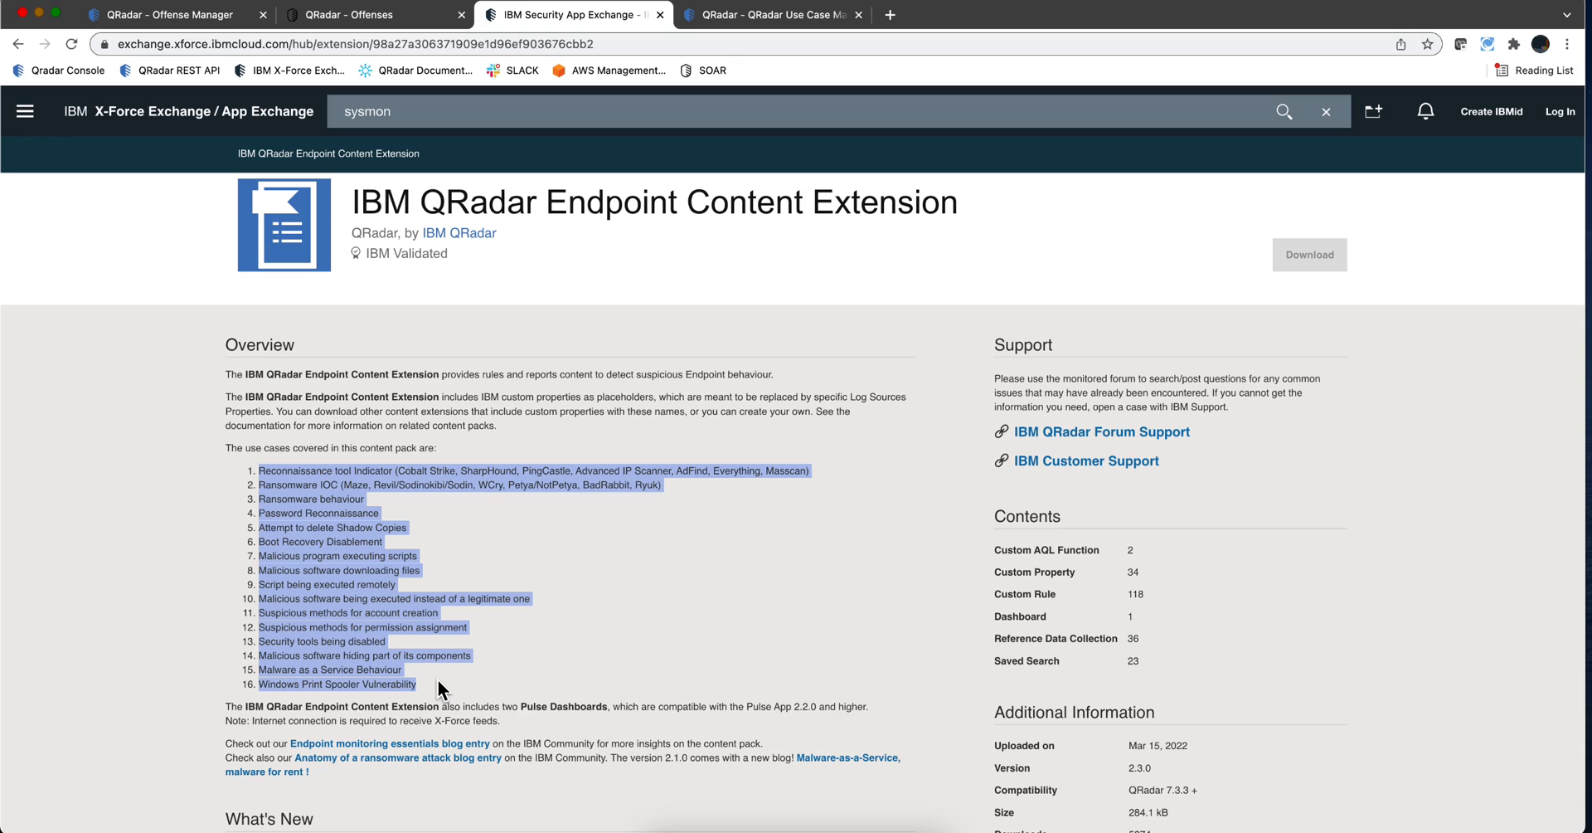
click(579, 587)
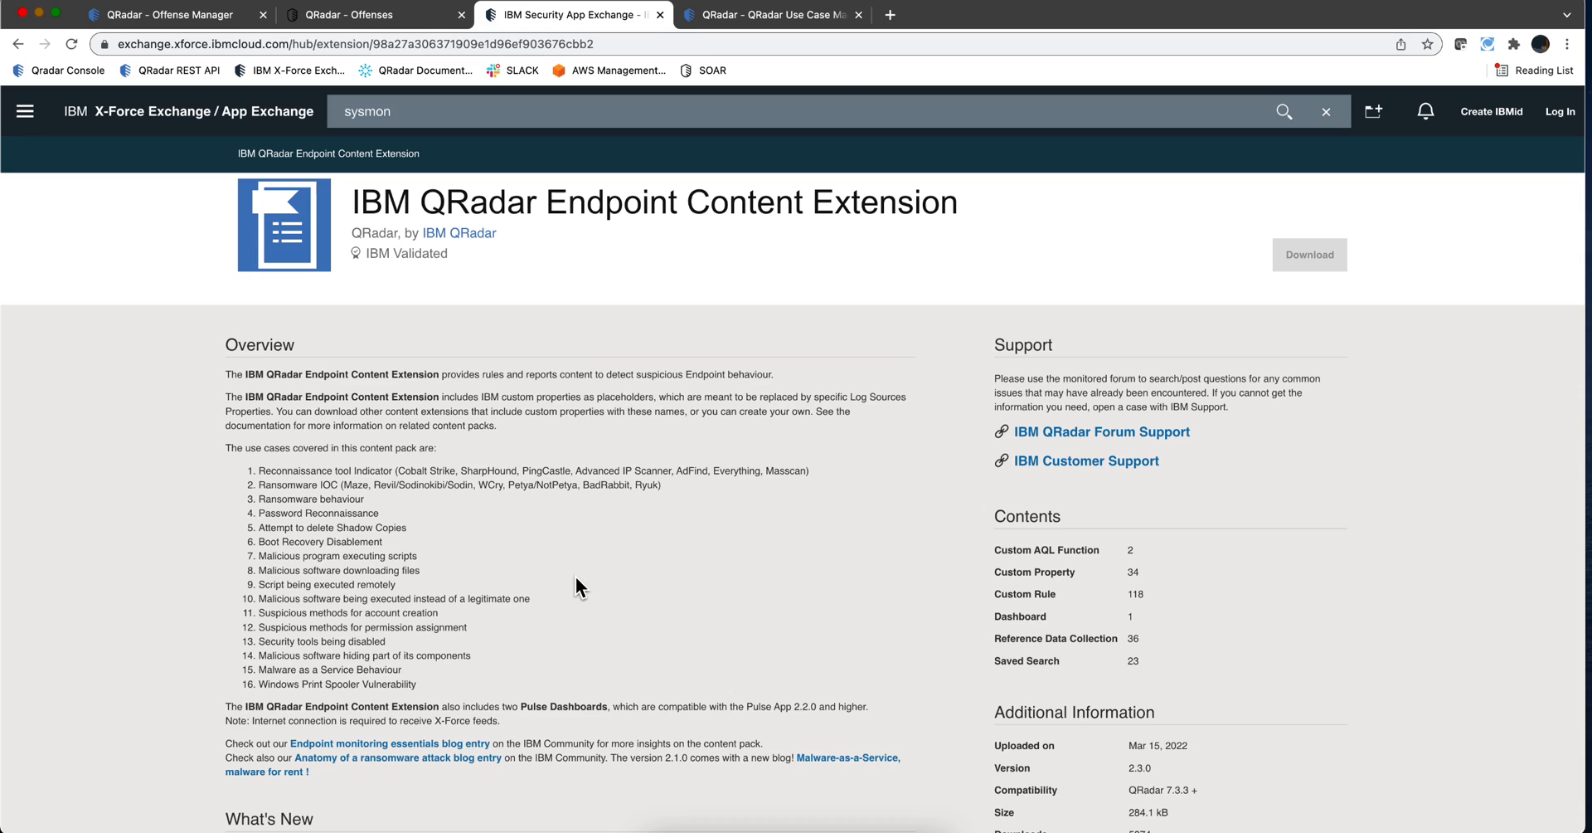
mouse_move(648, 515)
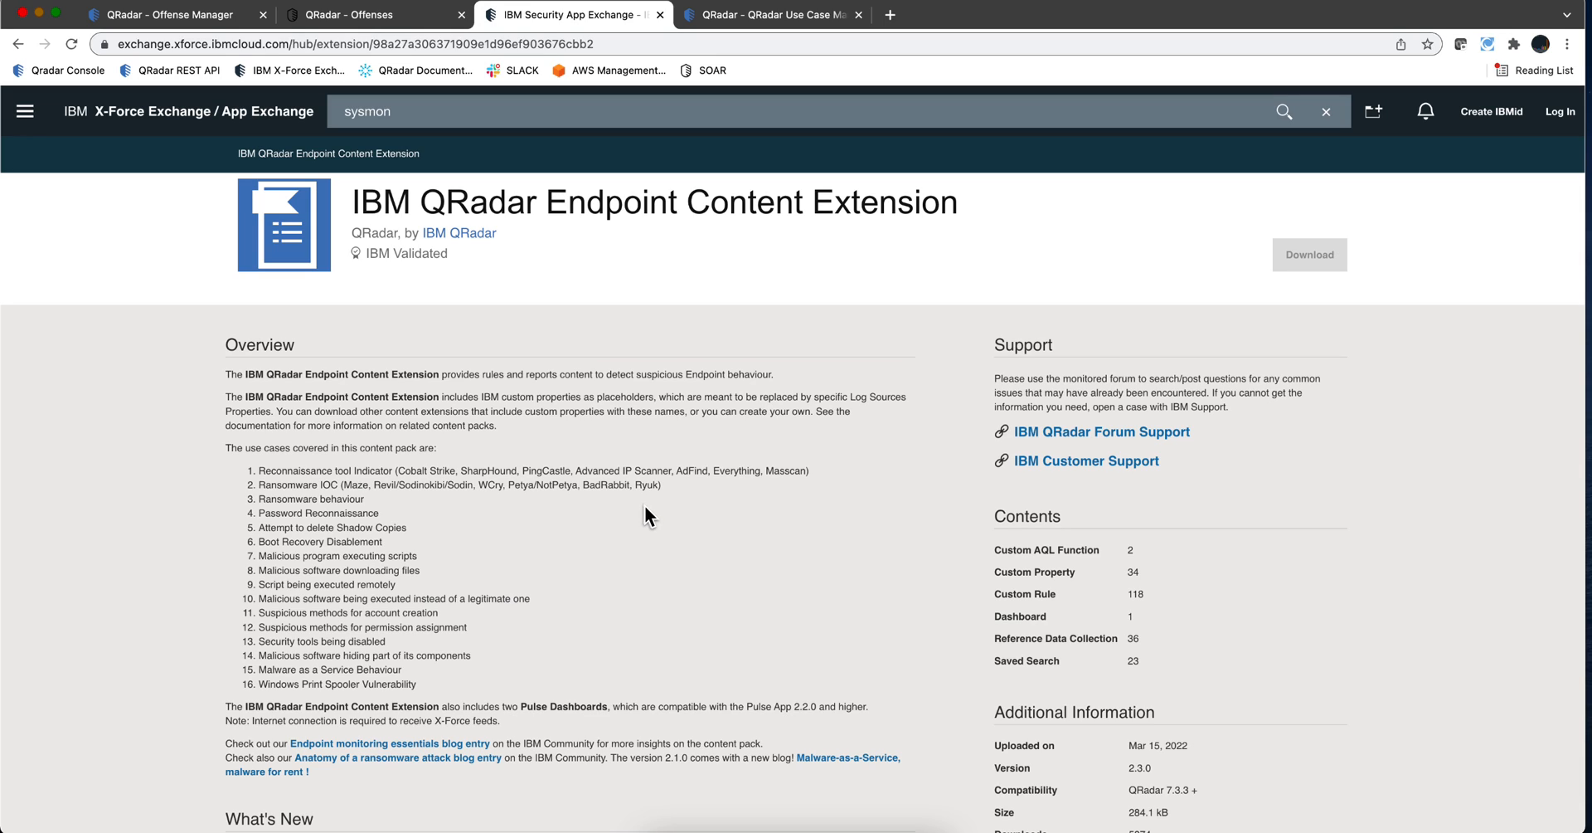
mouse_move(638, 362)
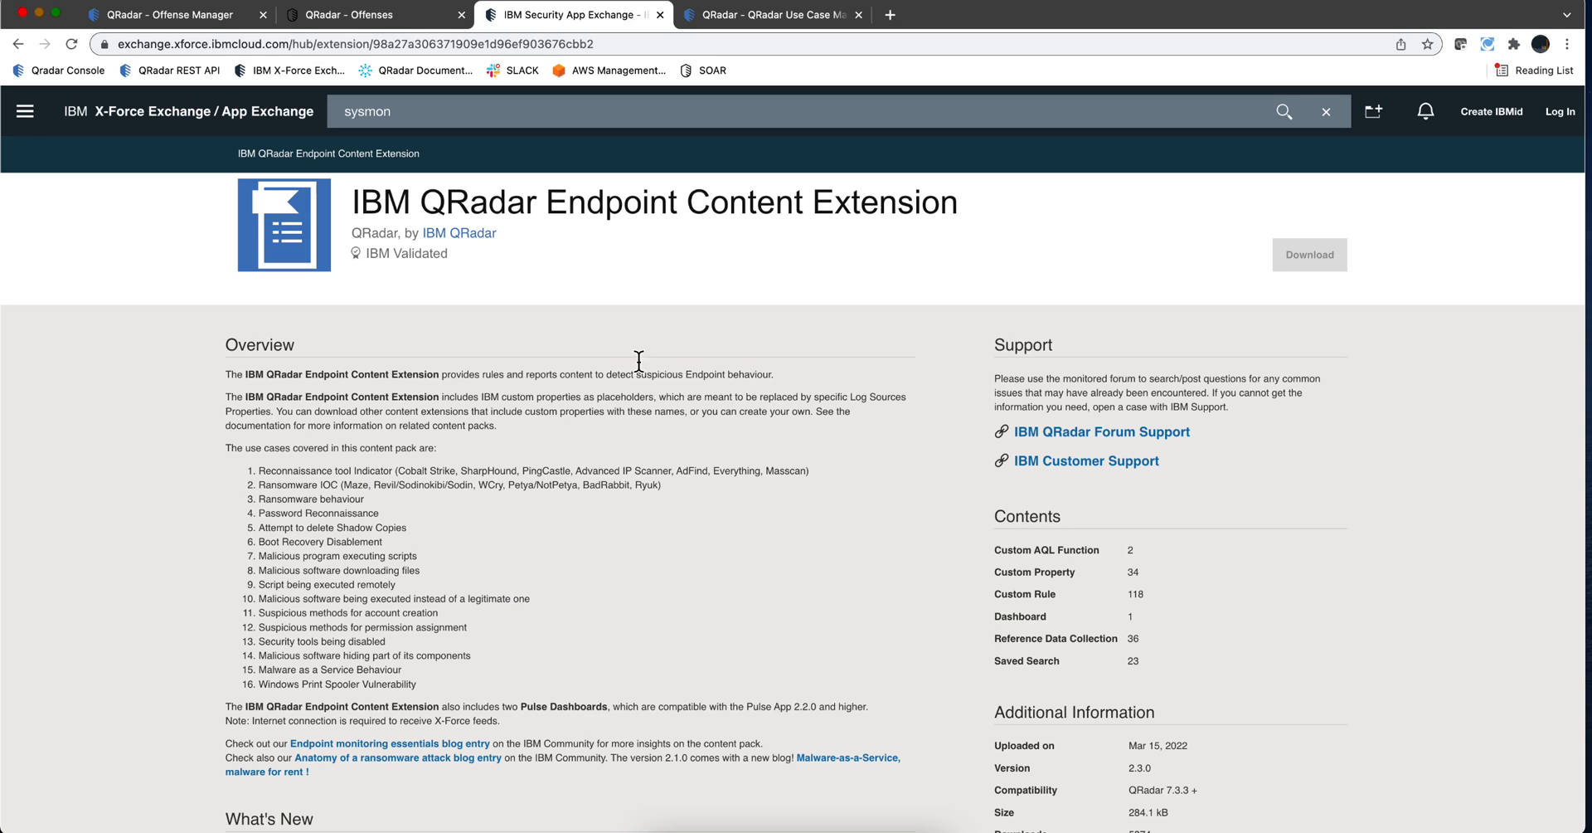
mouse_move(622, 395)
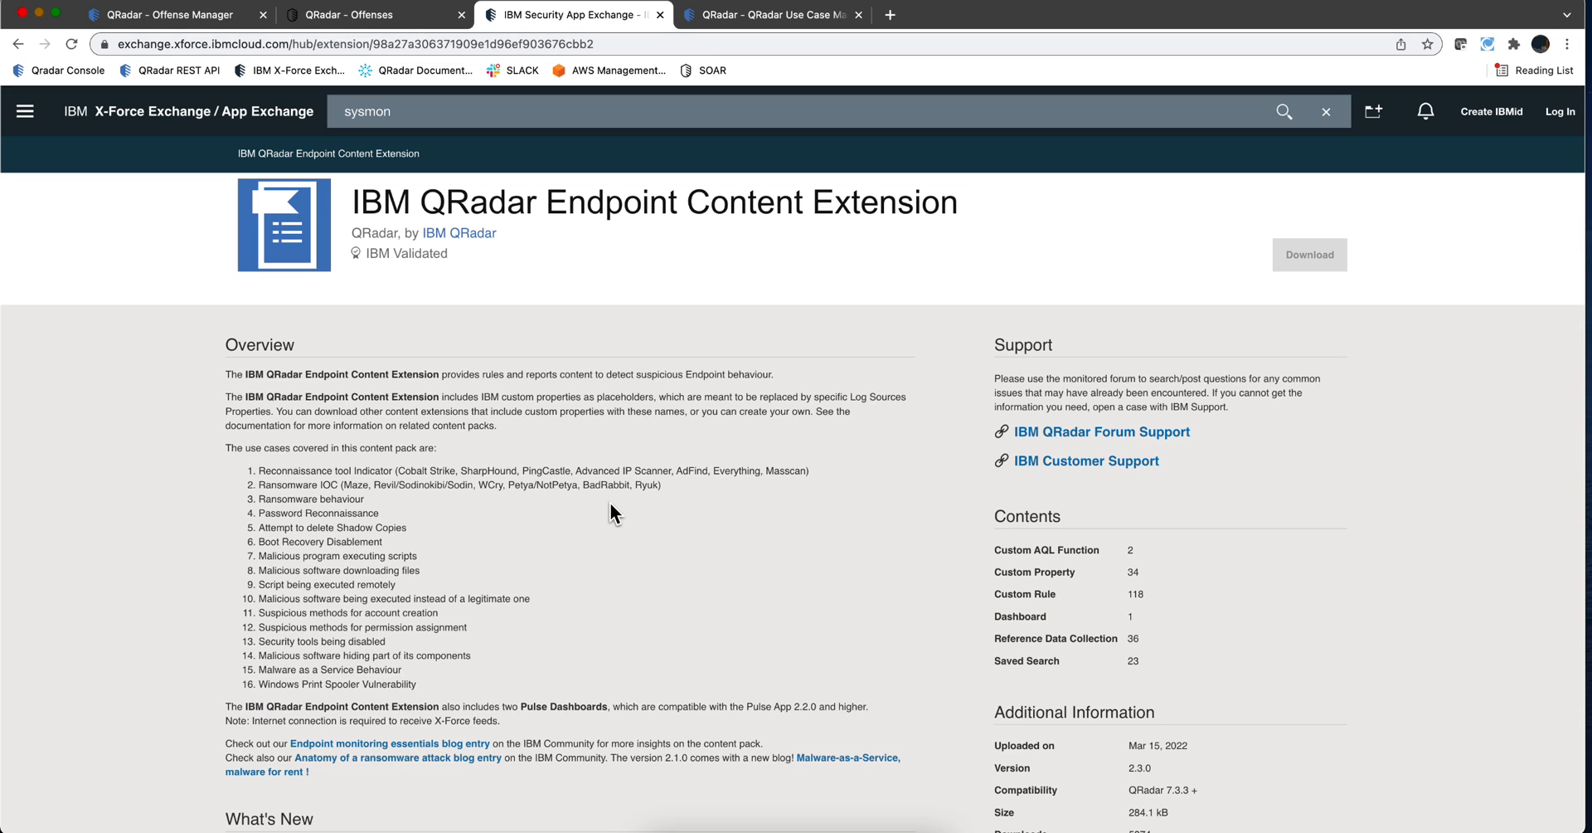
mouse_move(627, 538)
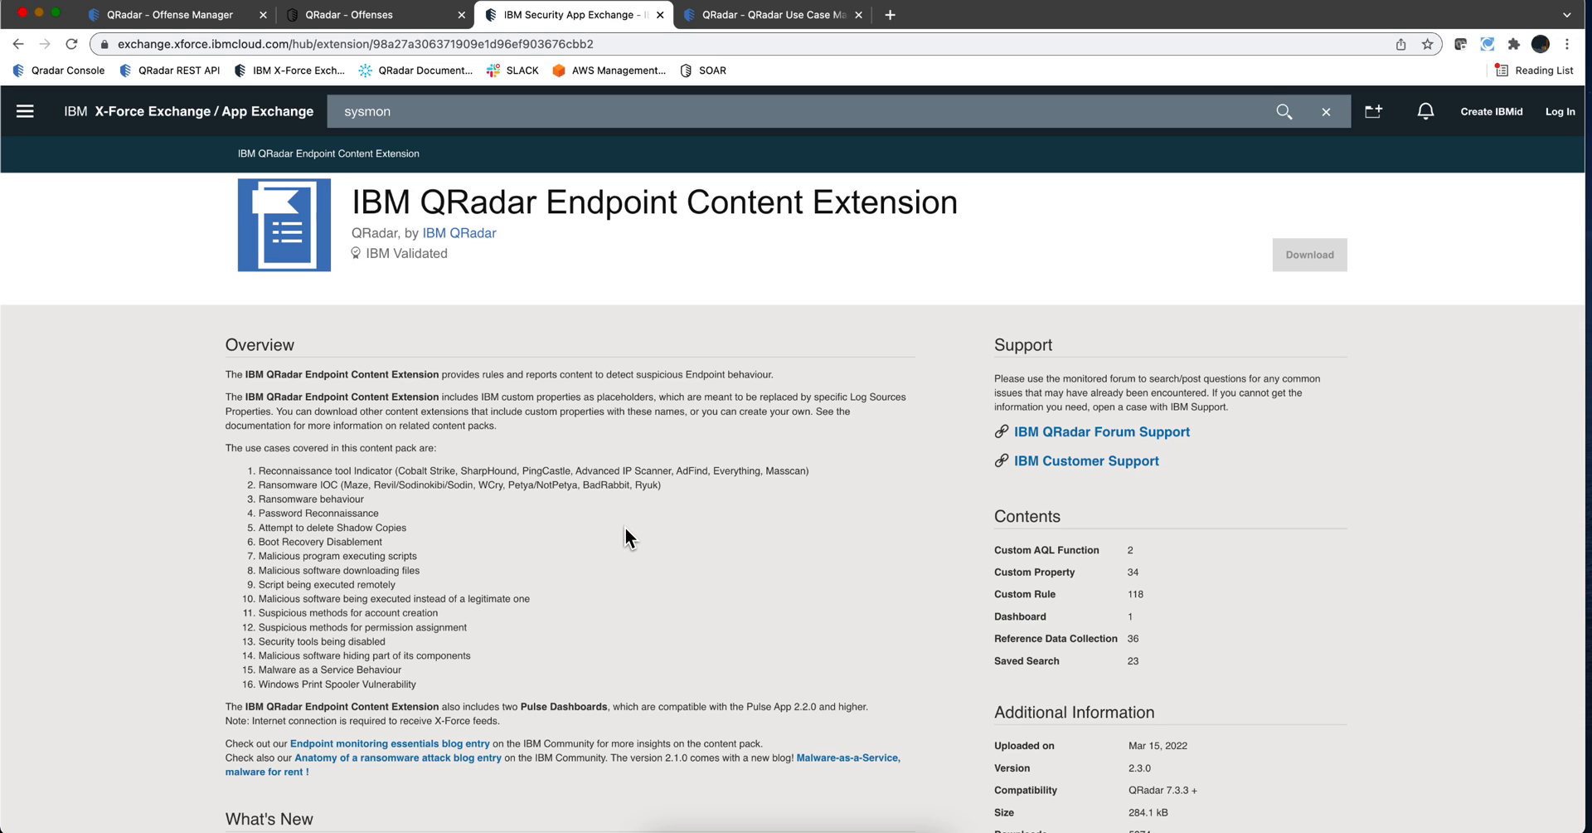
mouse_move(696, 349)
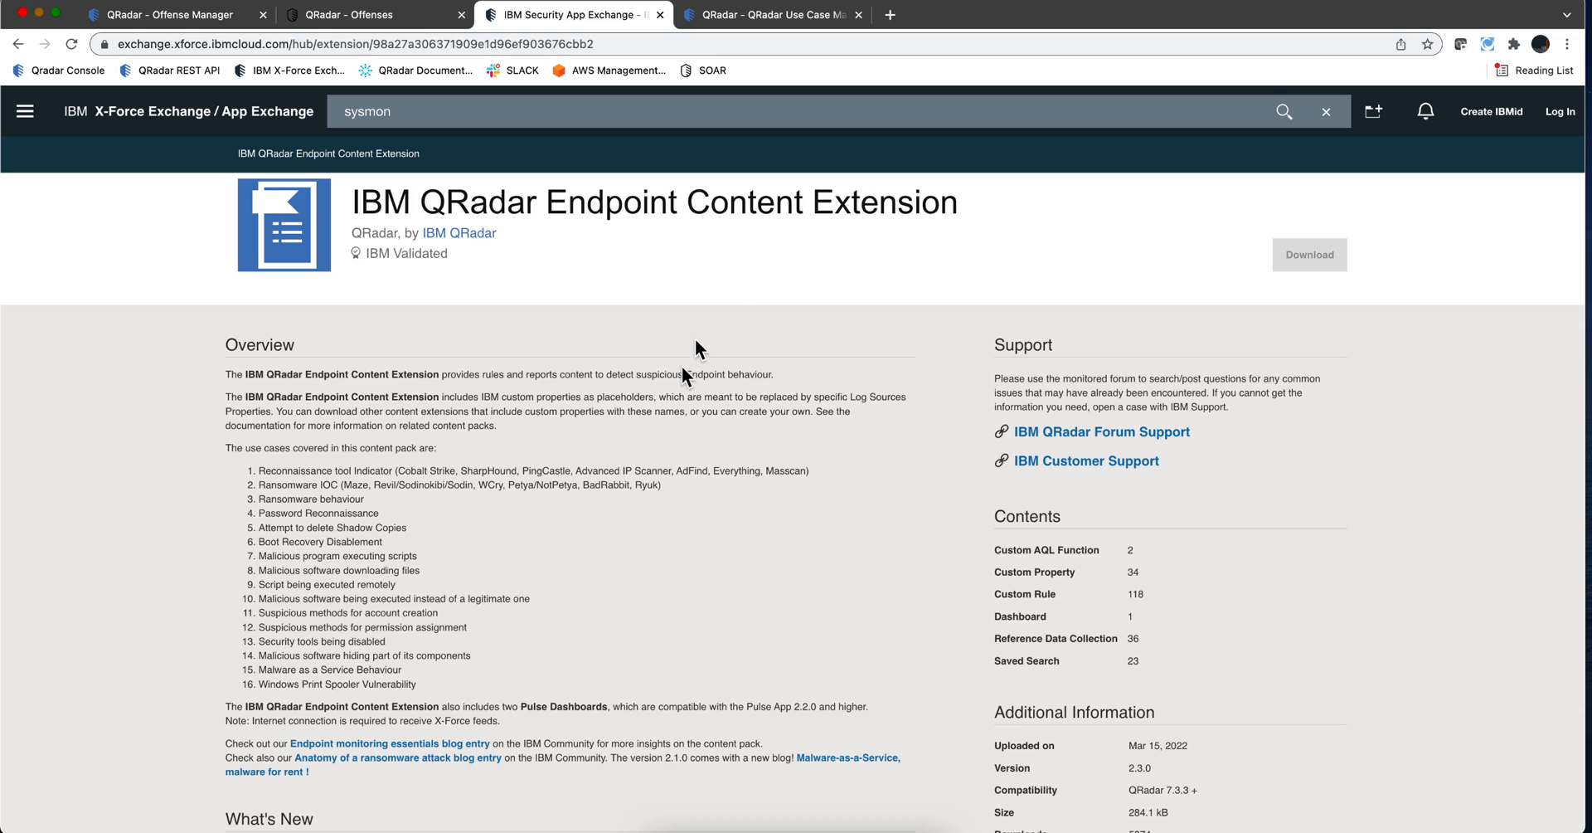
mouse_move(753, 260)
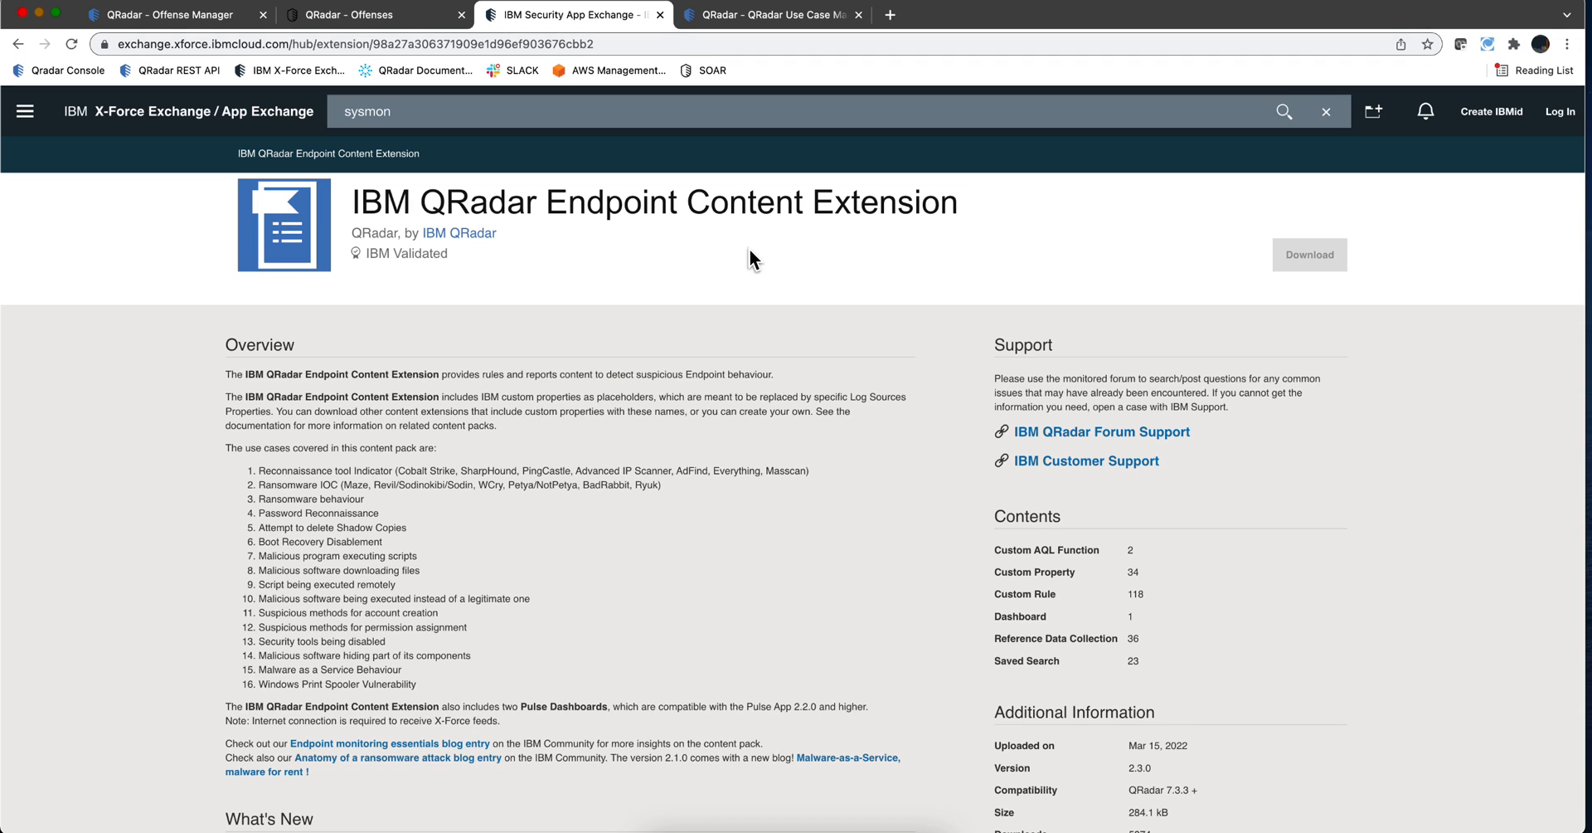
mouse_move(707, 599)
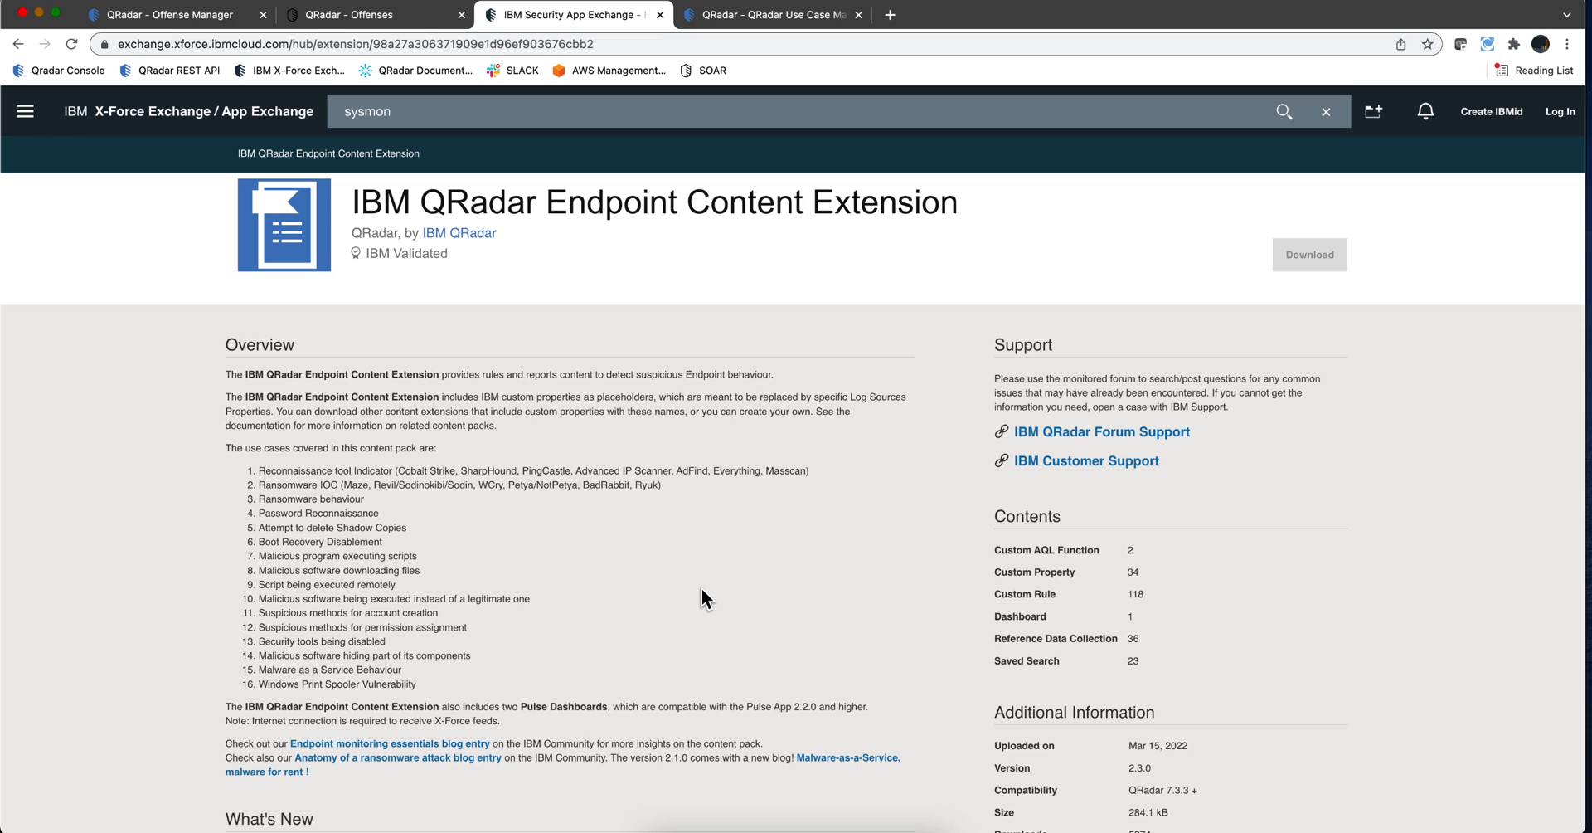
mouse_move(695, 599)
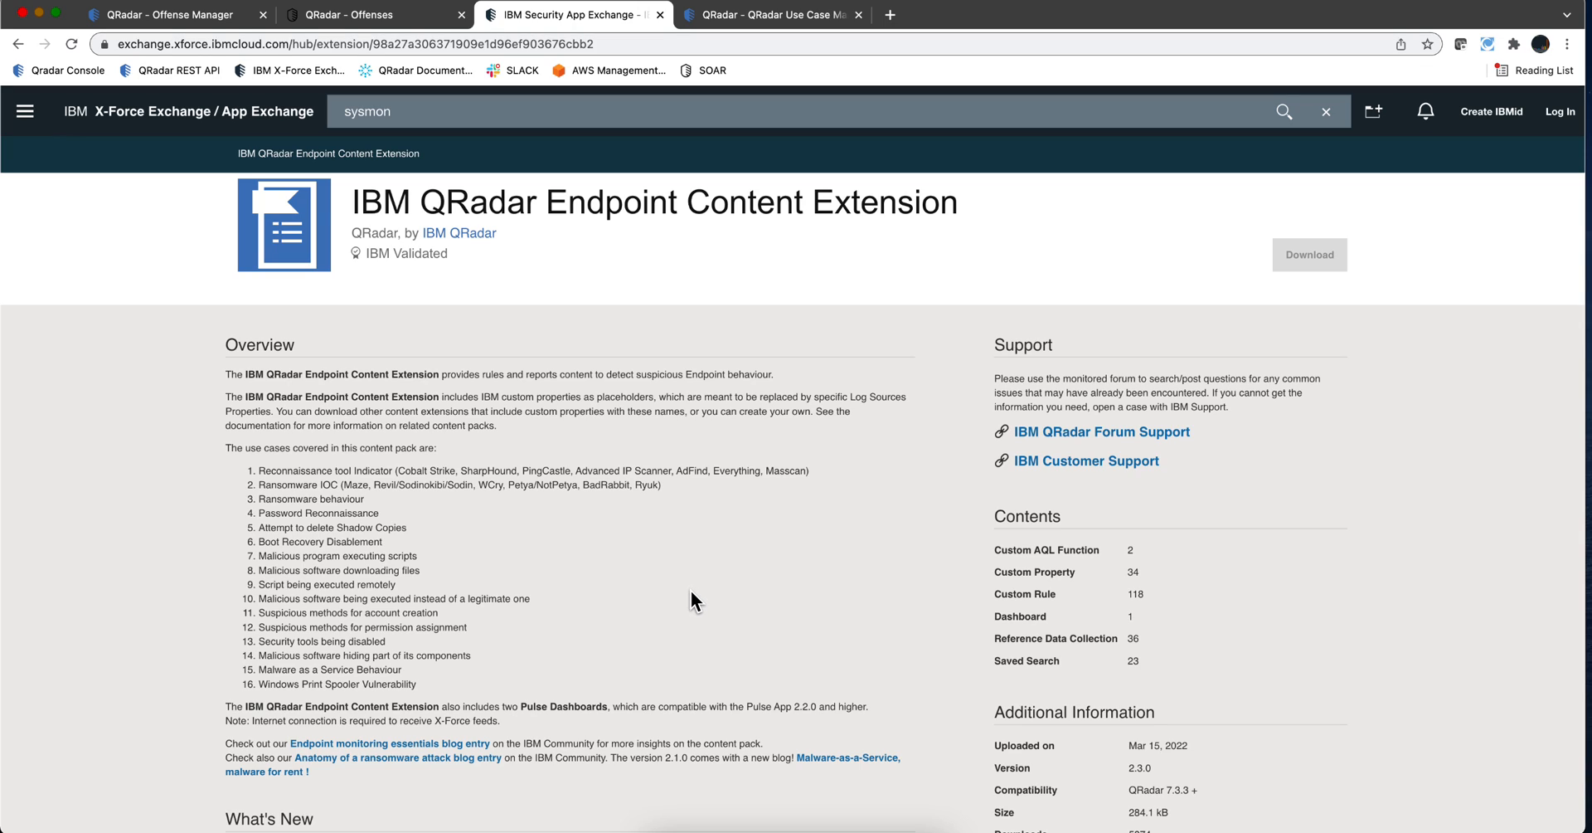
scroll(down, 3)
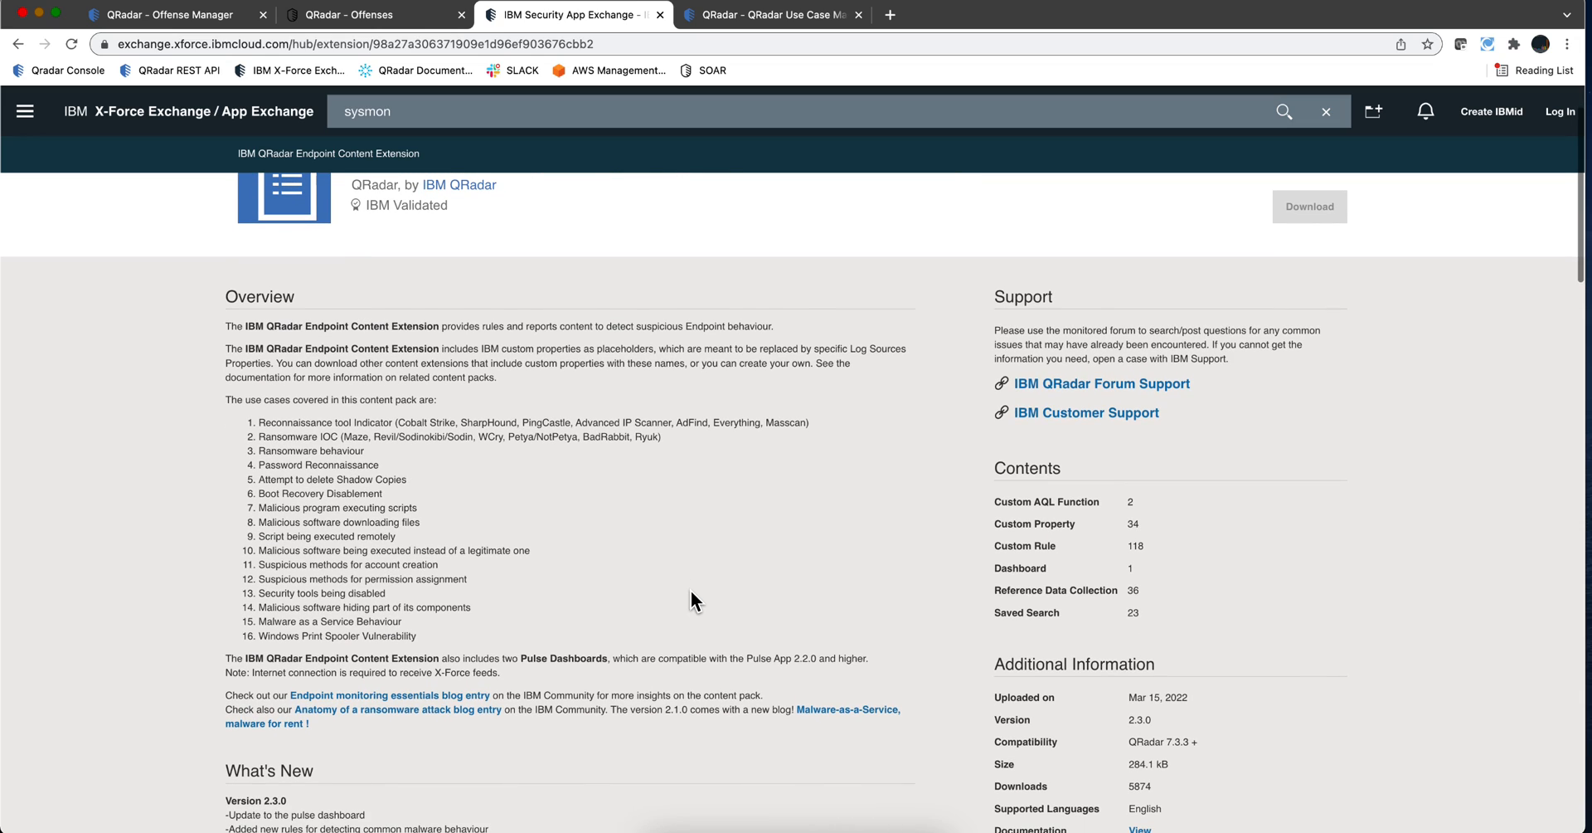
mouse_move(491, 695)
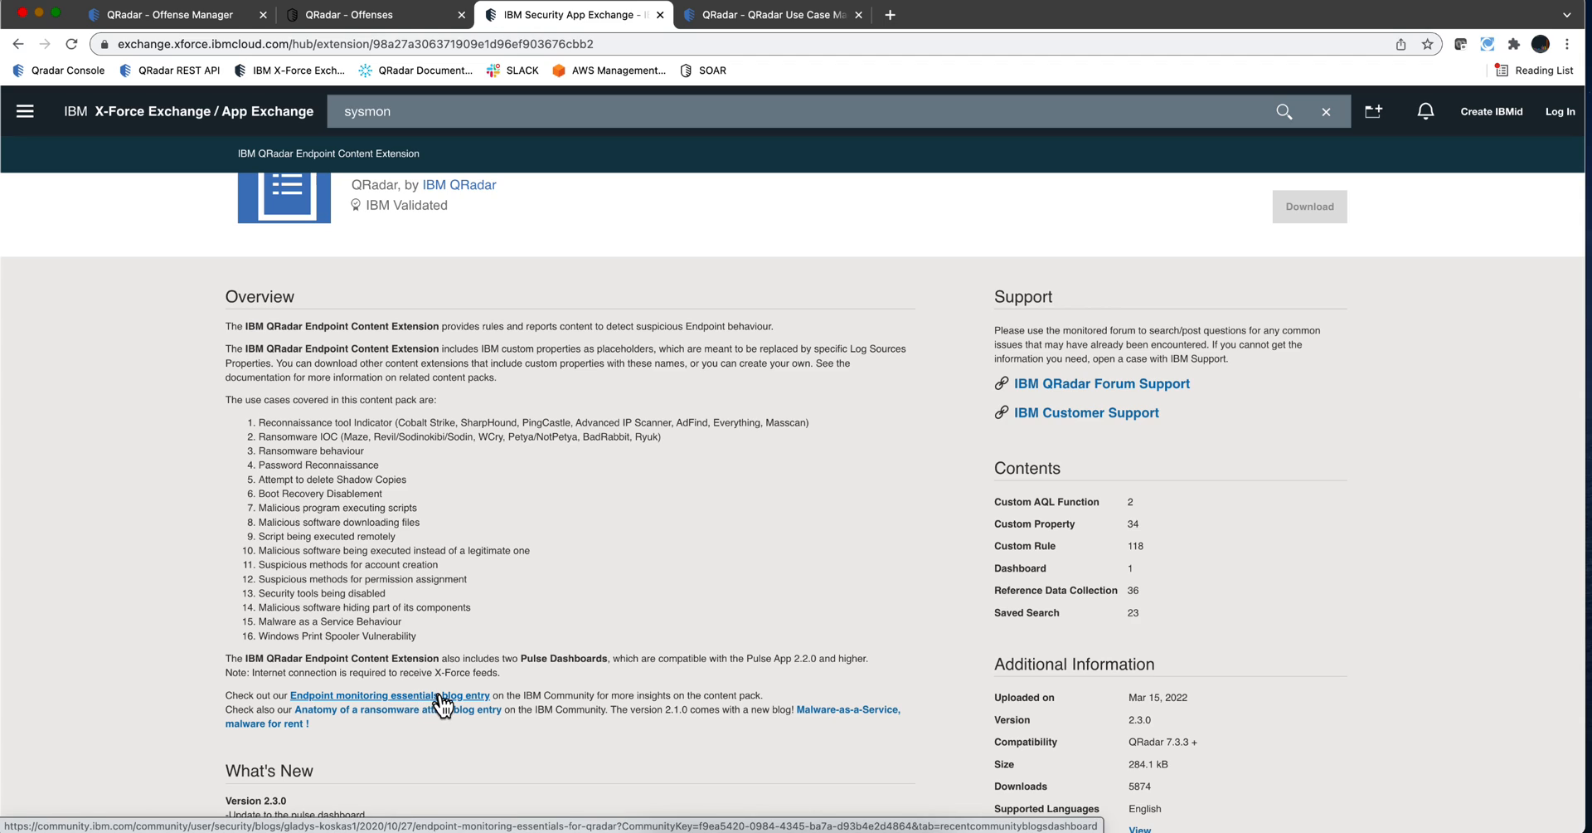
mouse_move(454, 713)
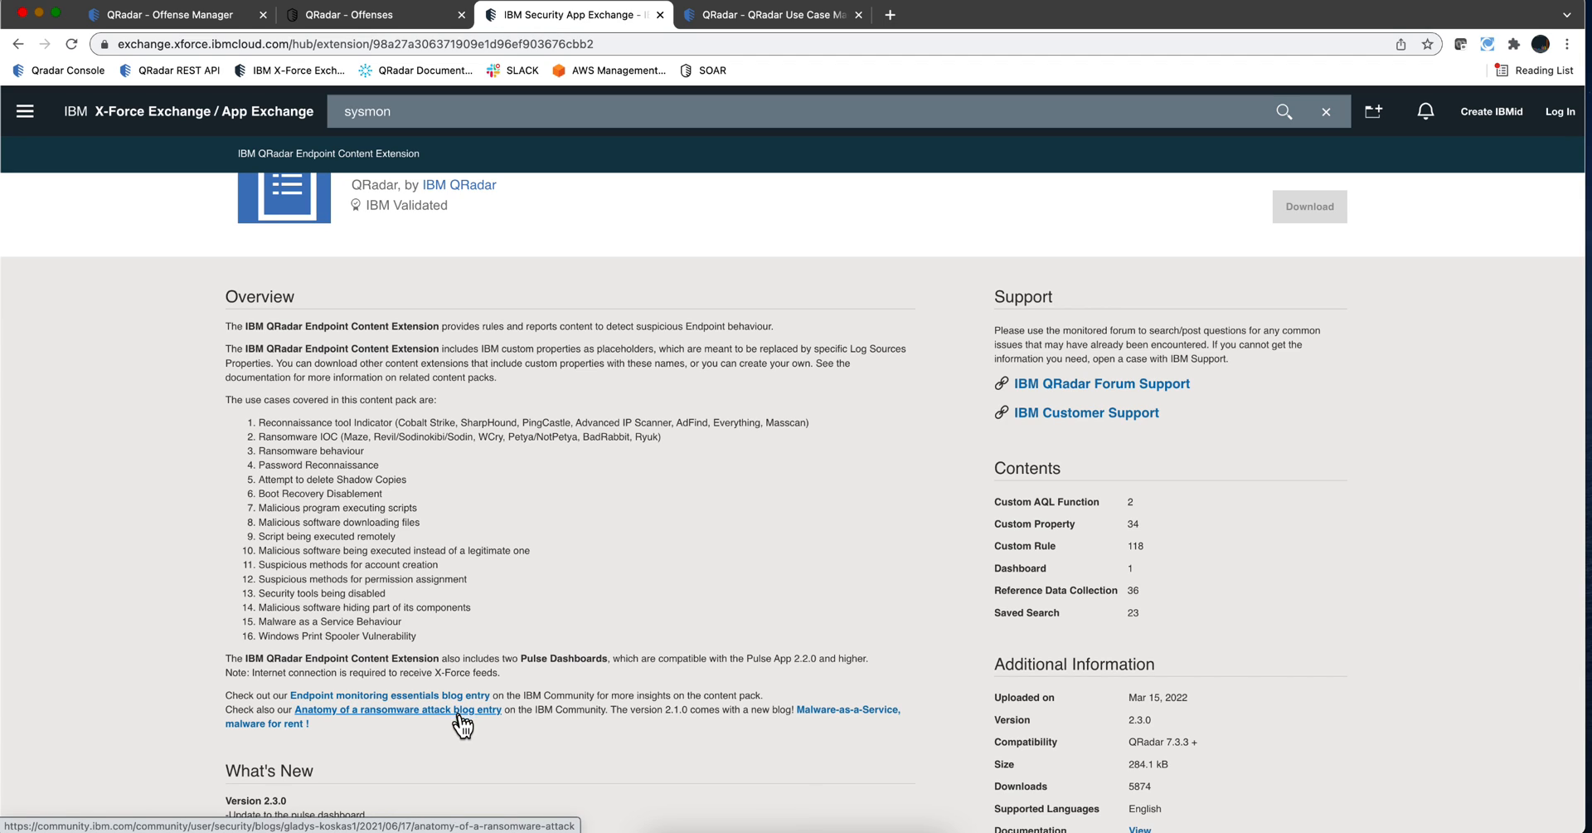
mouse_move(462, 739)
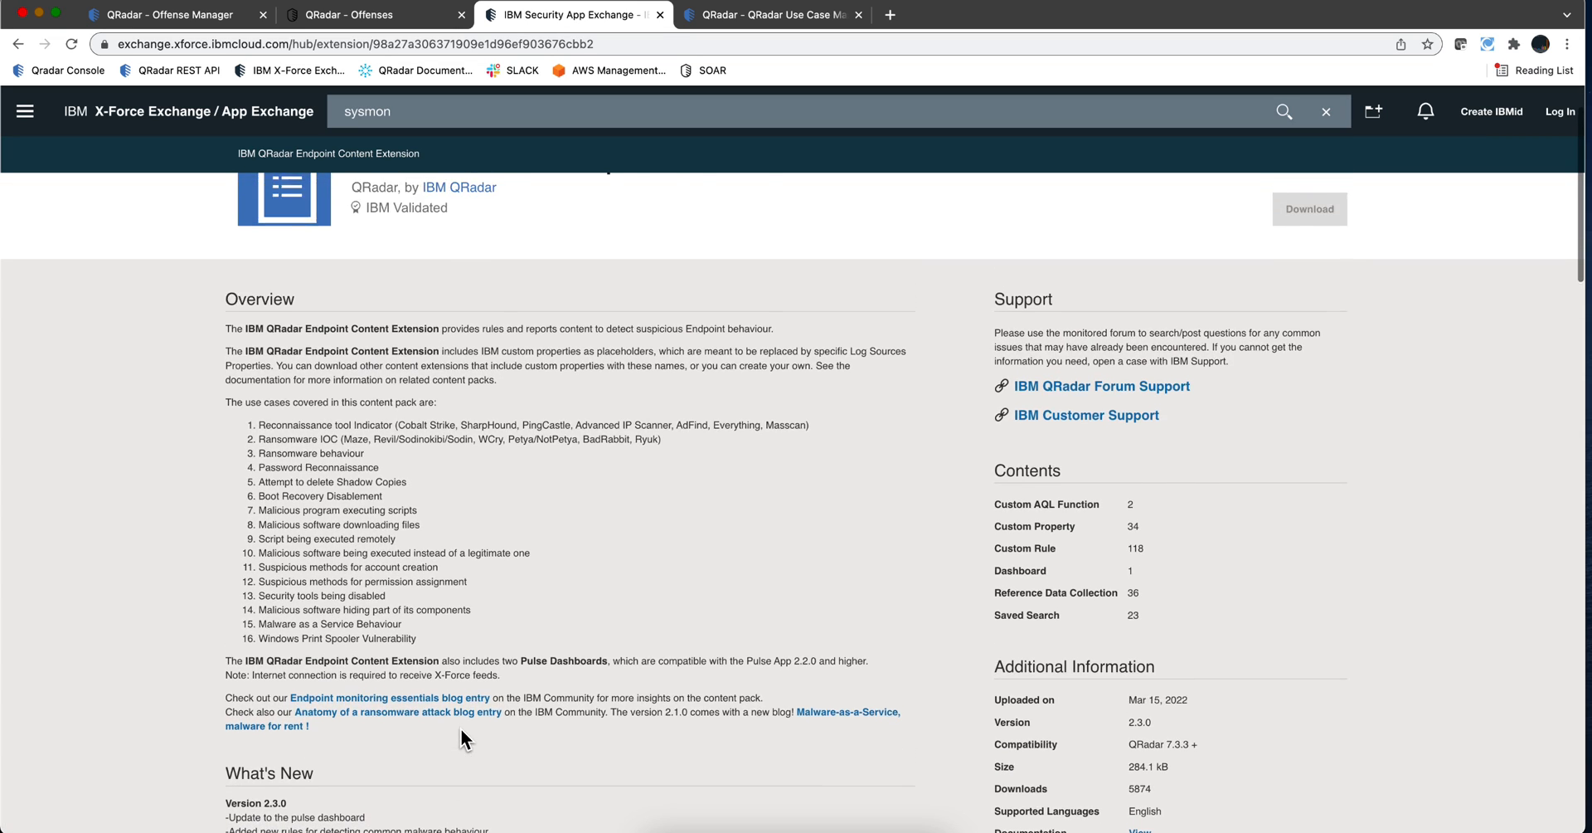
scroll(up, 3)
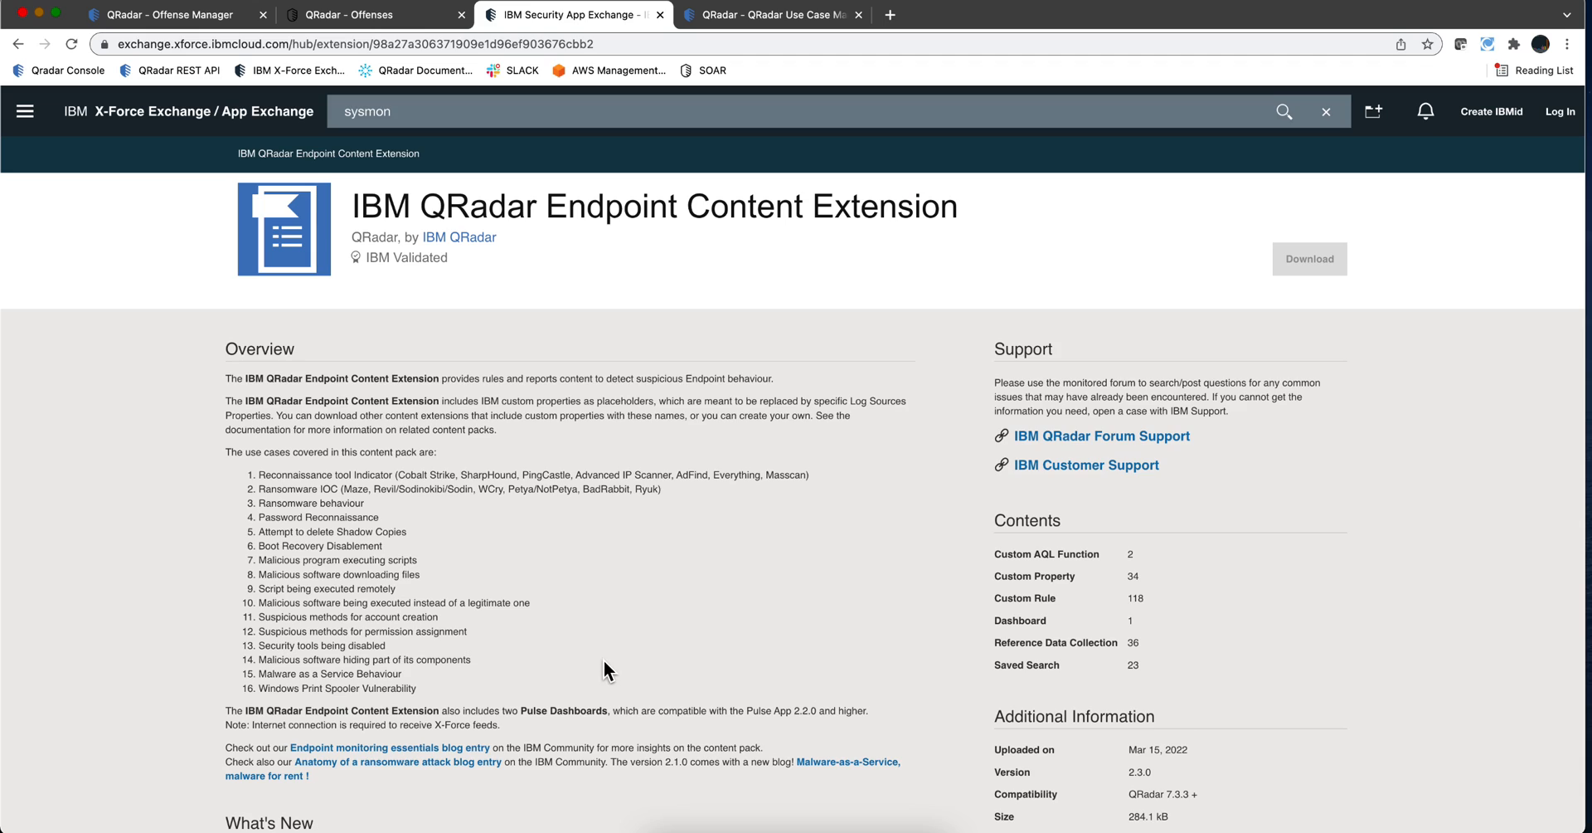
mouse_move(539, 261)
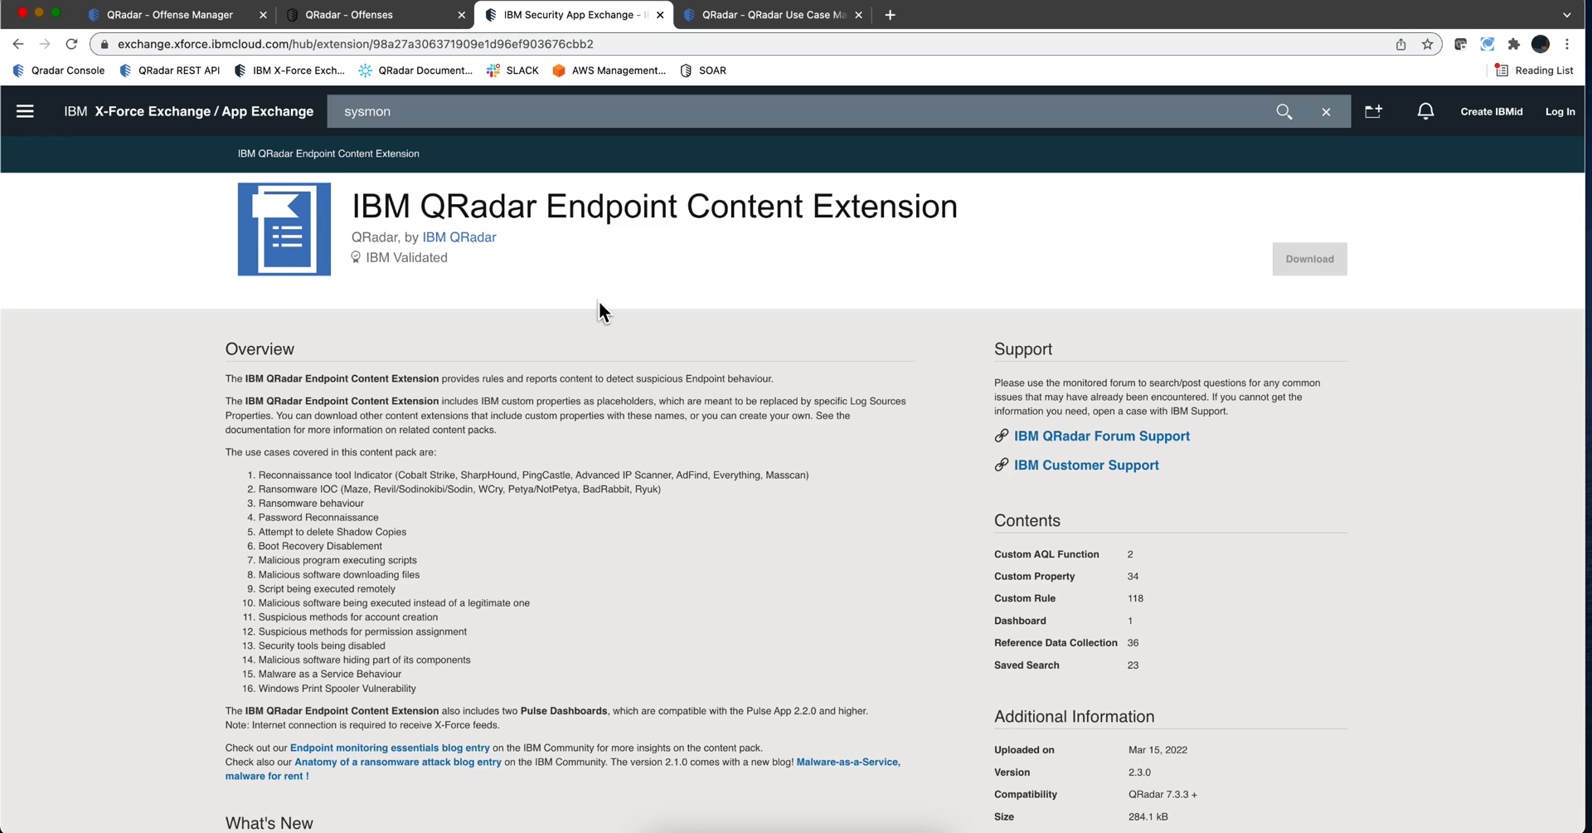
mouse_move(266, 536)
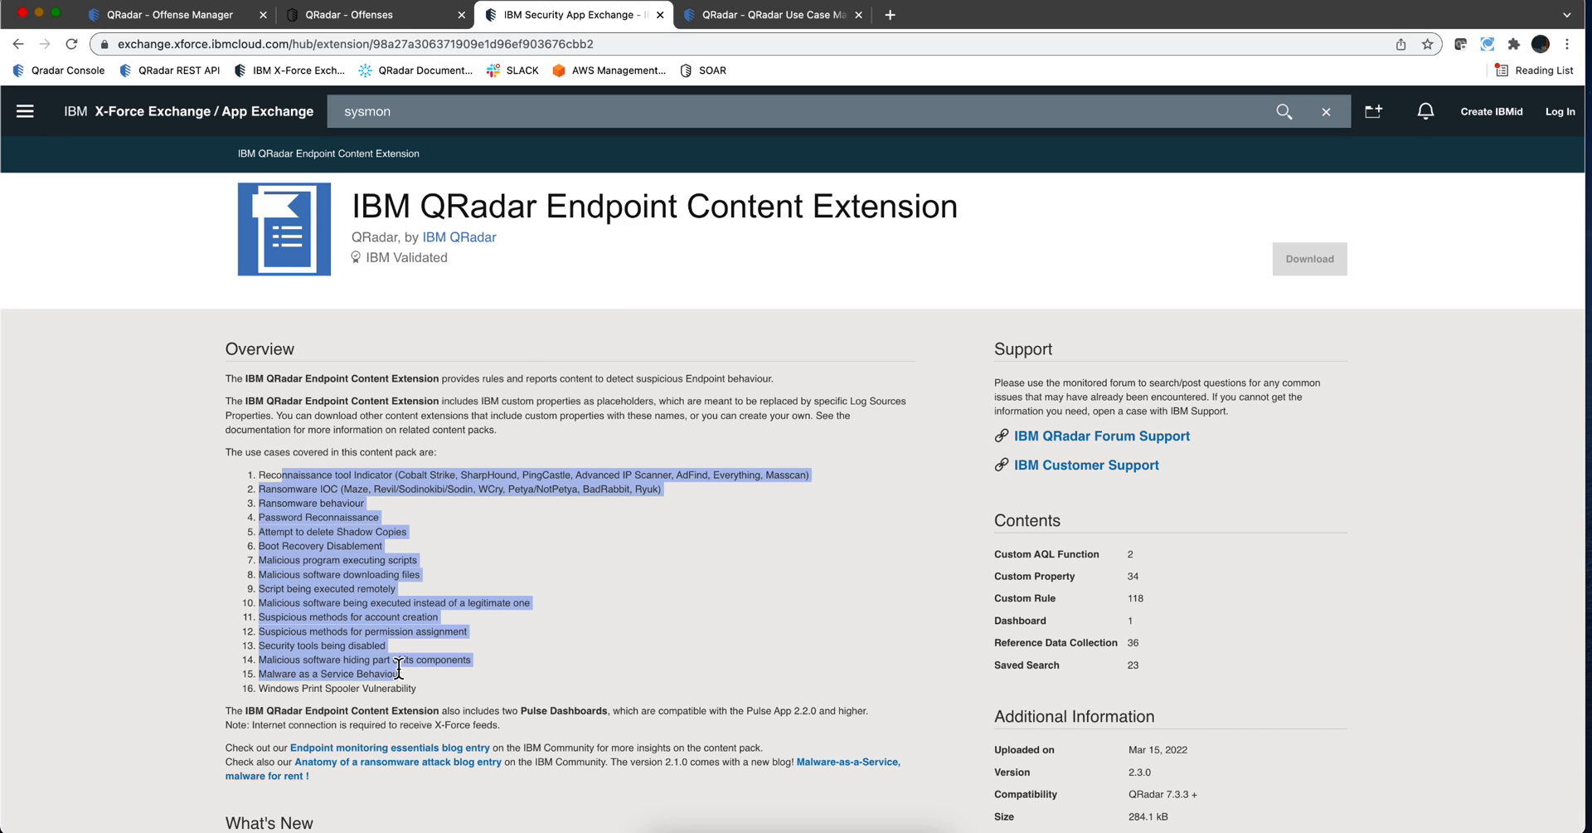
click(584, 549)
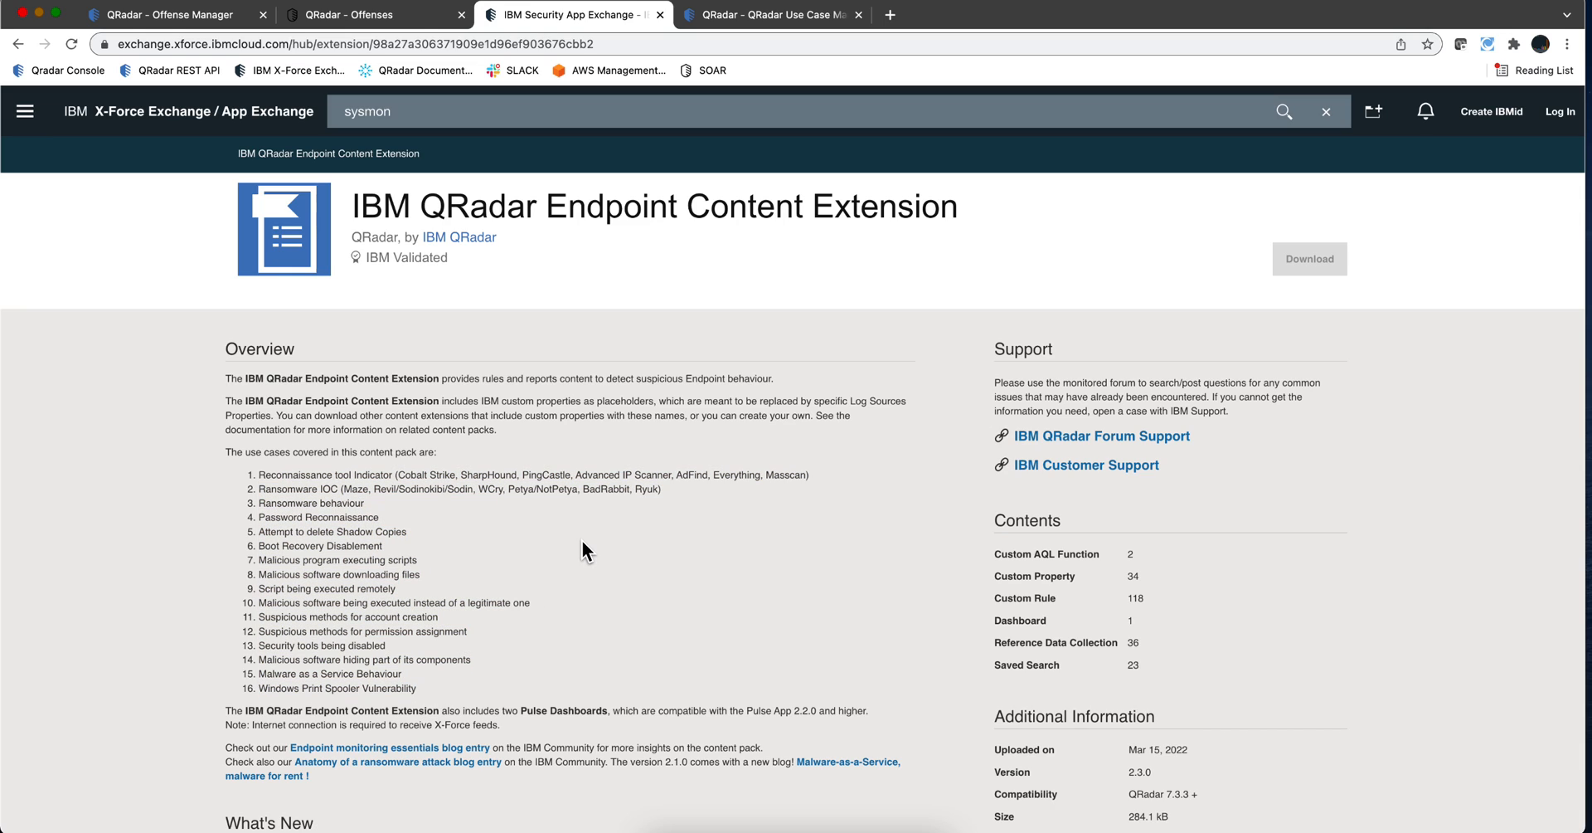
mouse_move(577, 468)
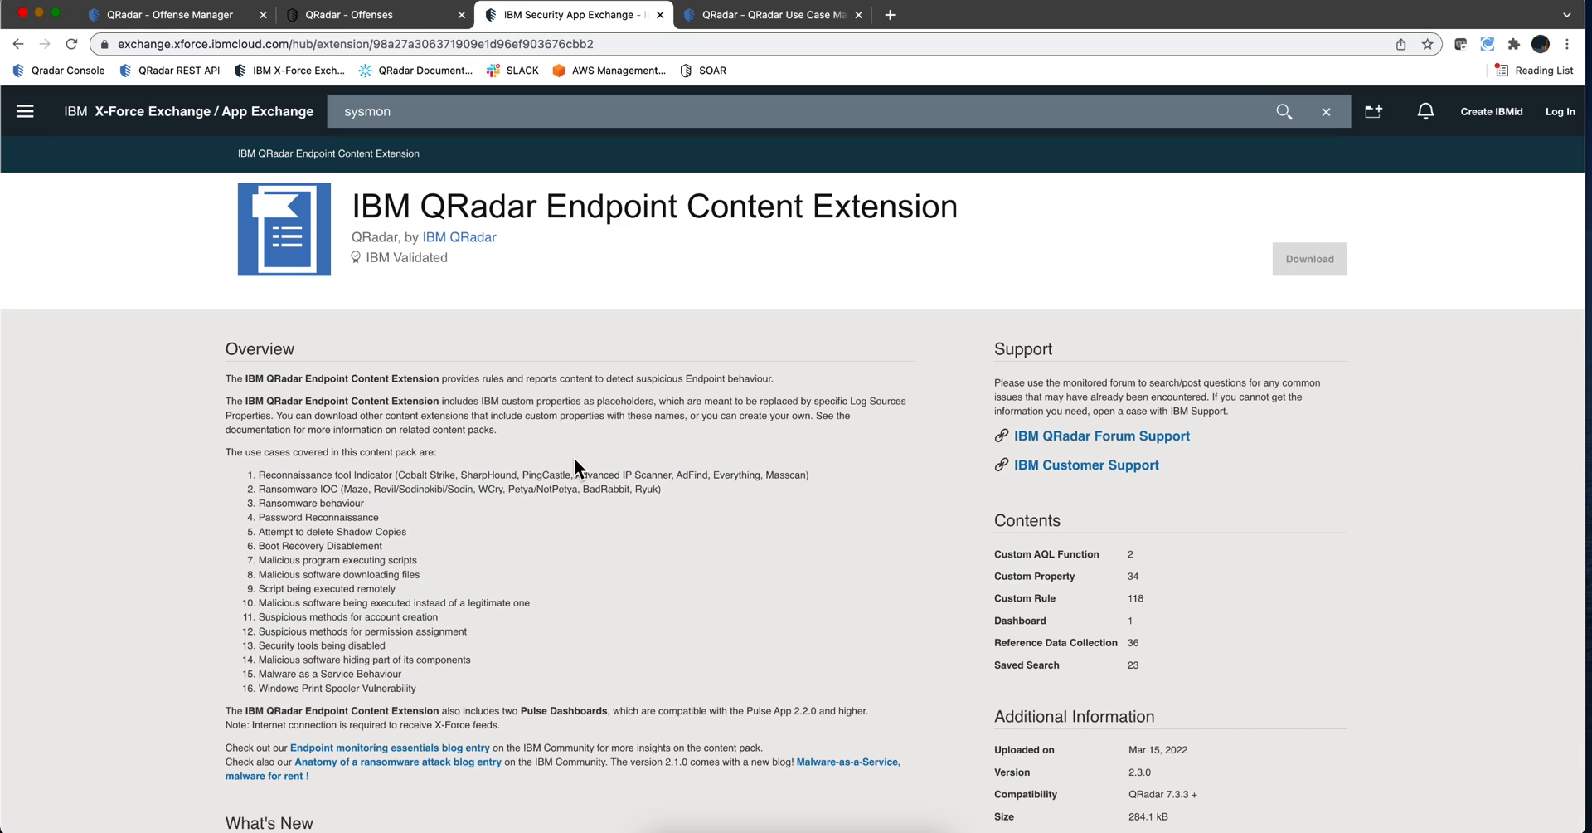
double_click(564, 206)
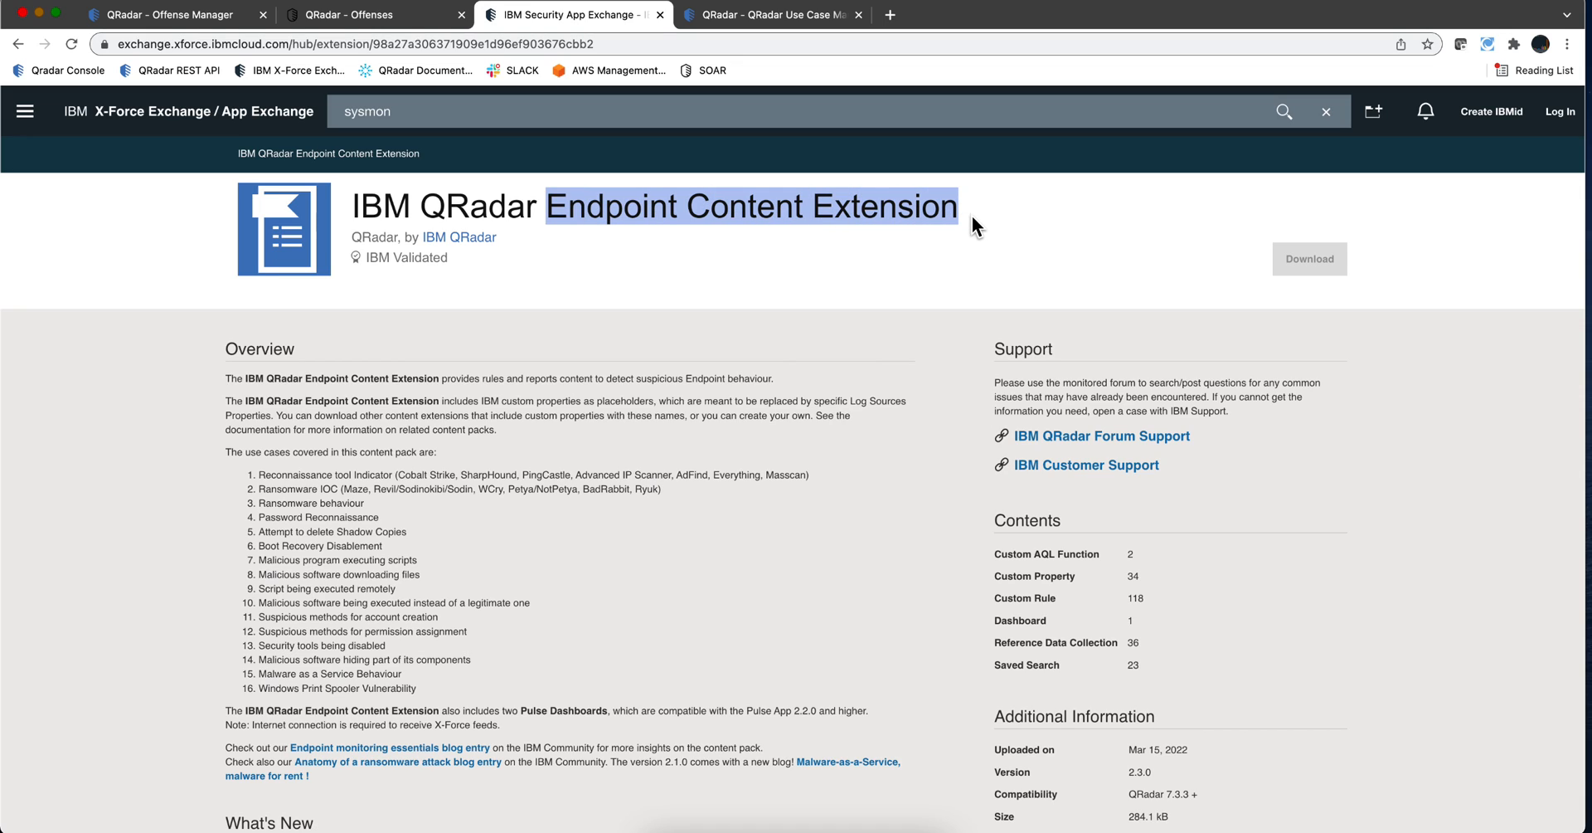
mouse_move(774, 565)
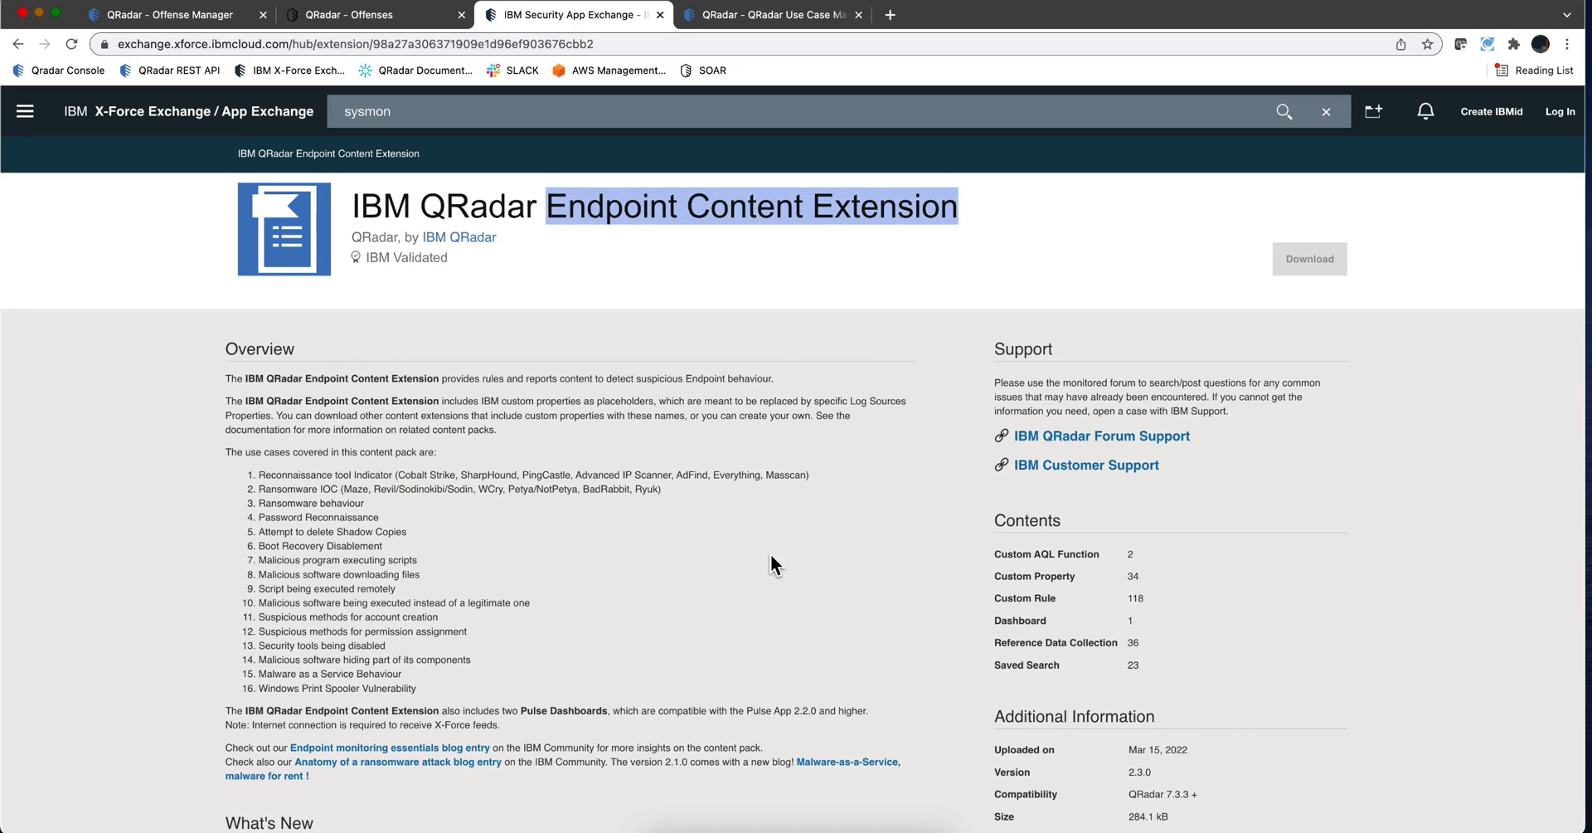
mouse_move(745, 579)
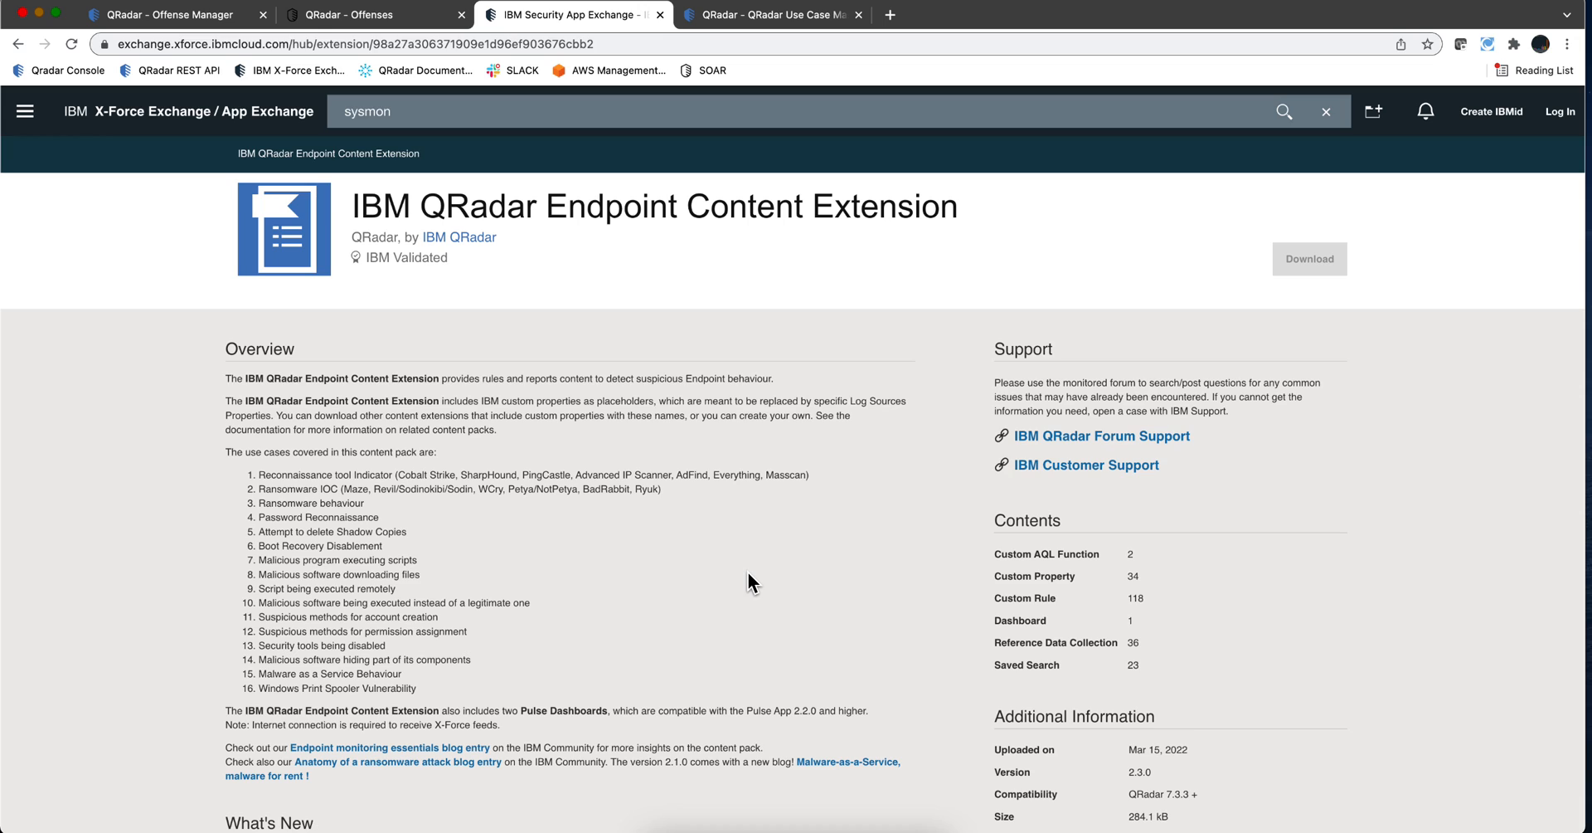
mouse_move(423, 21)
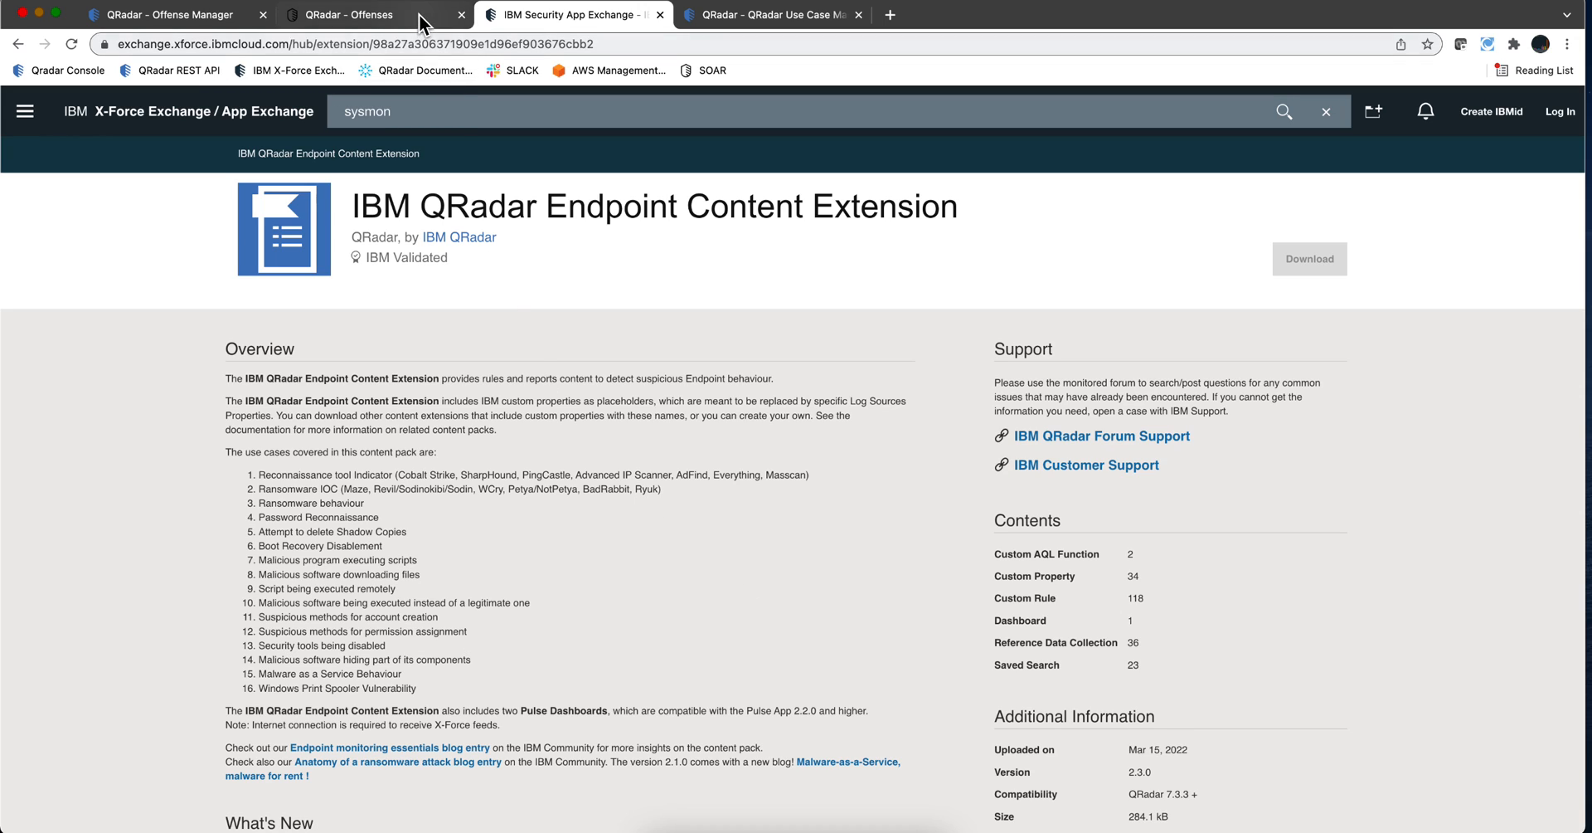
click(377, 15)
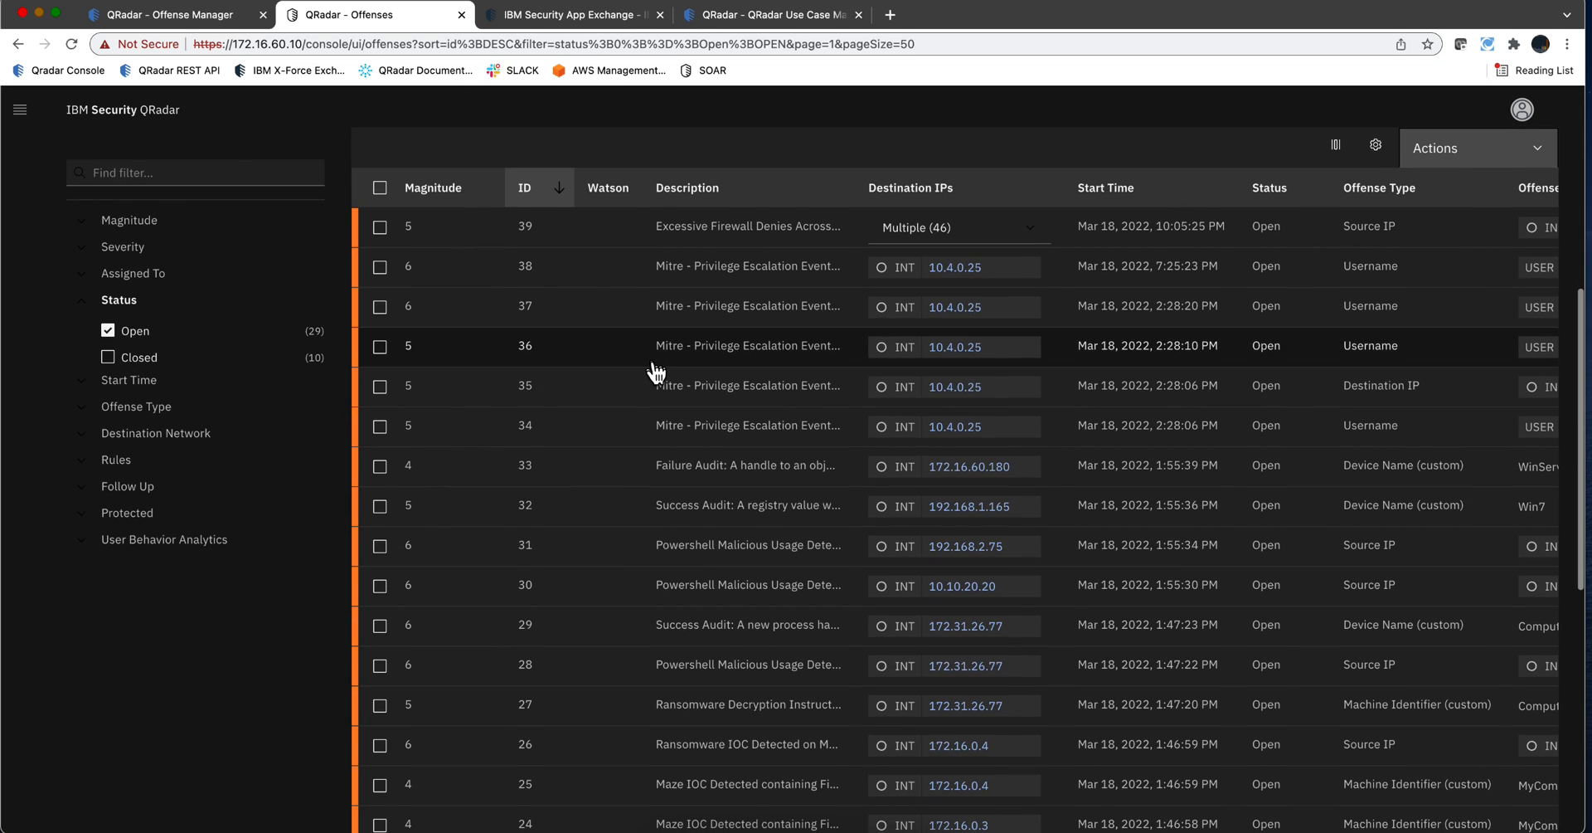
- Scroll through the All Offenses table of 29 open offenses sorted by ID descending
scroll(down, 3)
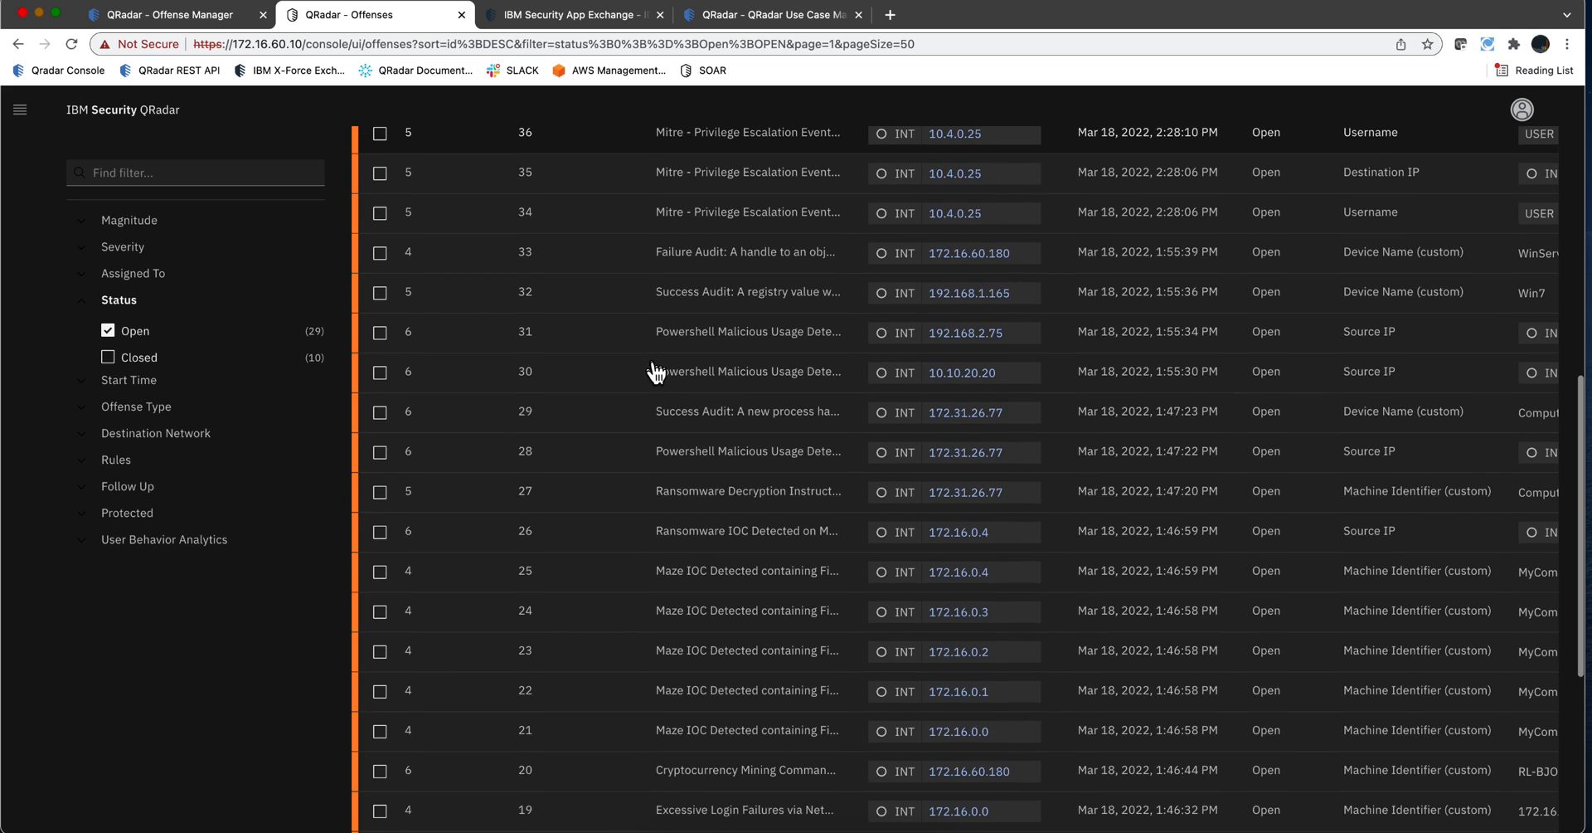
scroll(down, 3)
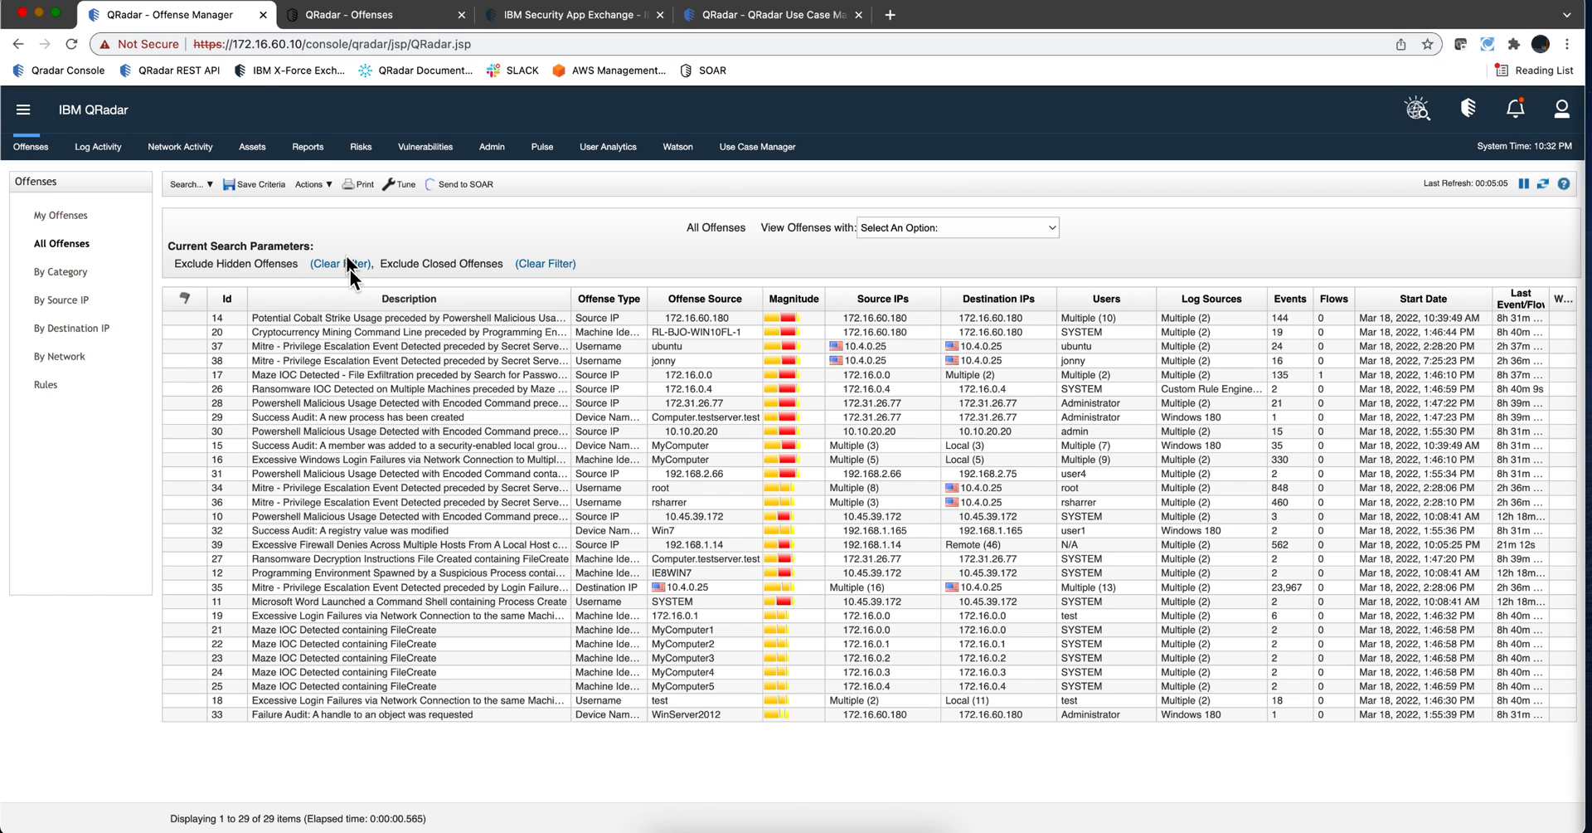
mouse_move(488, 370)
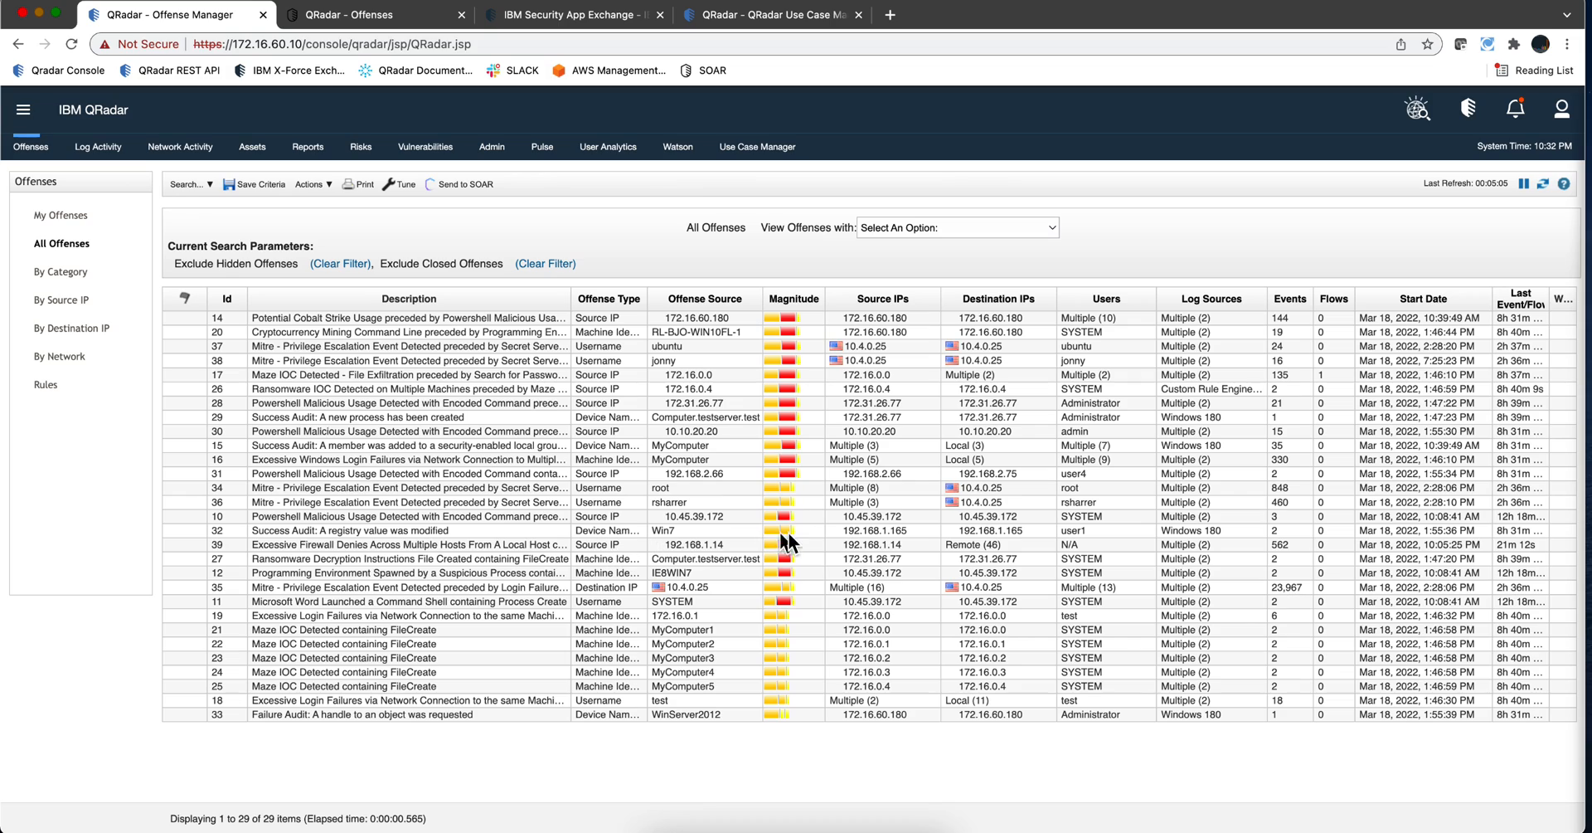
mouse_move(1006, 354)
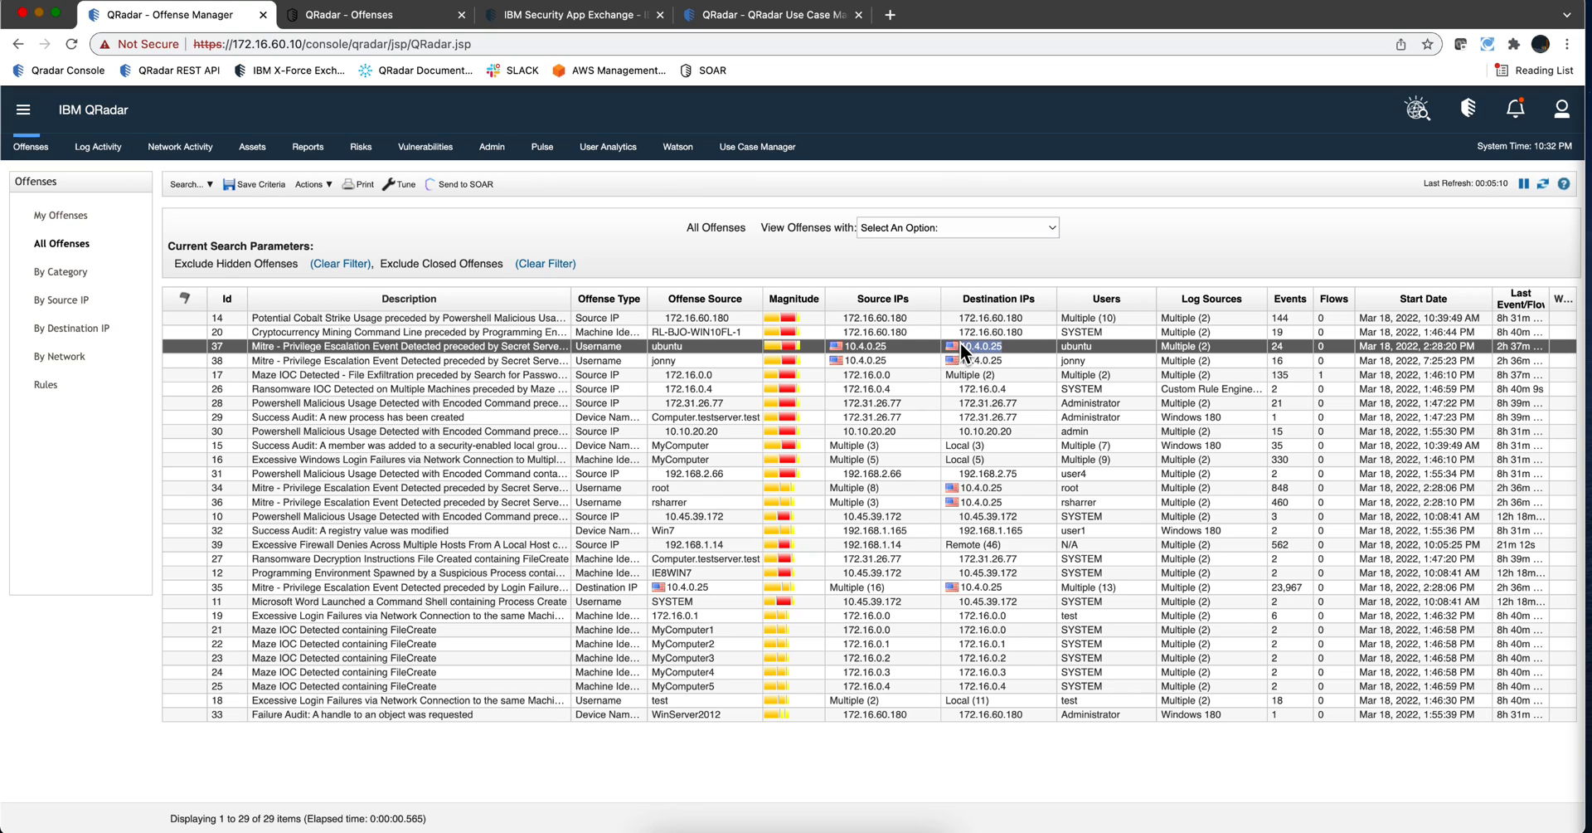
mouse_move(1010, 467)
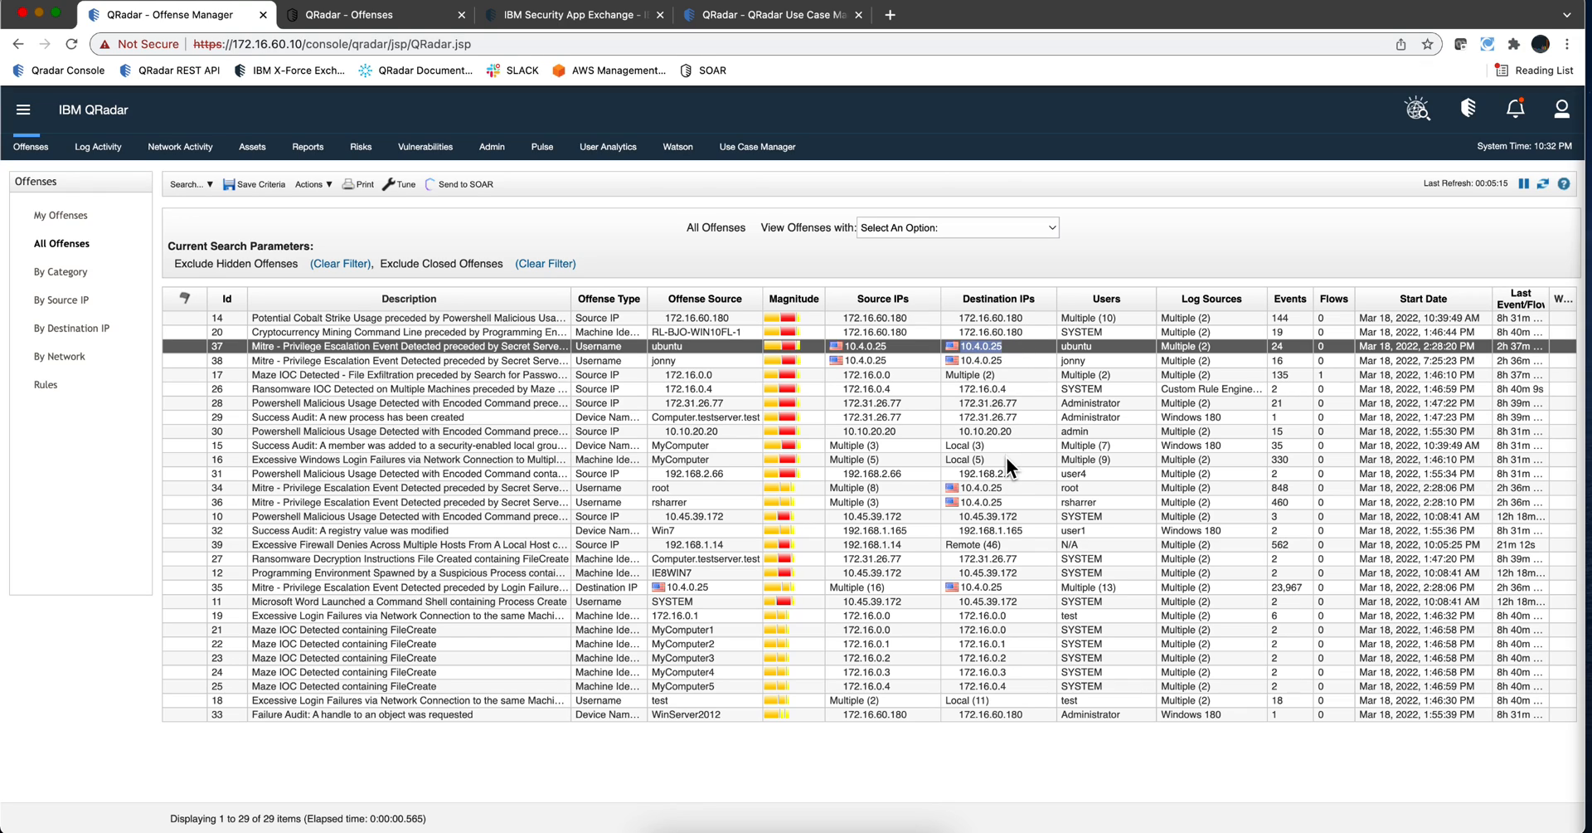
mouse_move(1000, 687)
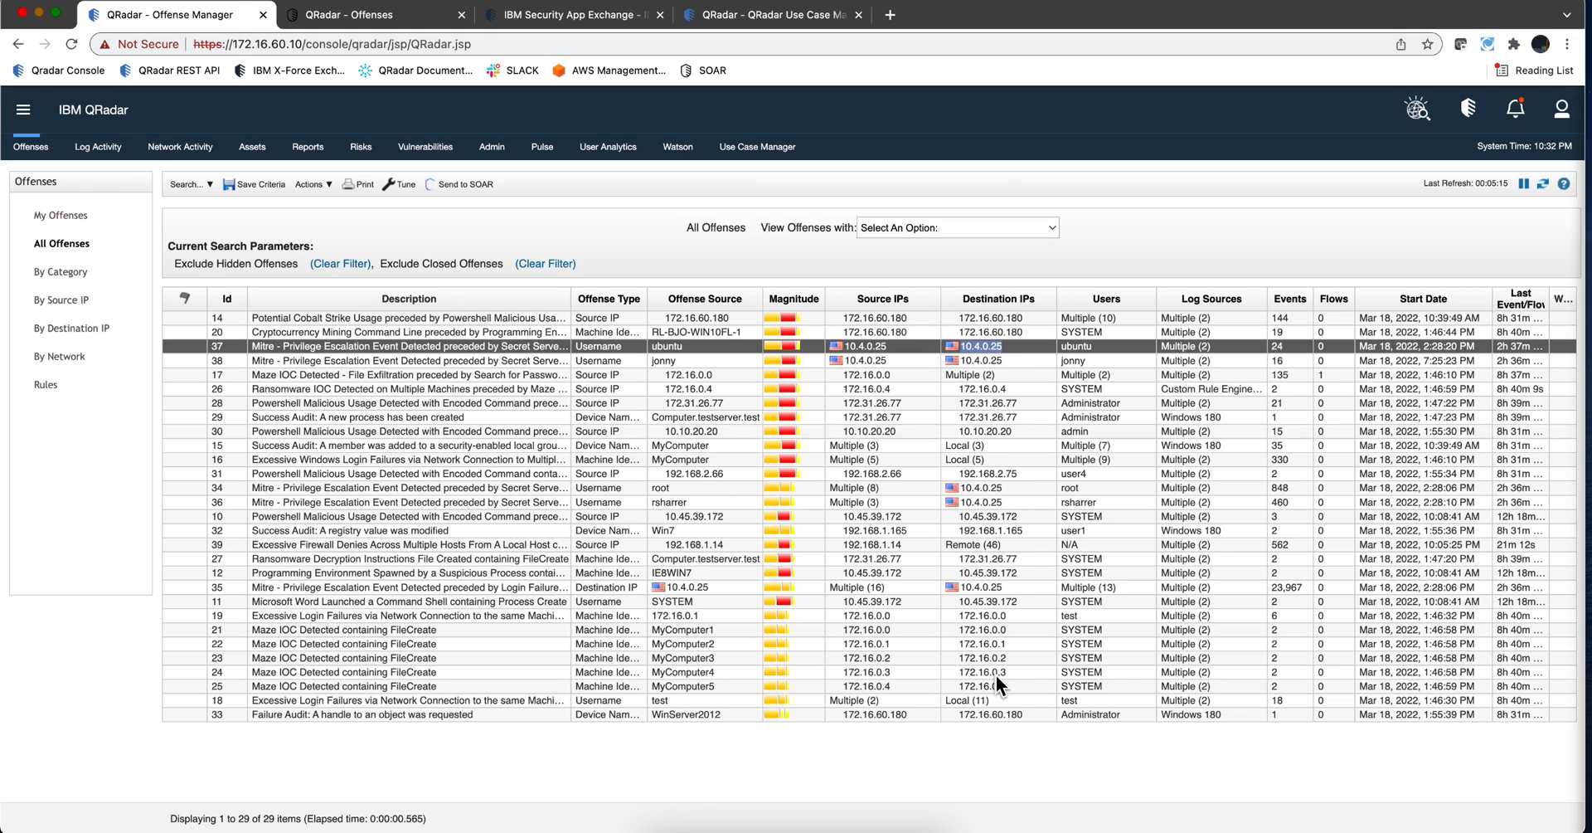
mouse_move(577, 505)
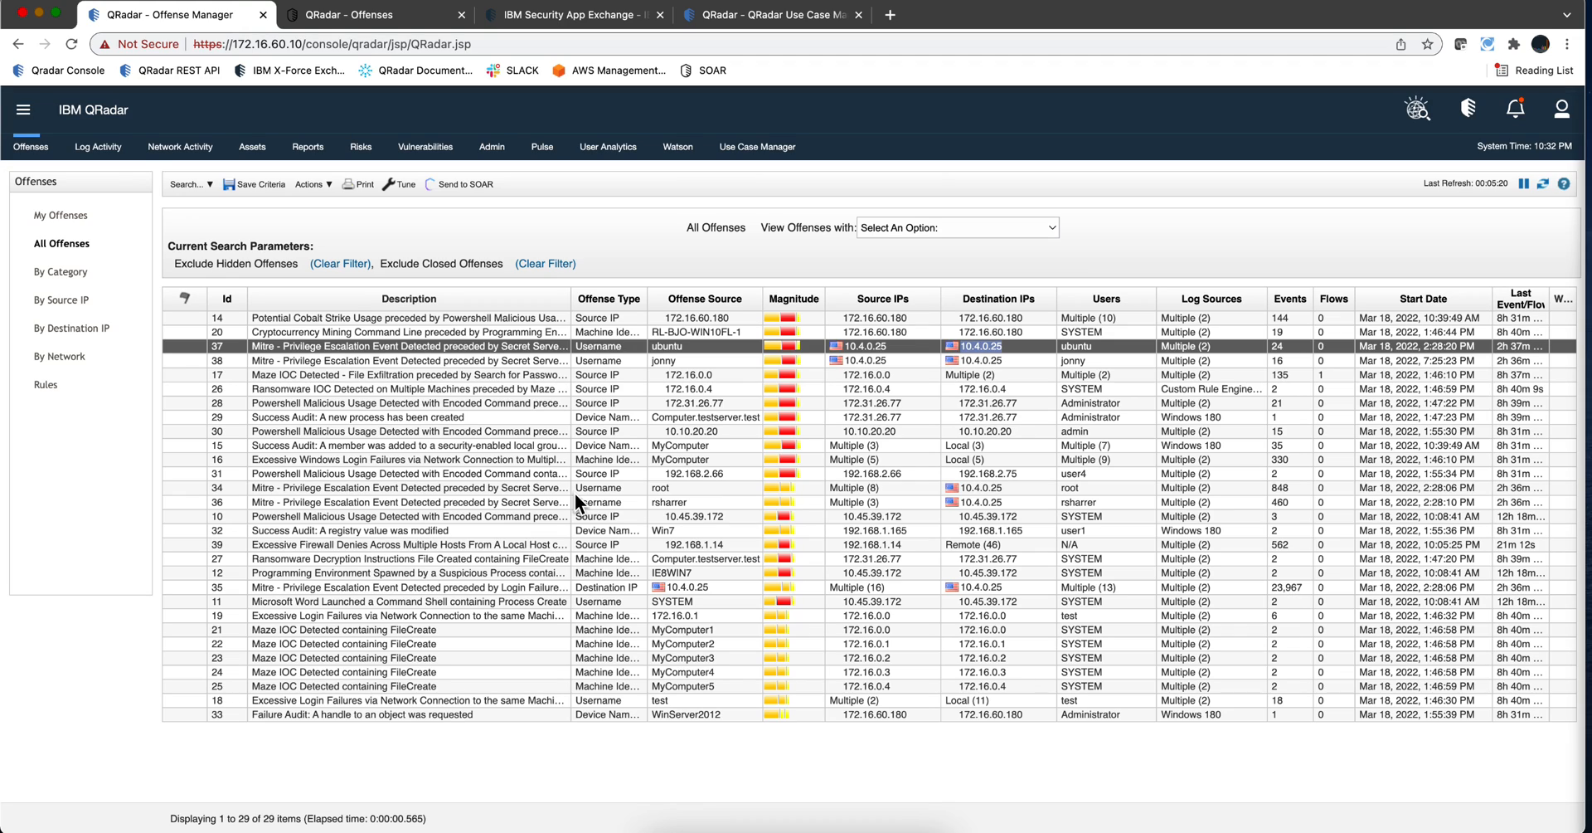
mouse_move(244, 464)
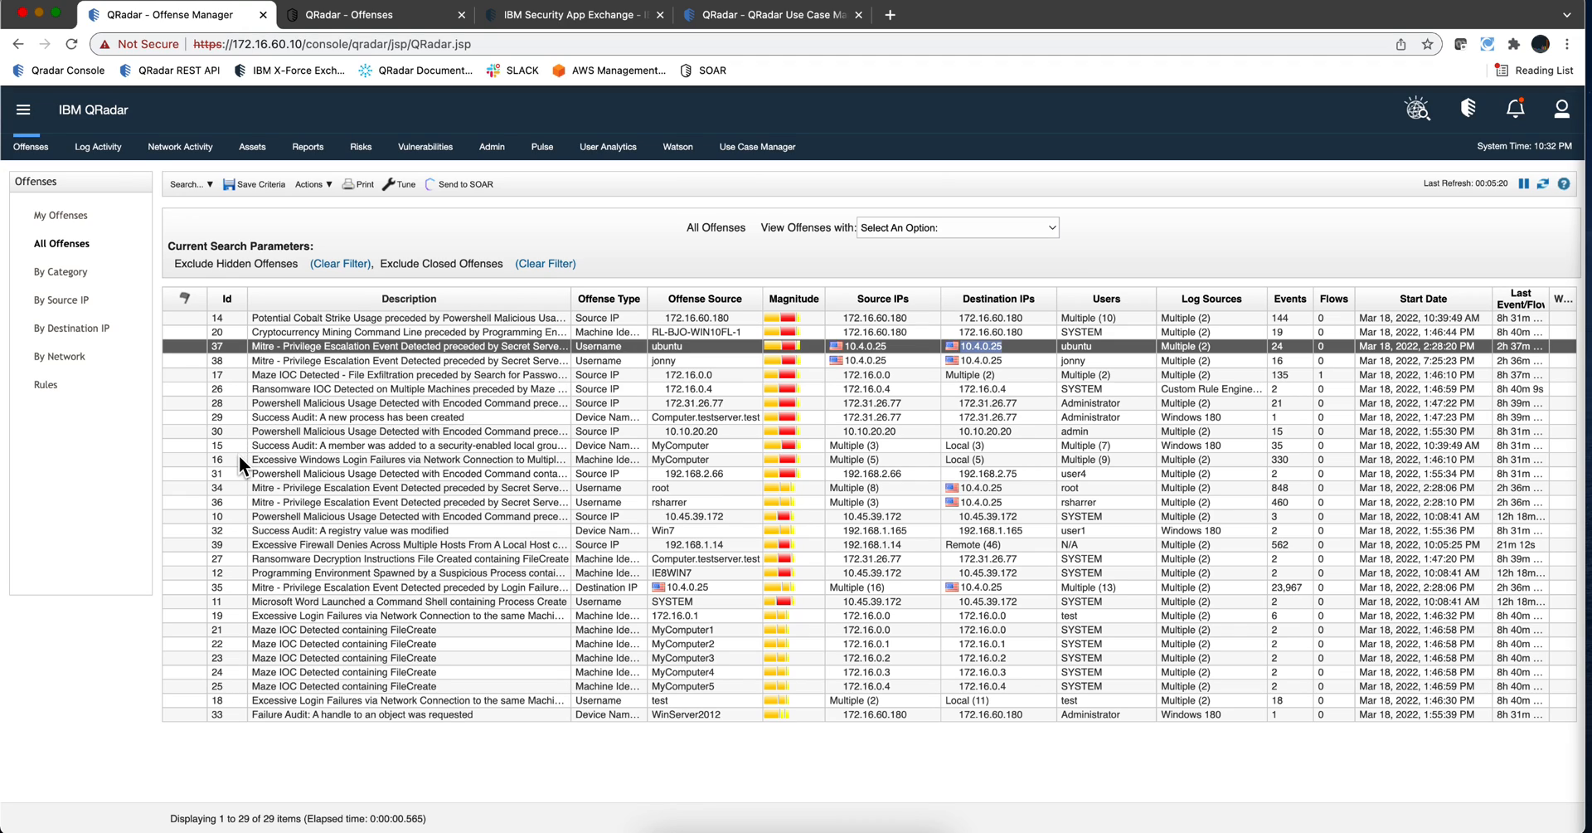
- Open Offense 16 (excessive Windows login failures across multiple machines) from All Offenses
click(406, 460)
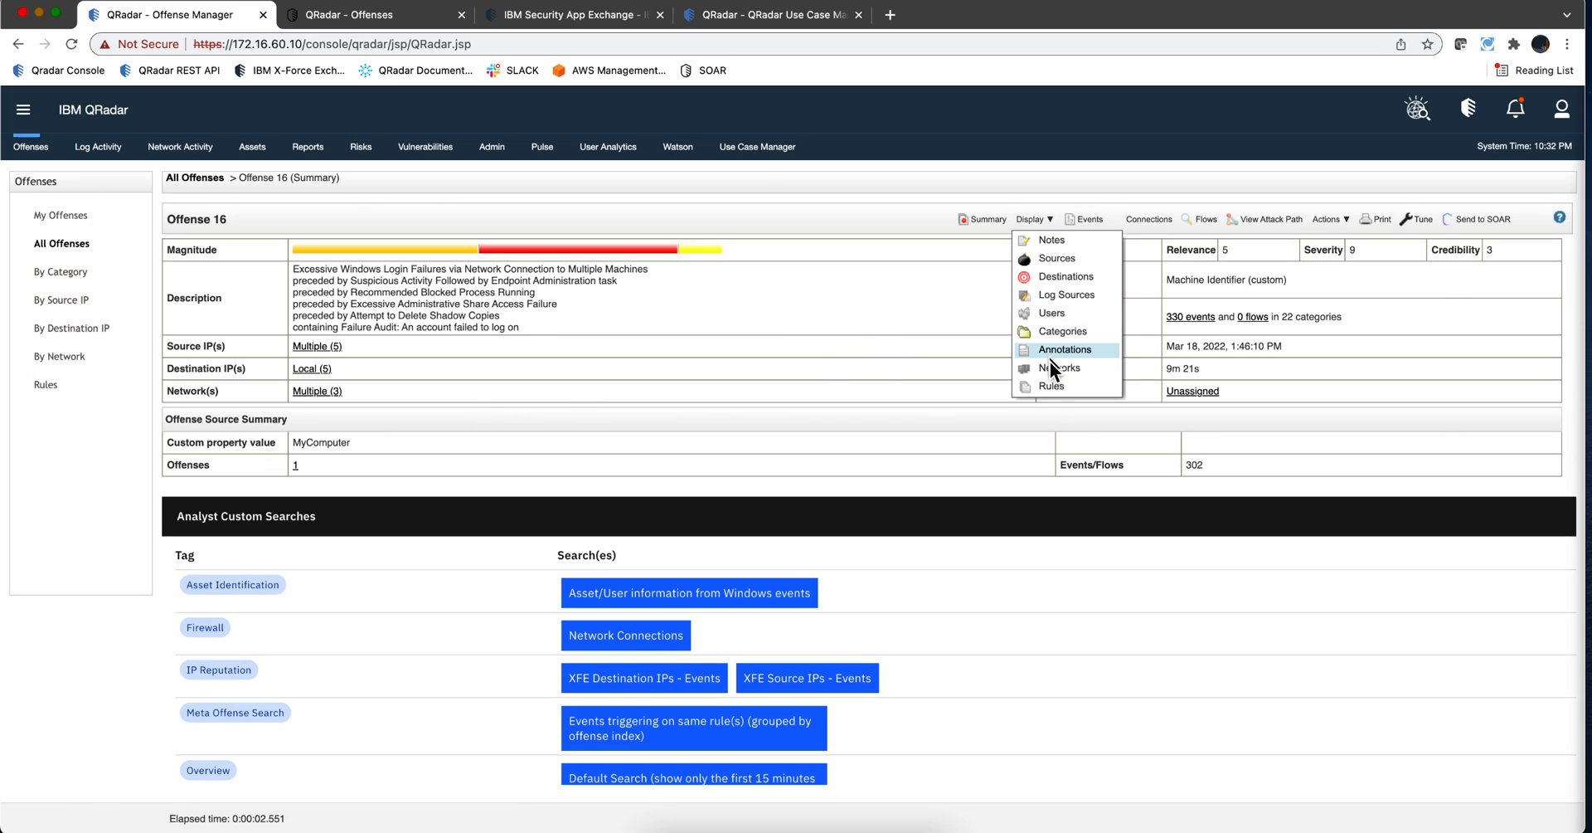
- Display the 24 rules contributing to Offense 16, including shadow copy deletion and ransomware IOCs
click(1065, 350)
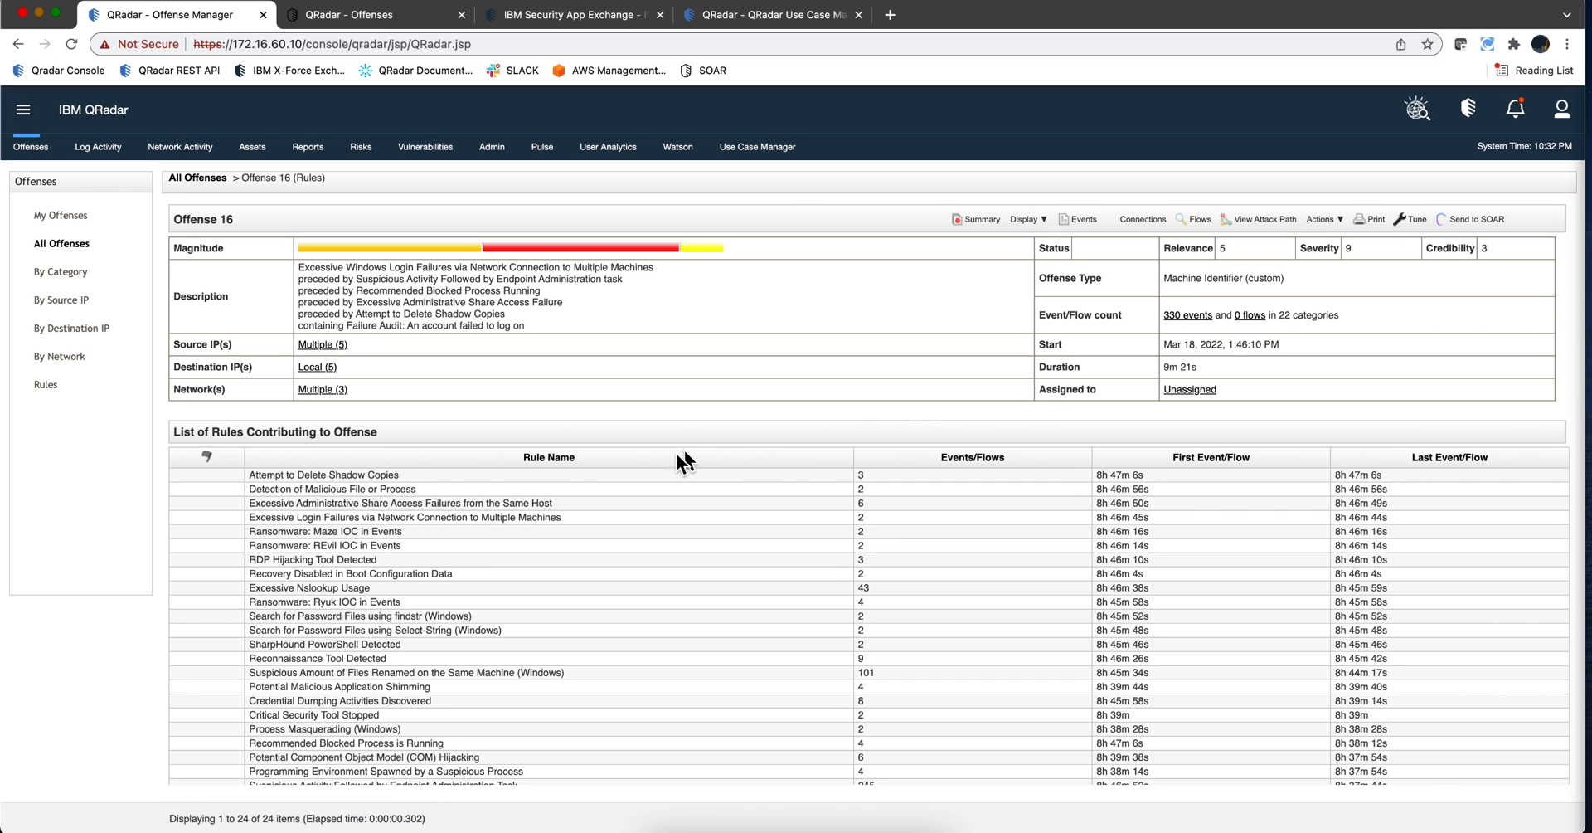
scroll(down, 3)
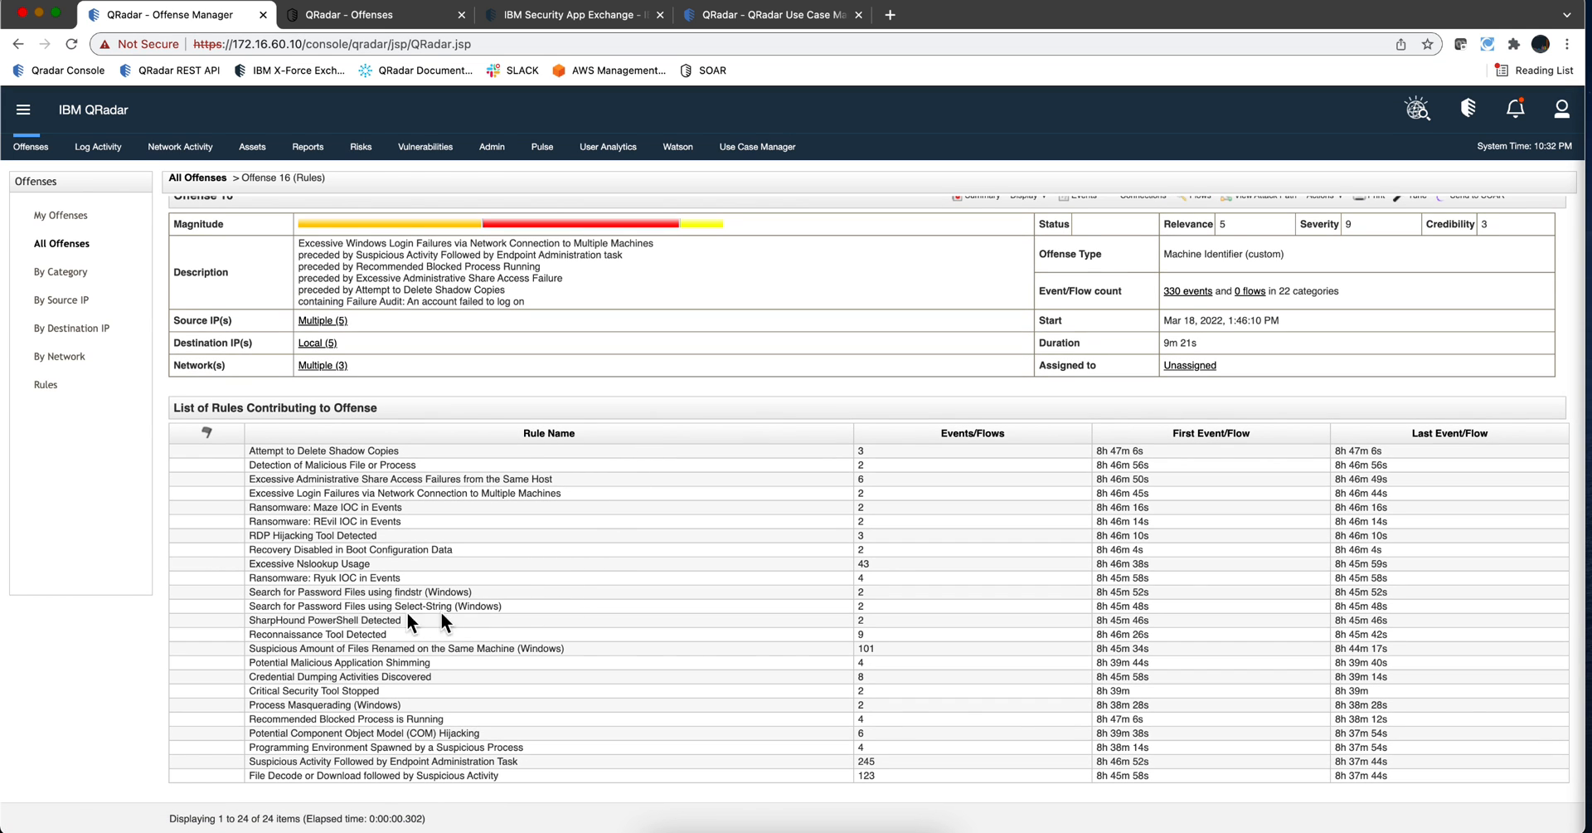
mouse_move(344, 723)
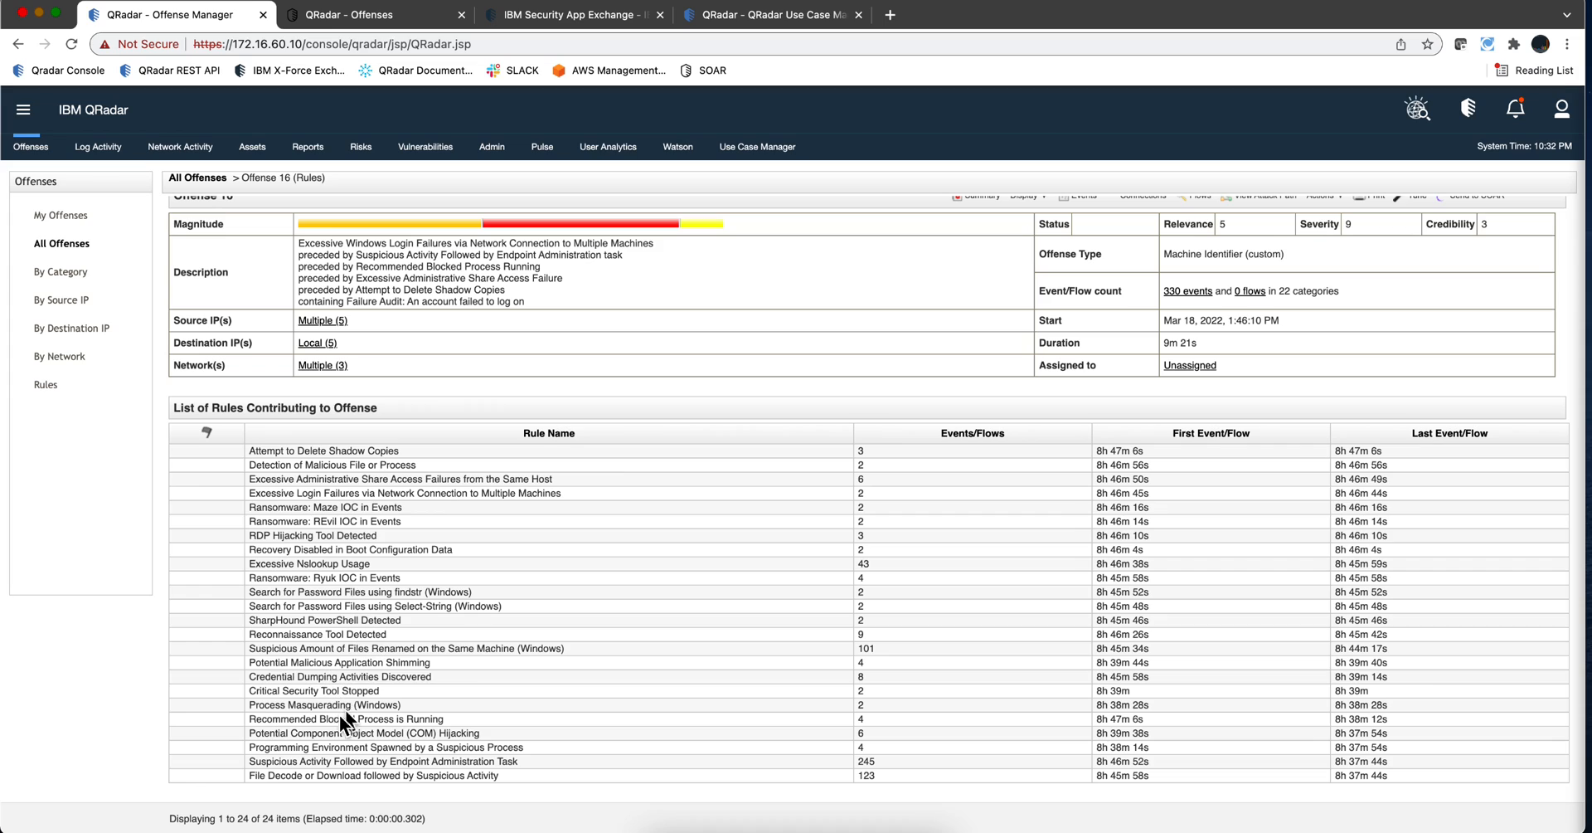
mouse_move(383, 469)
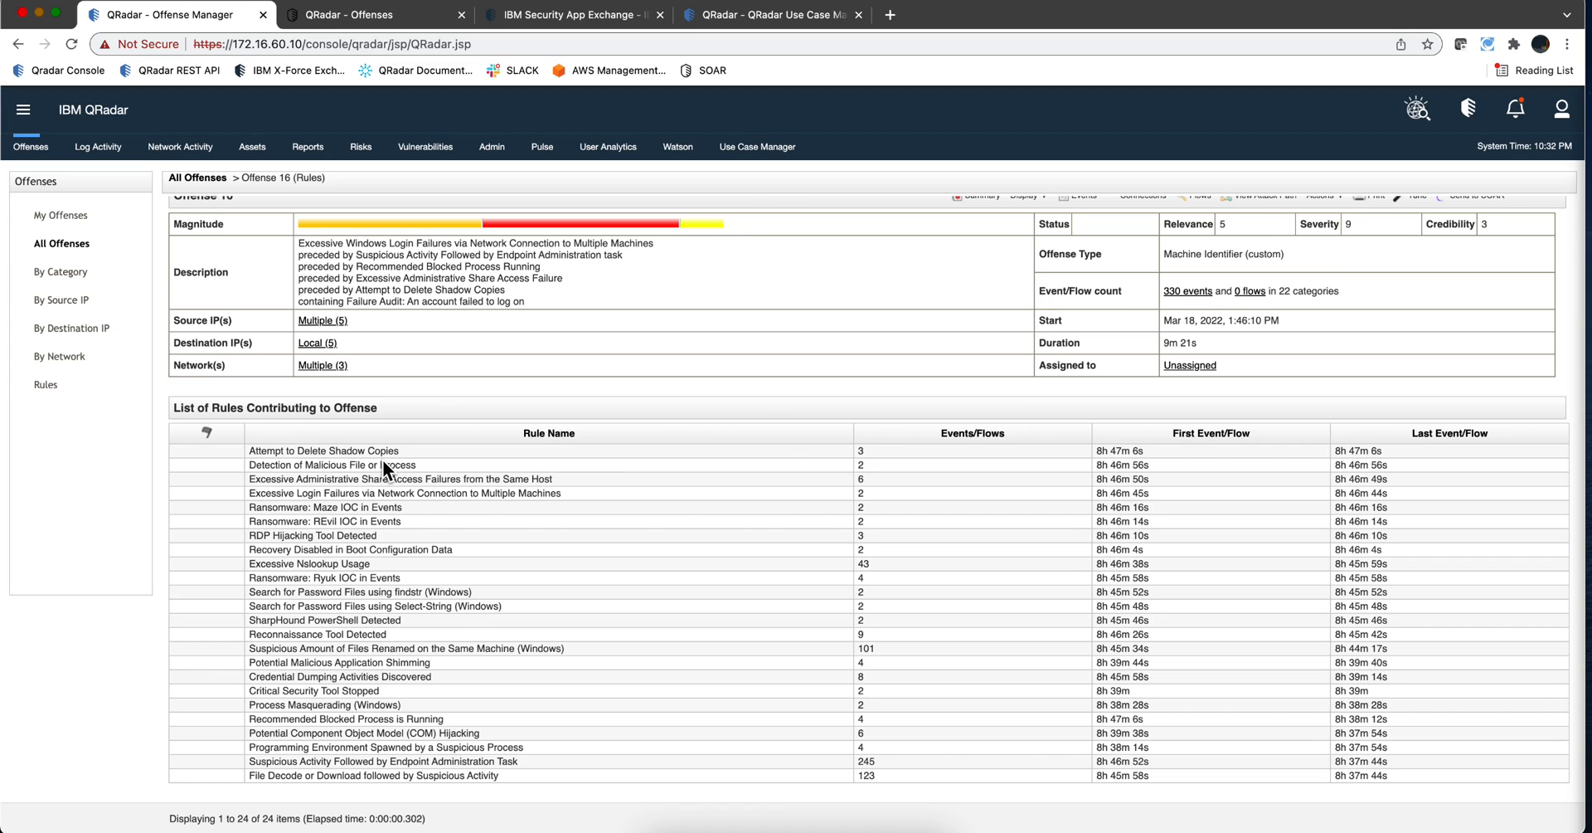
mouse_move(395, 478)
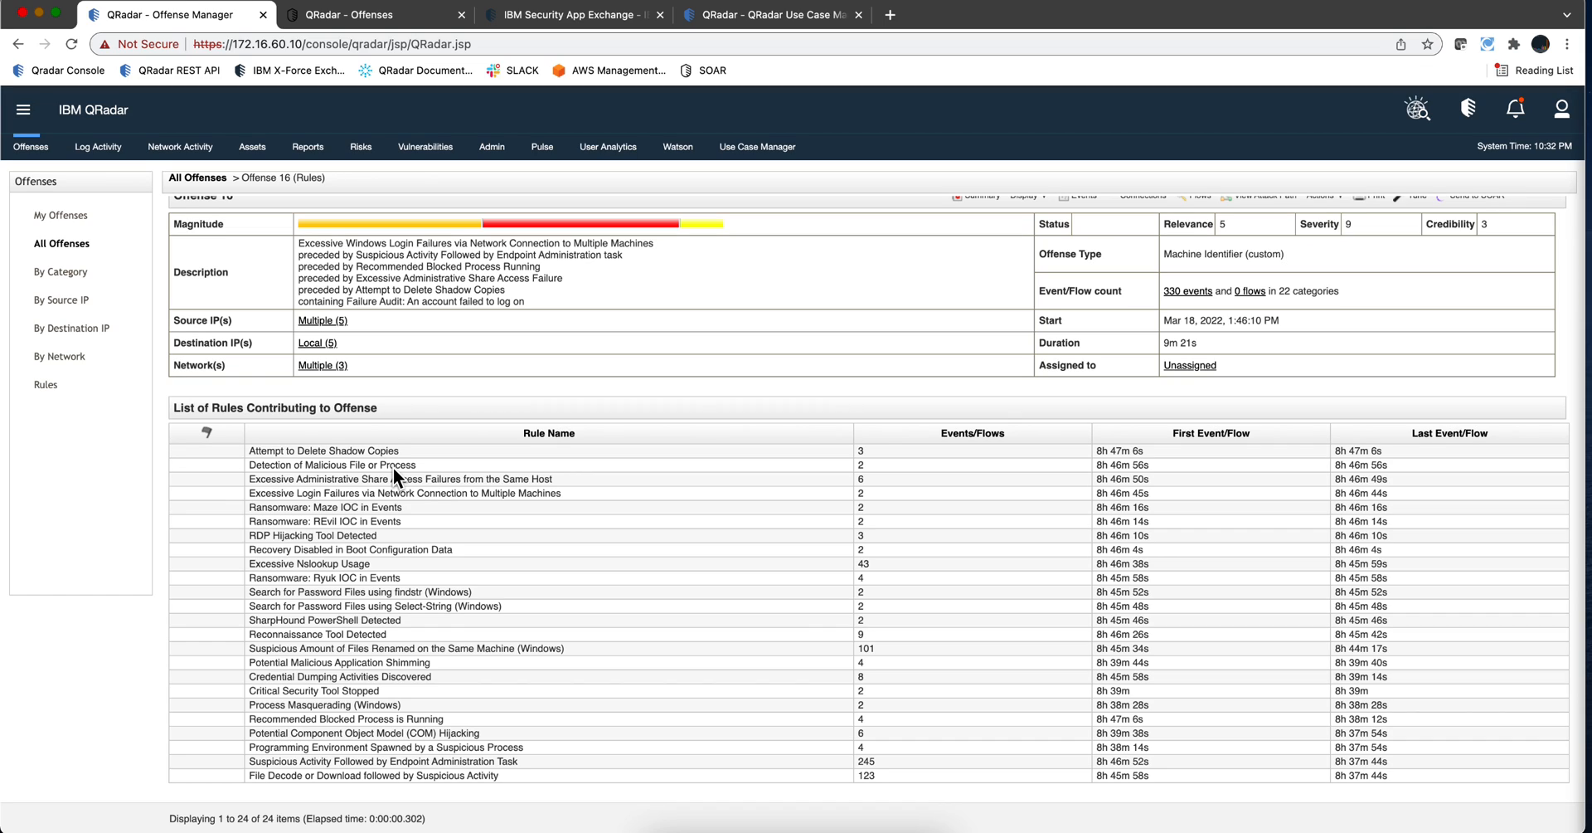
mouse_move(403, 469)
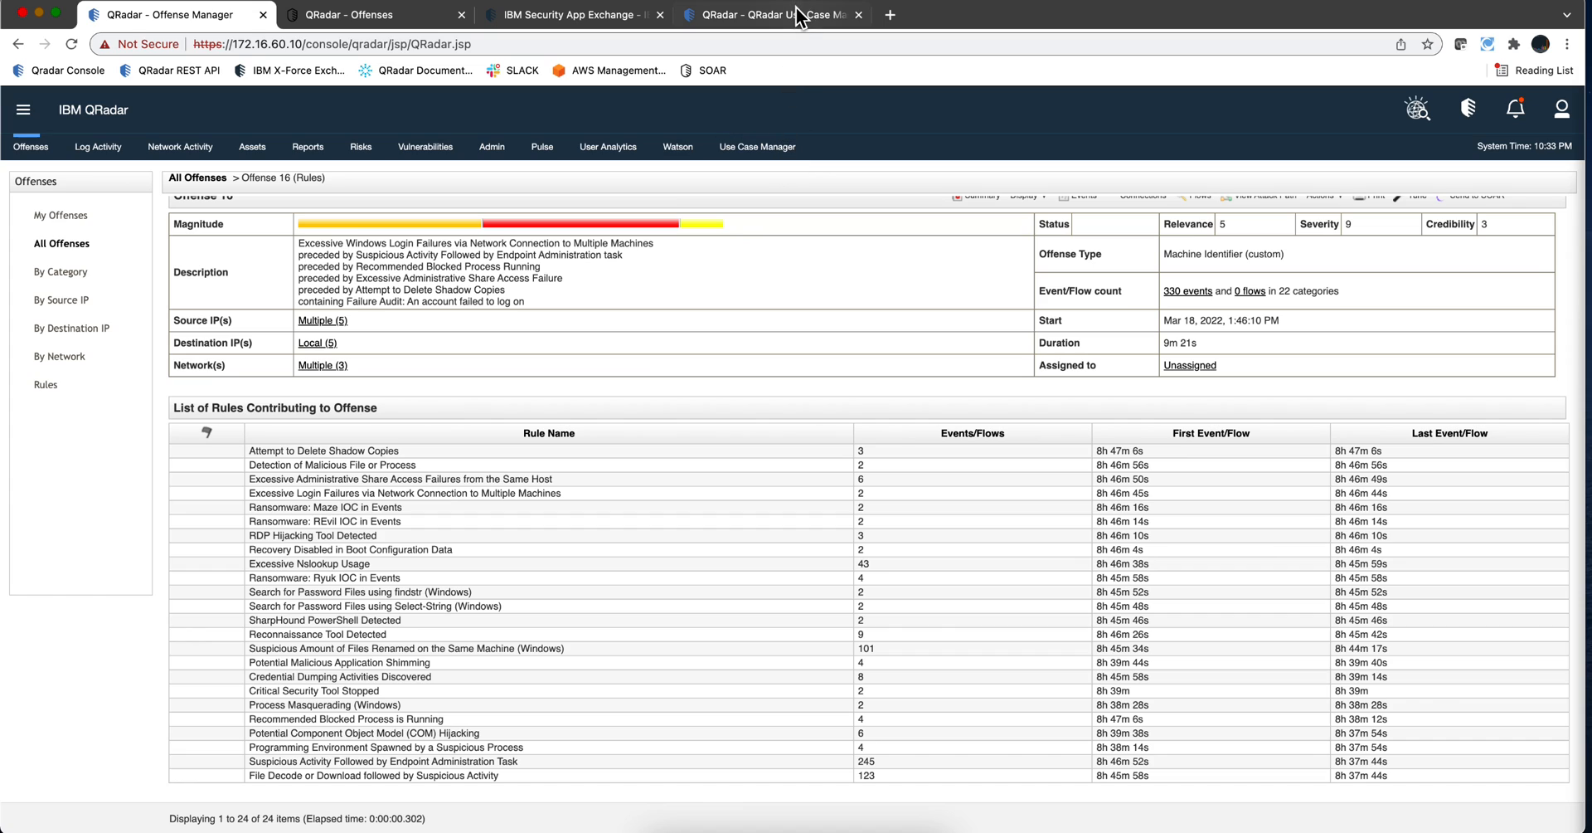
- In Use Case Manager, show ATT&CK tactics Detected in timeframe for the last 24 hours
click(771, 15)
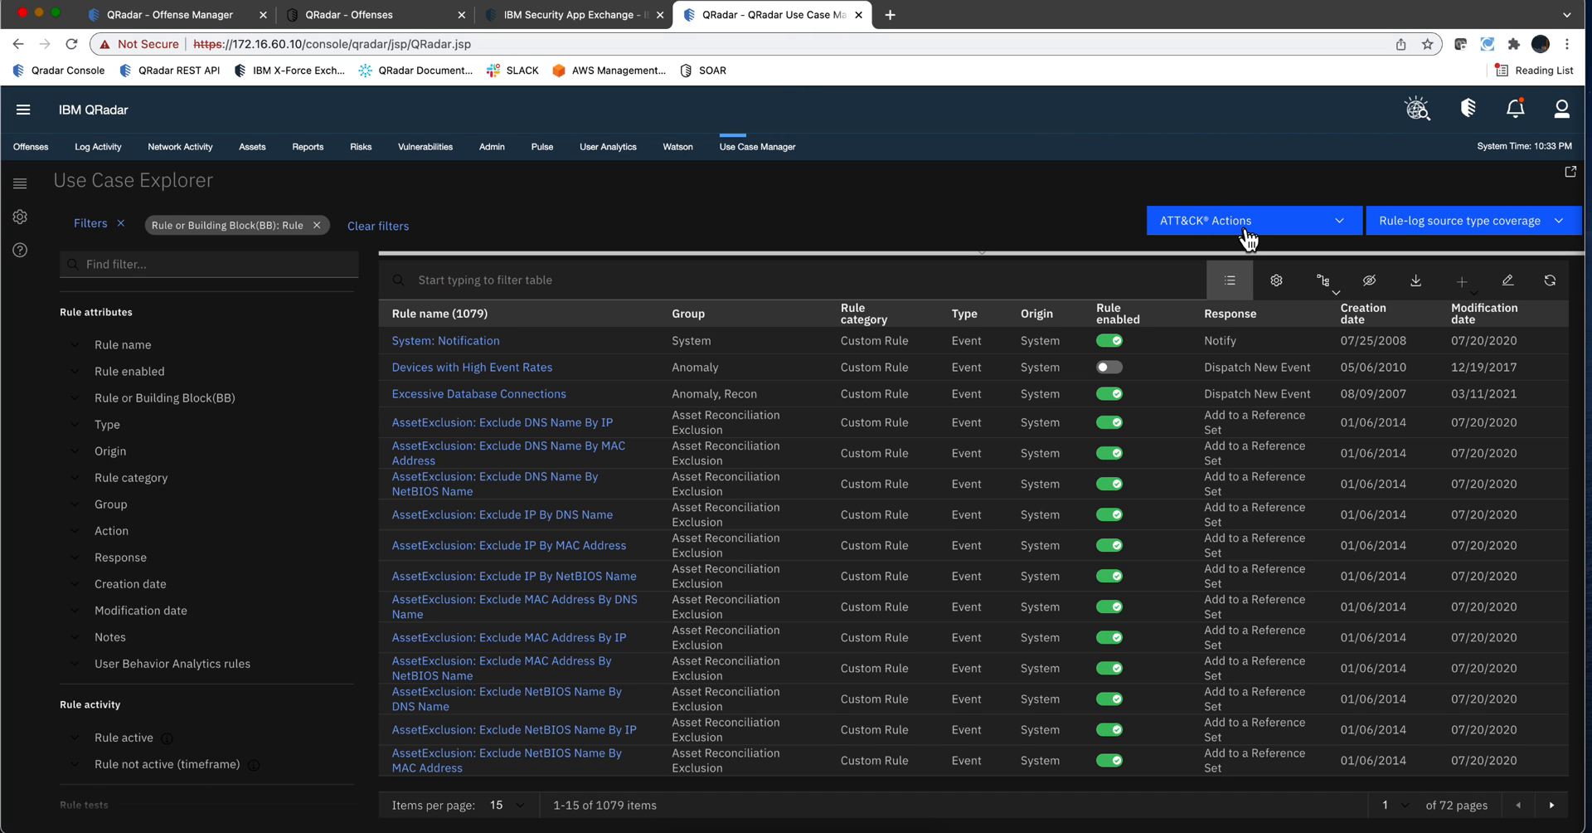
click(1250, 221)
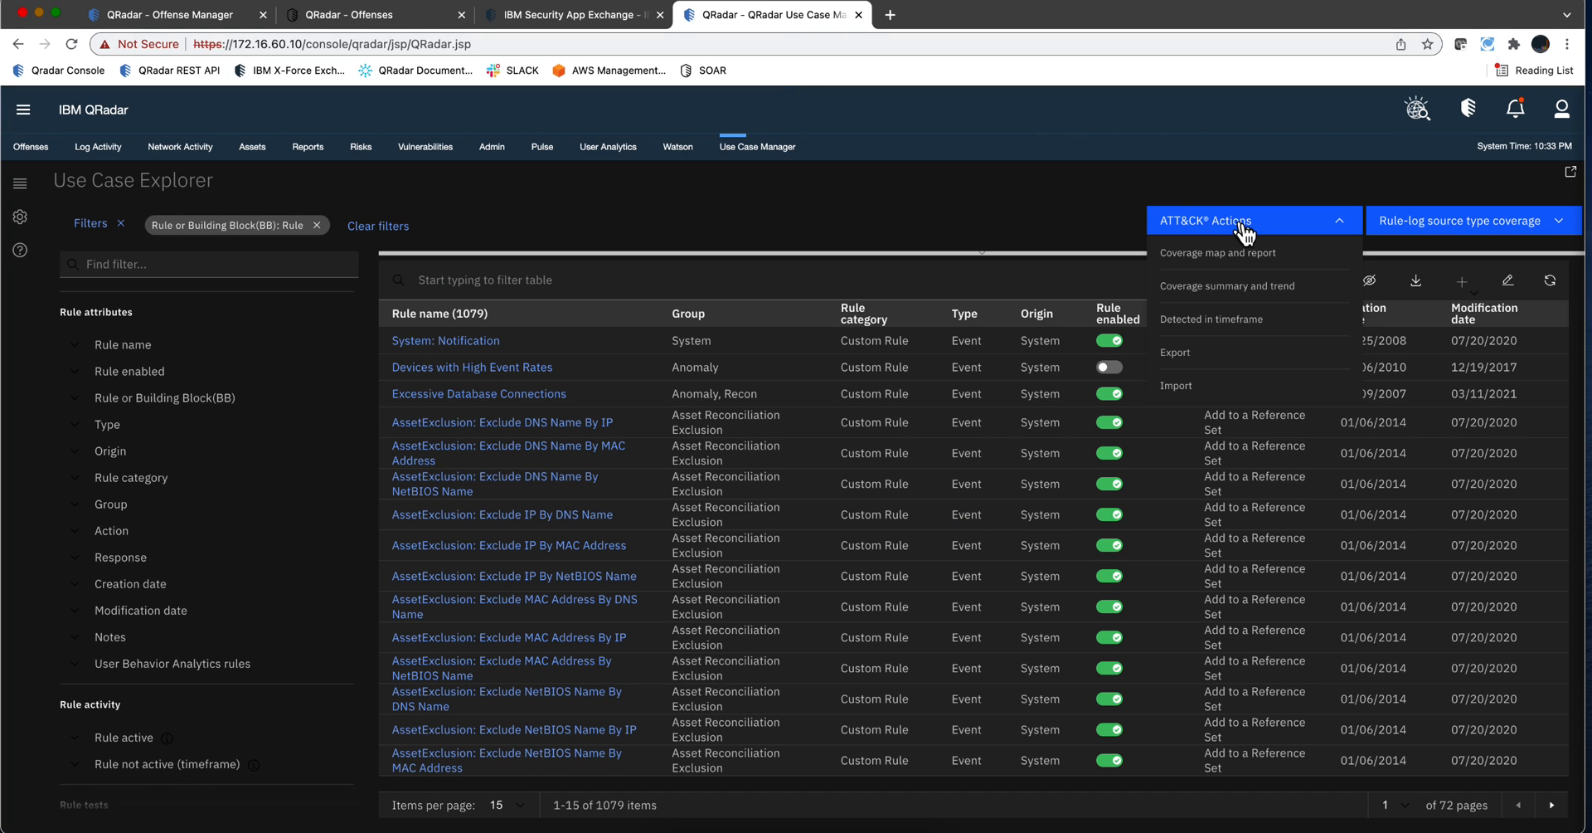
mouse_move(1219, 319)
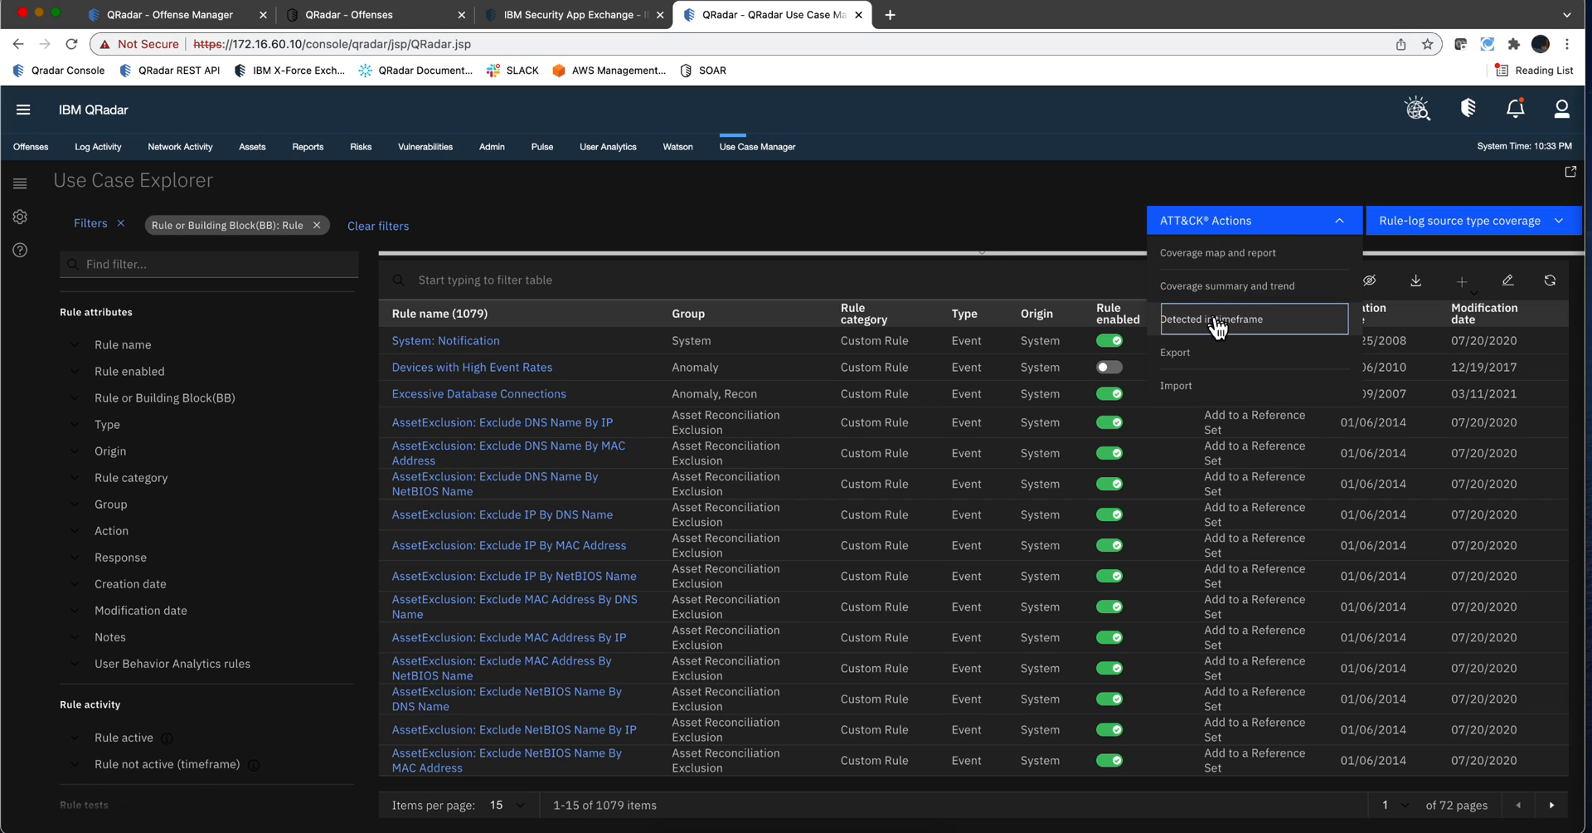
click(1211, 318)
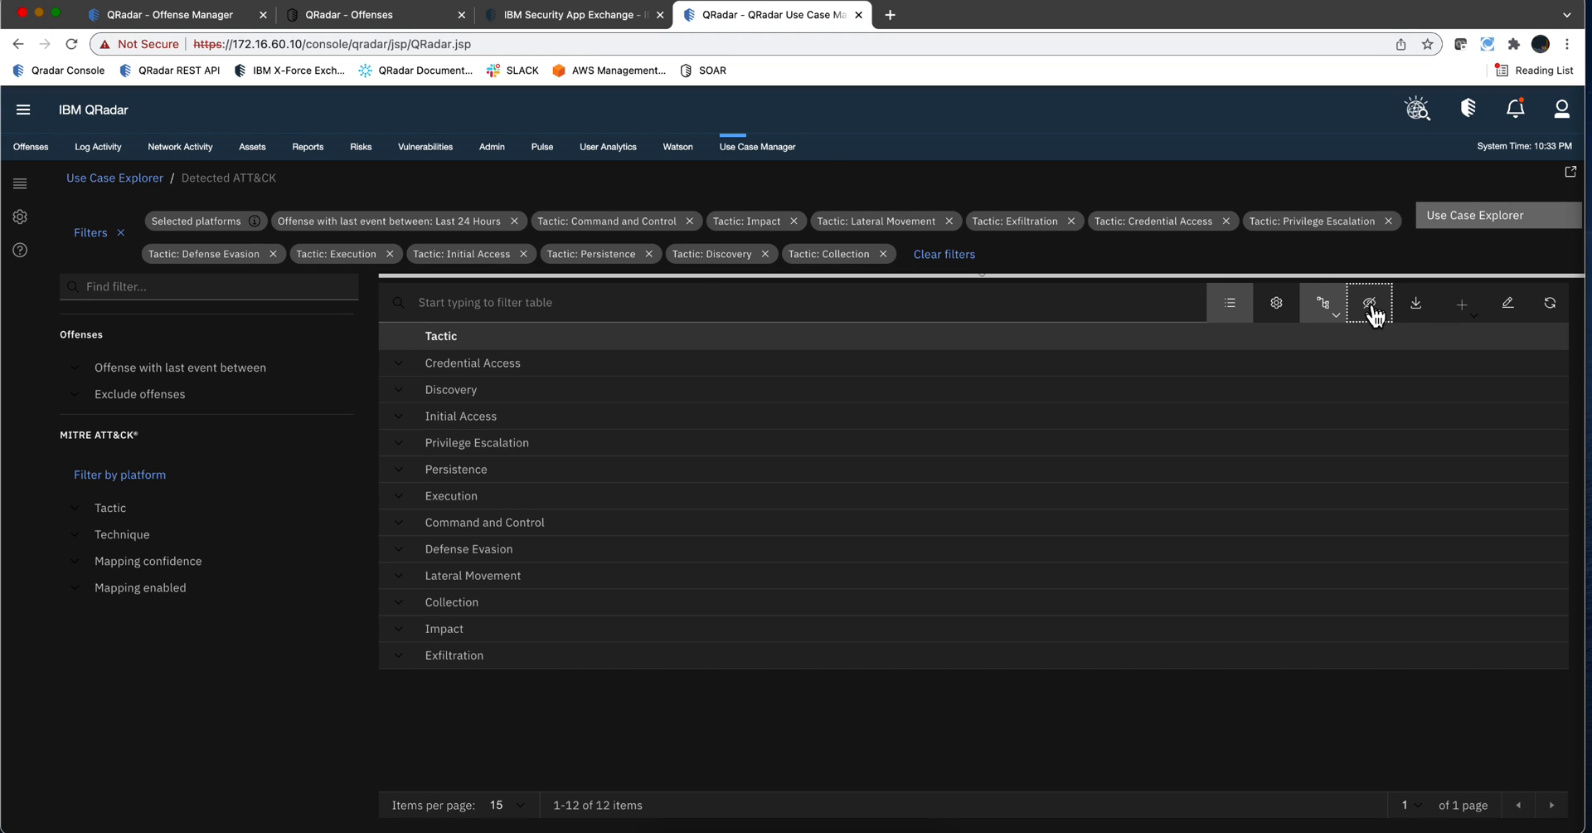
- Visualize detections as the red ATT&CK matrix and review all tactic columns (Execution 29, Defense Evasion 15, Discovery 15)
click(1369, 302)
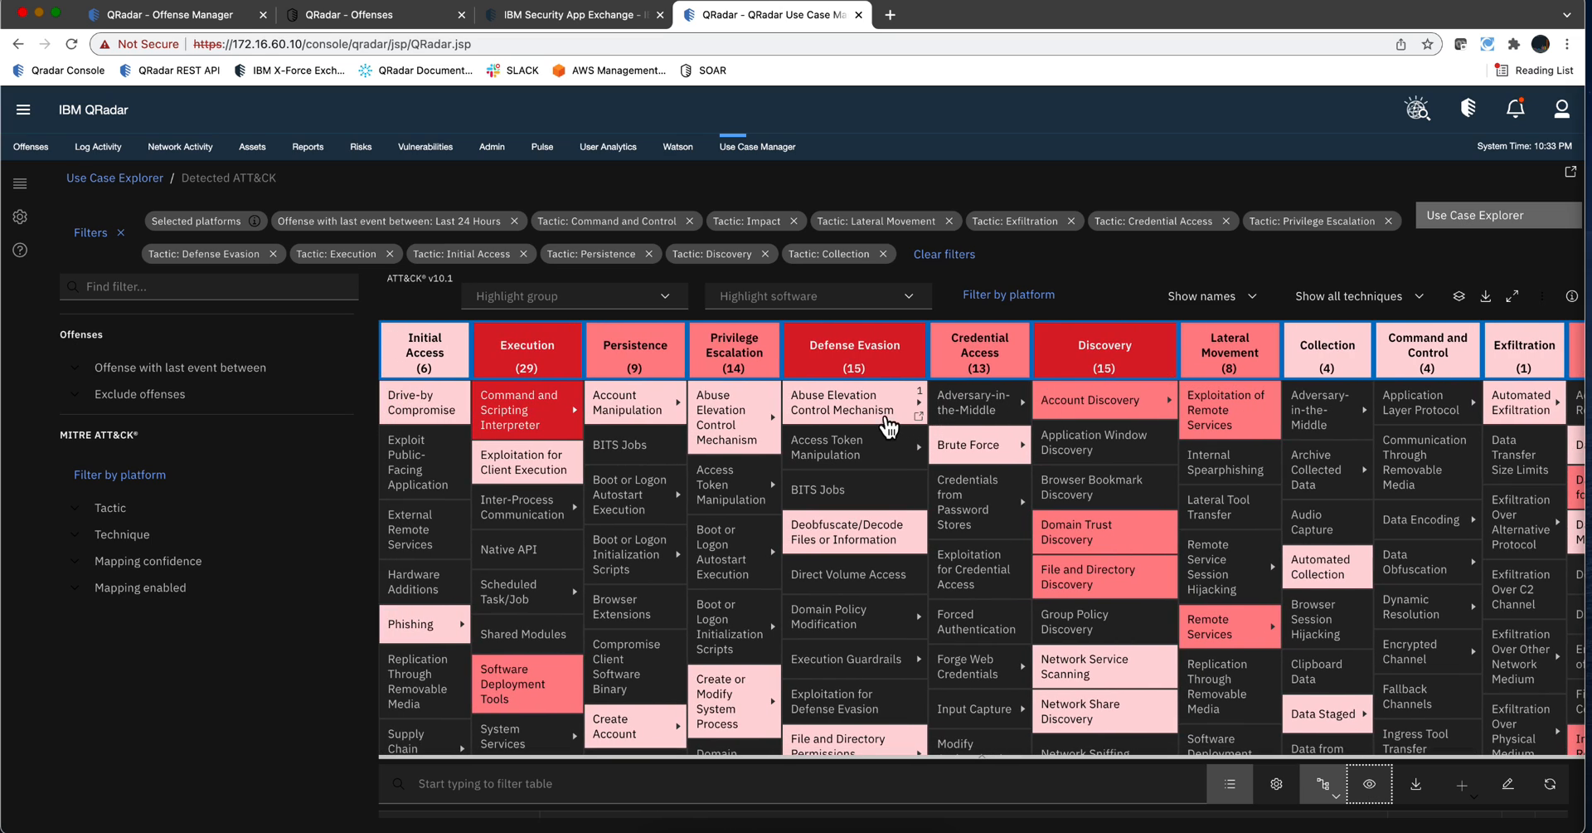
mouse_move(881, 416)
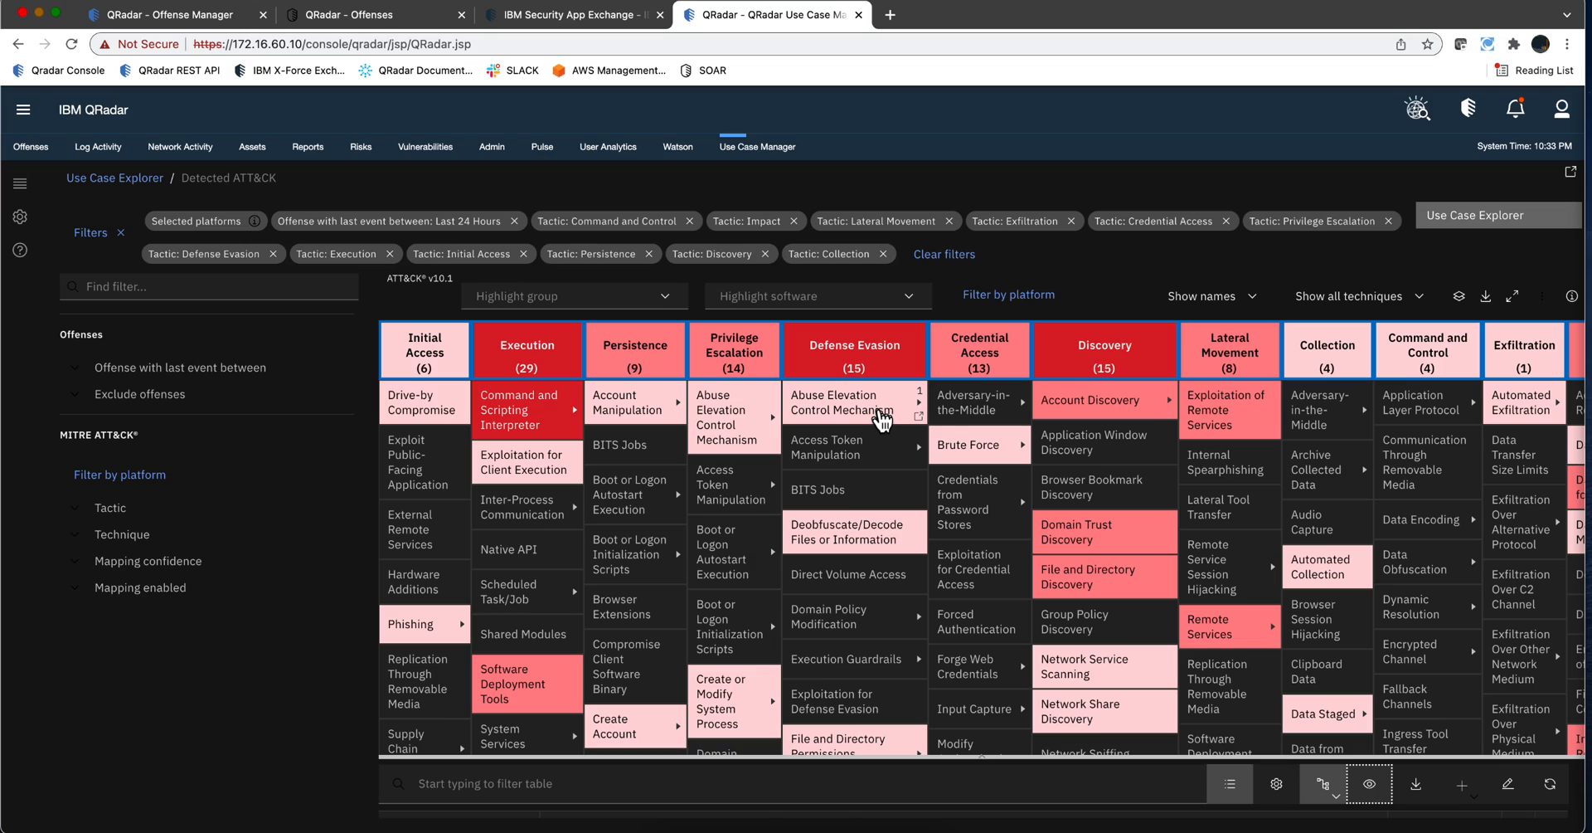
mouse_move(879, 407)
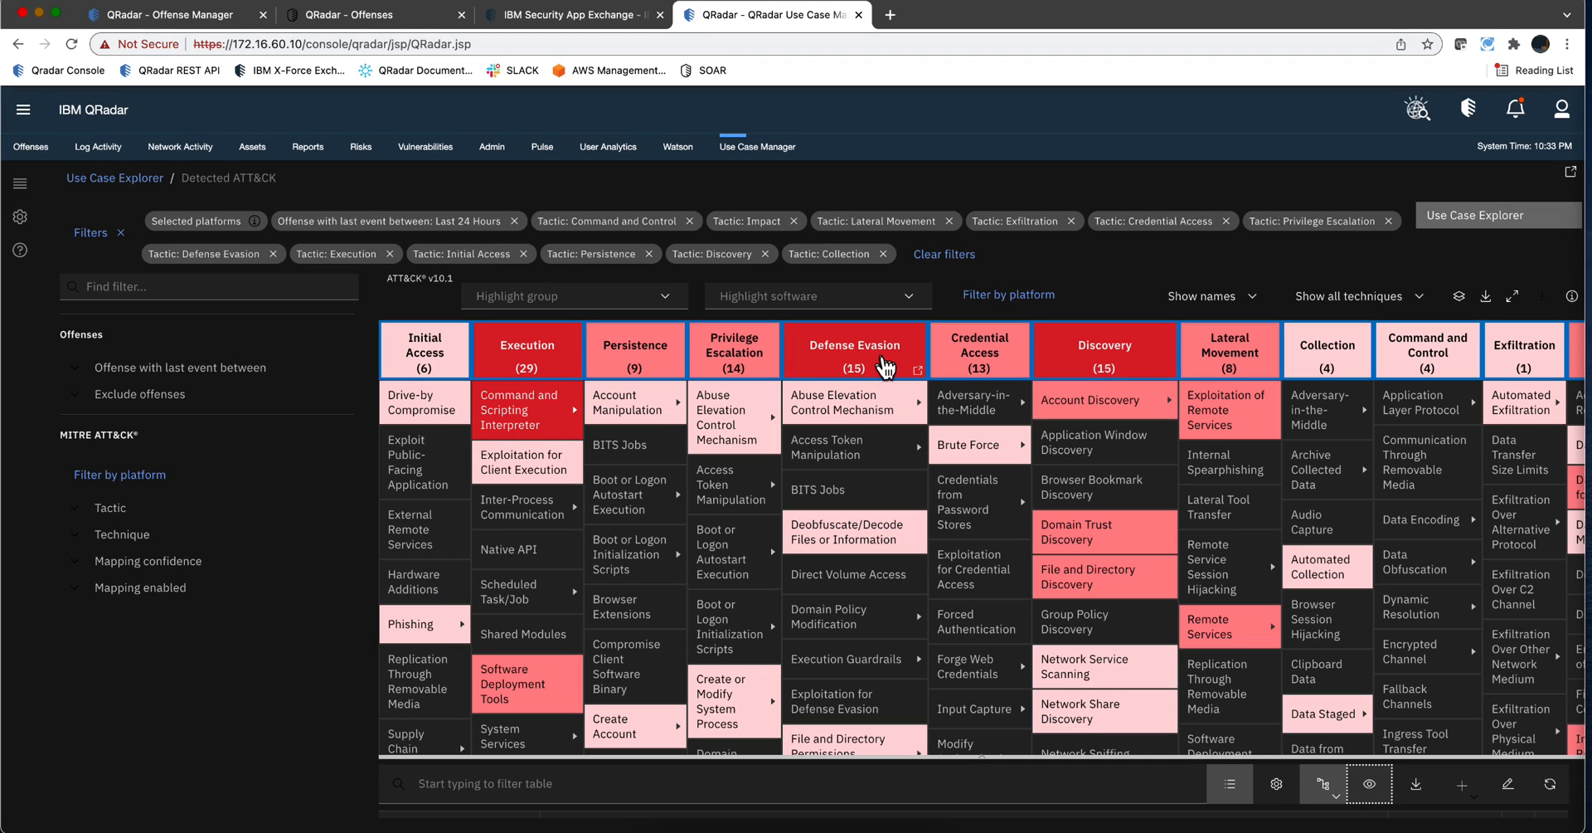
mouse_move(886, 373)
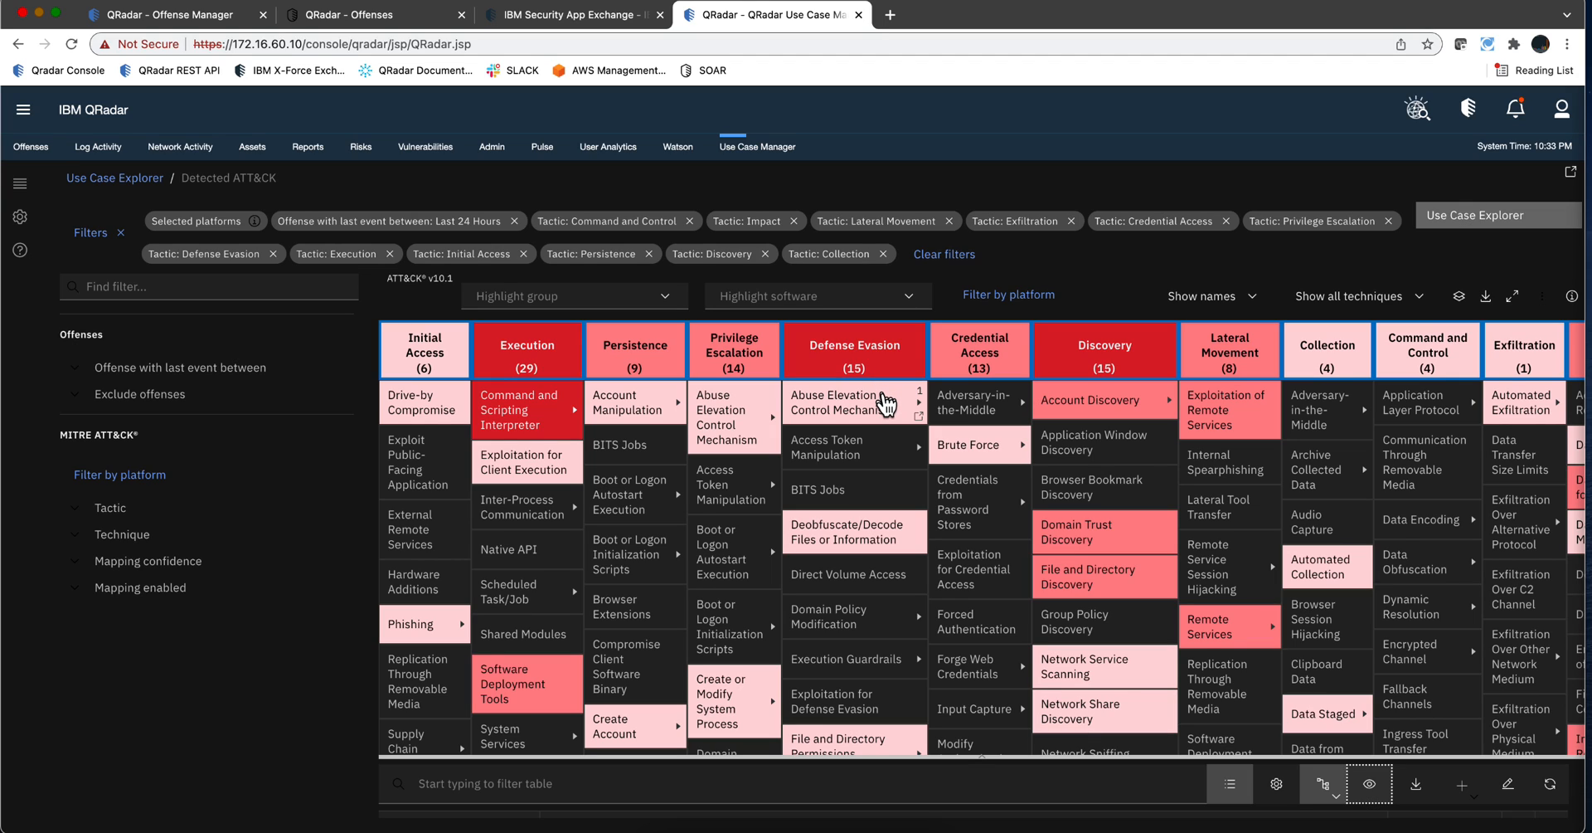
mouse_move(849, 463)
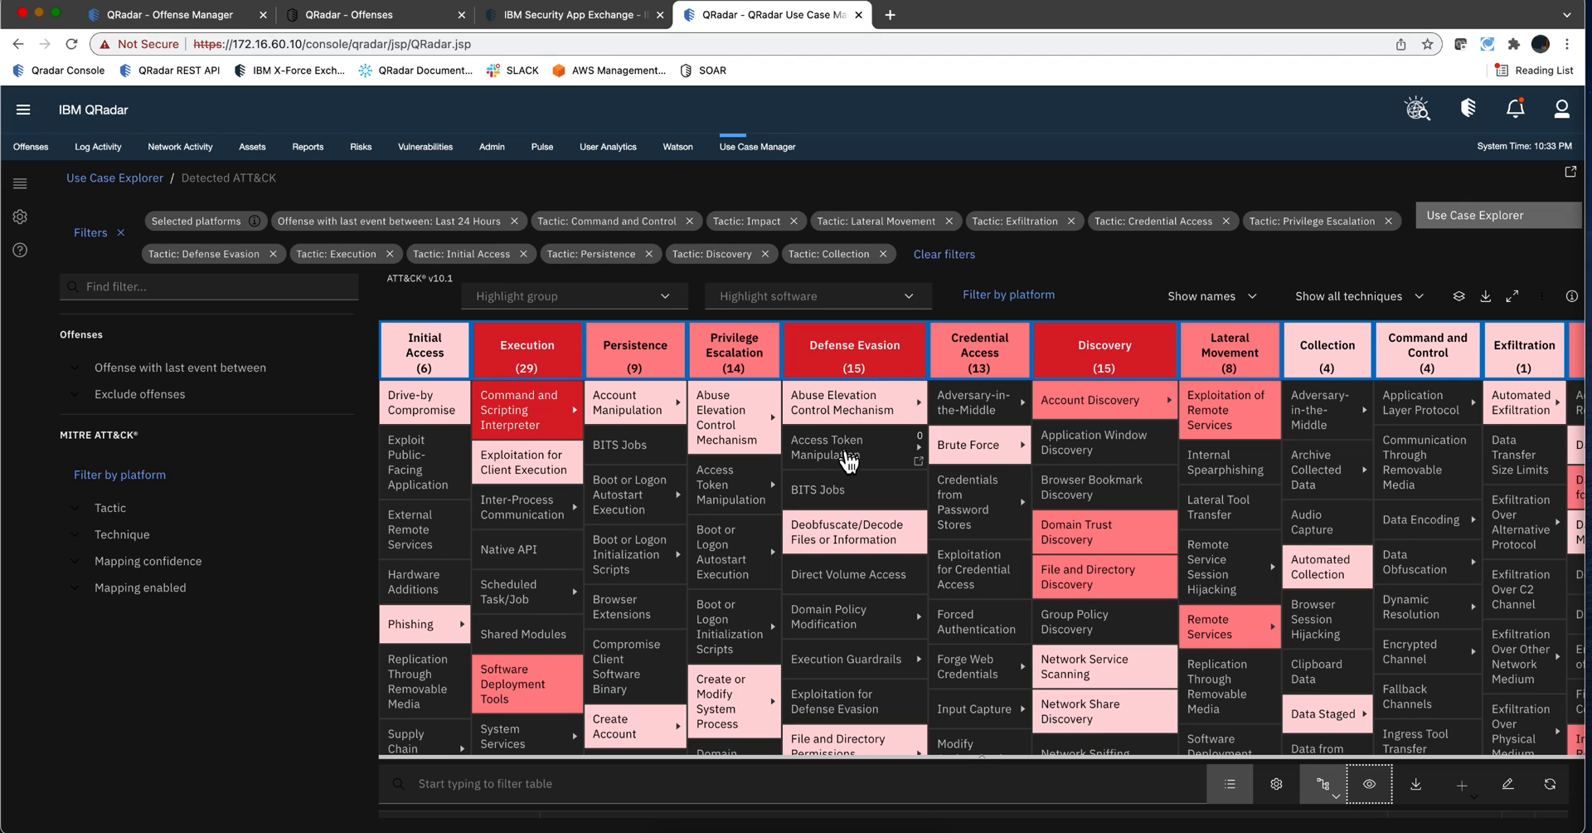
scroll(down, 3)
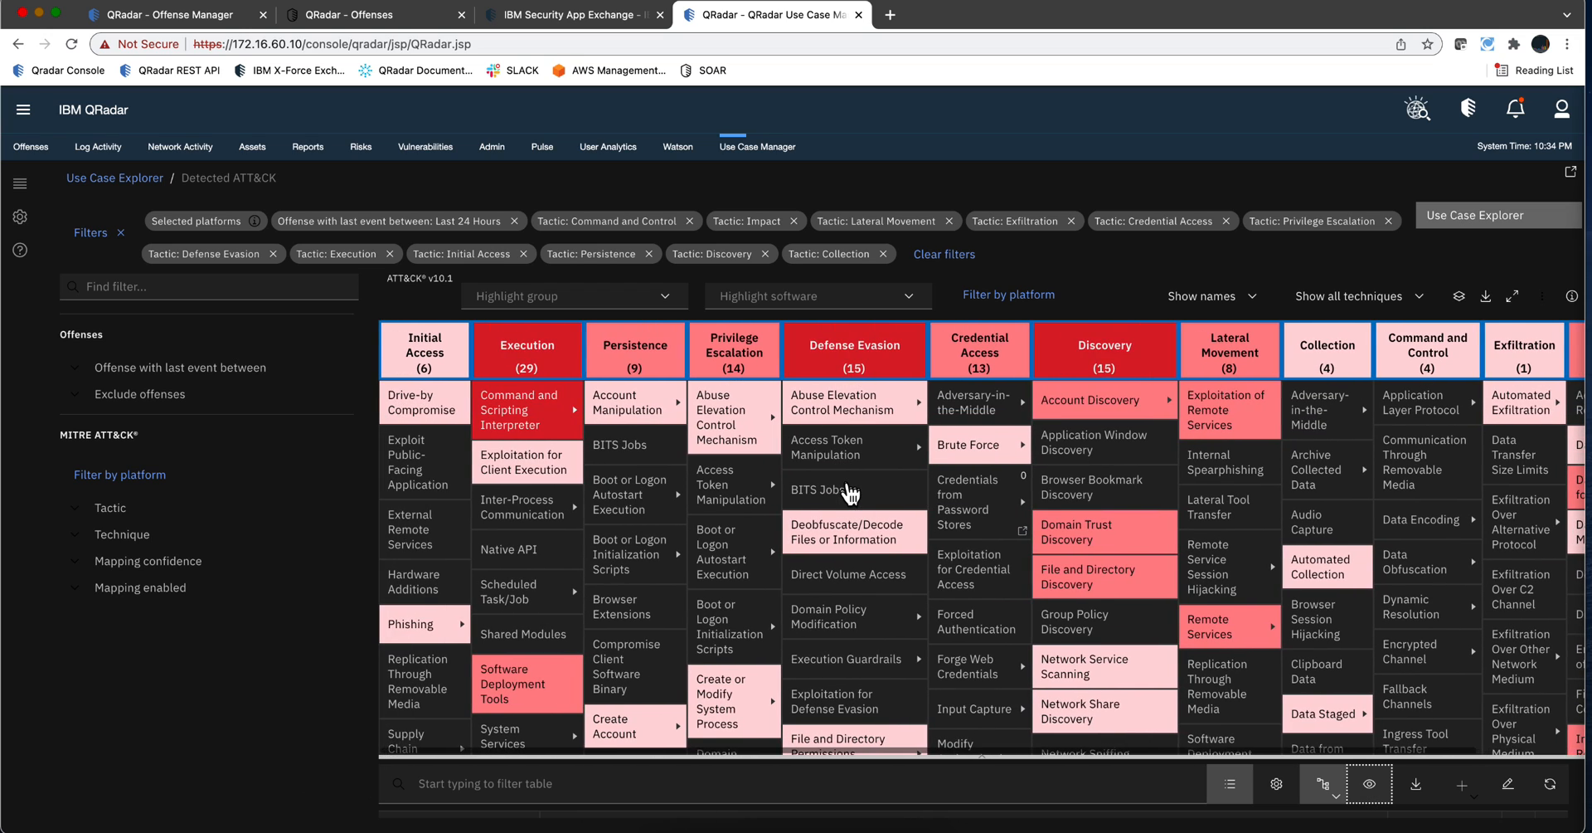
scroll(down, 3)
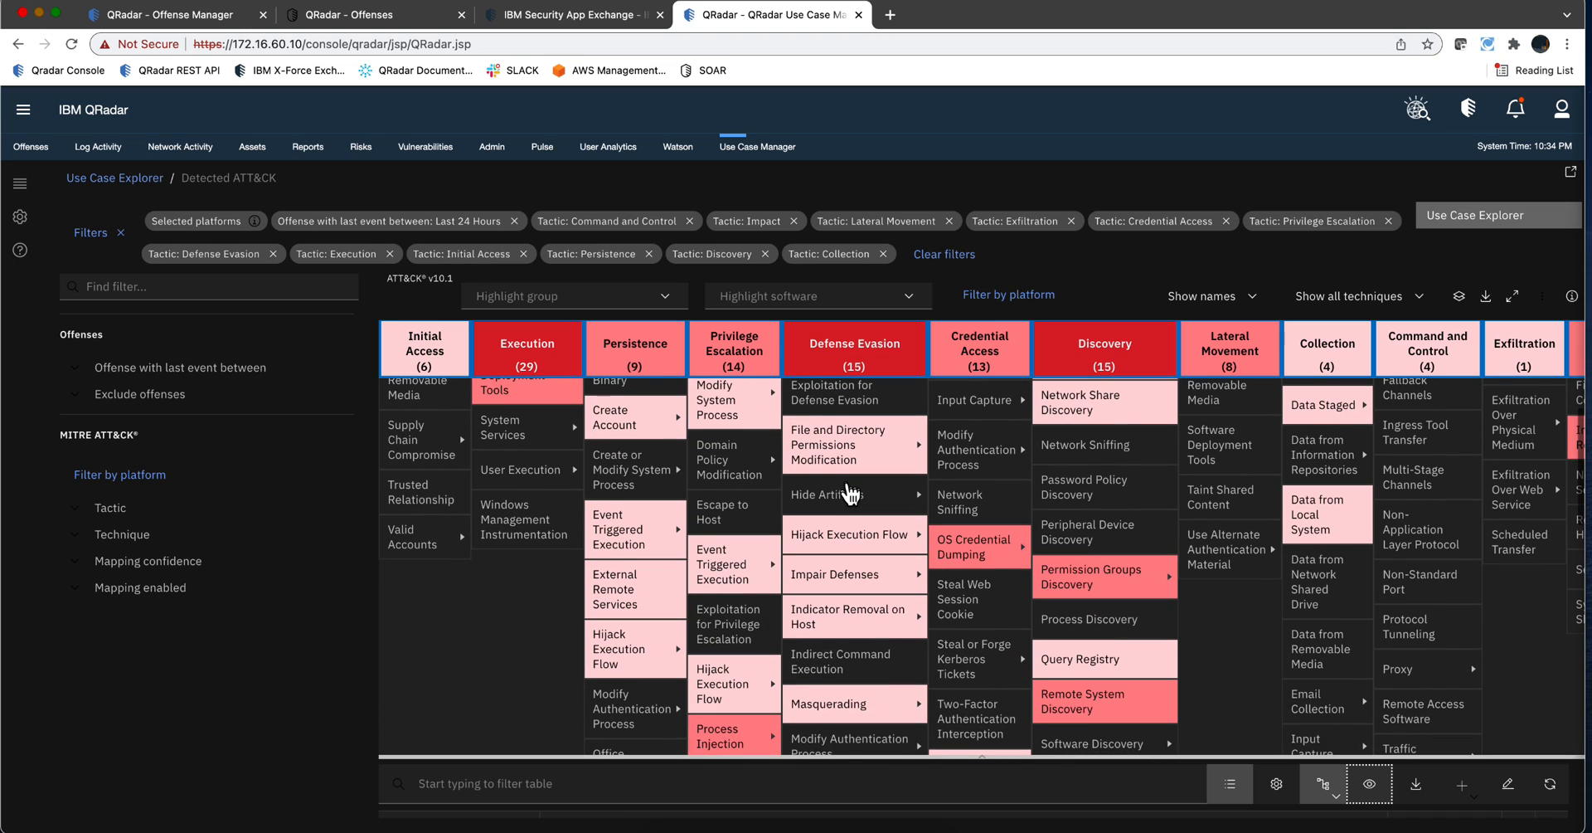
scroll(down, 3)
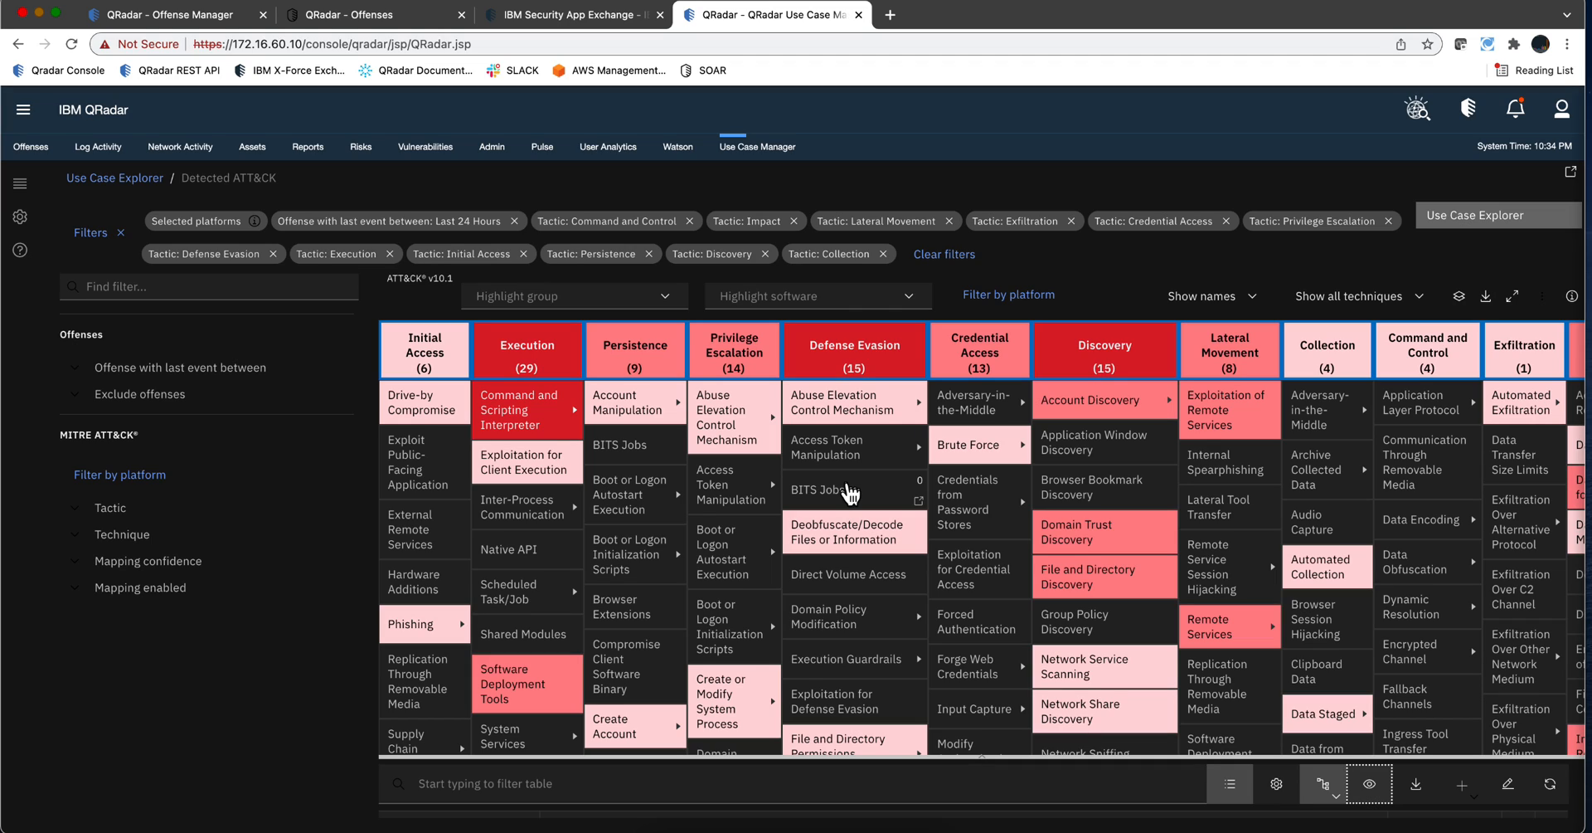
mouse_move(861, 506)
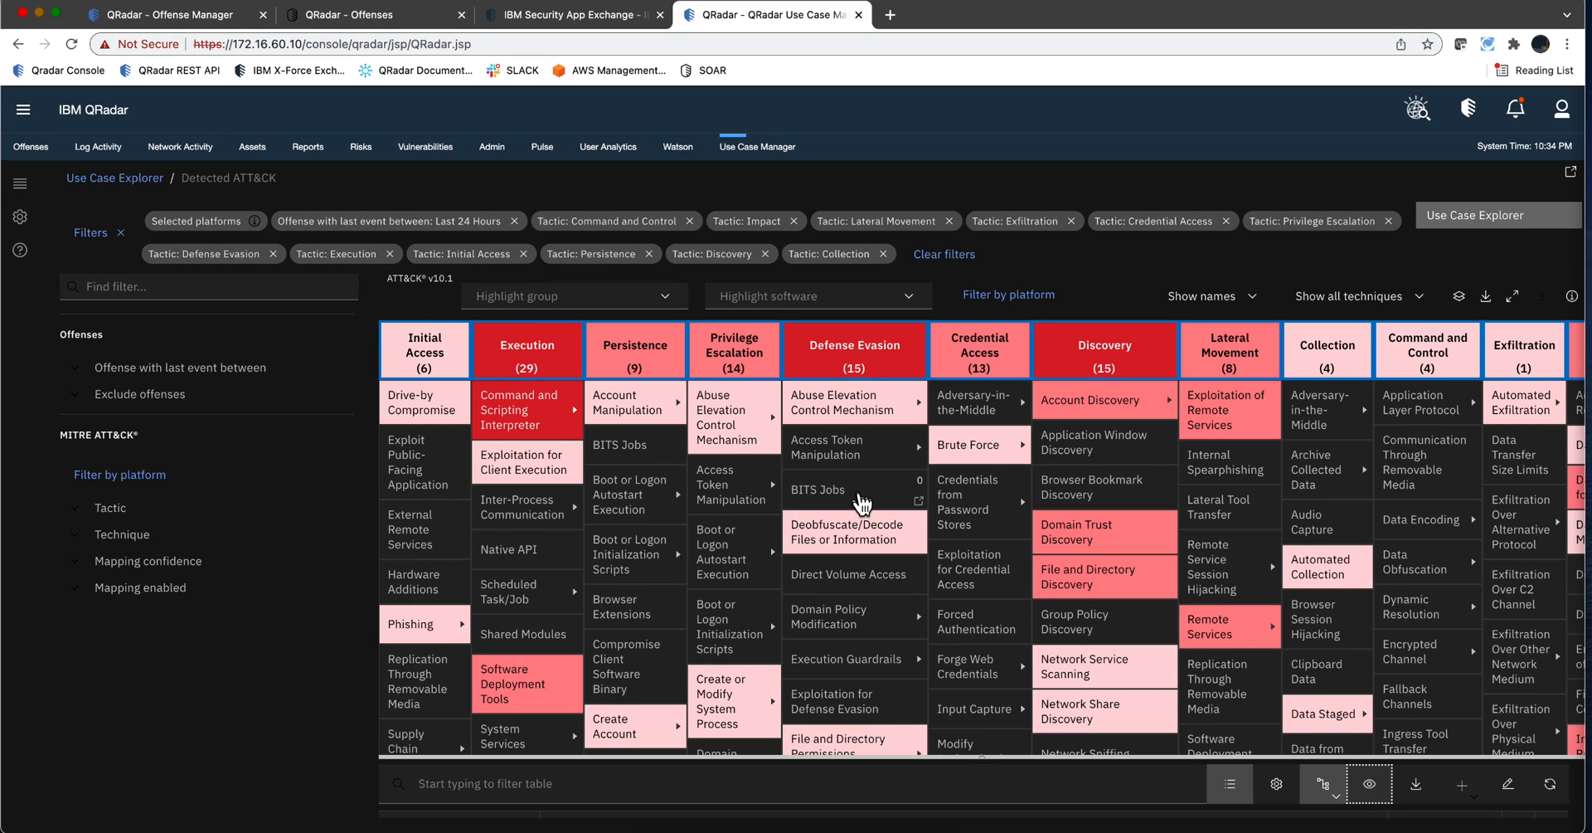
scroll(down, 3)
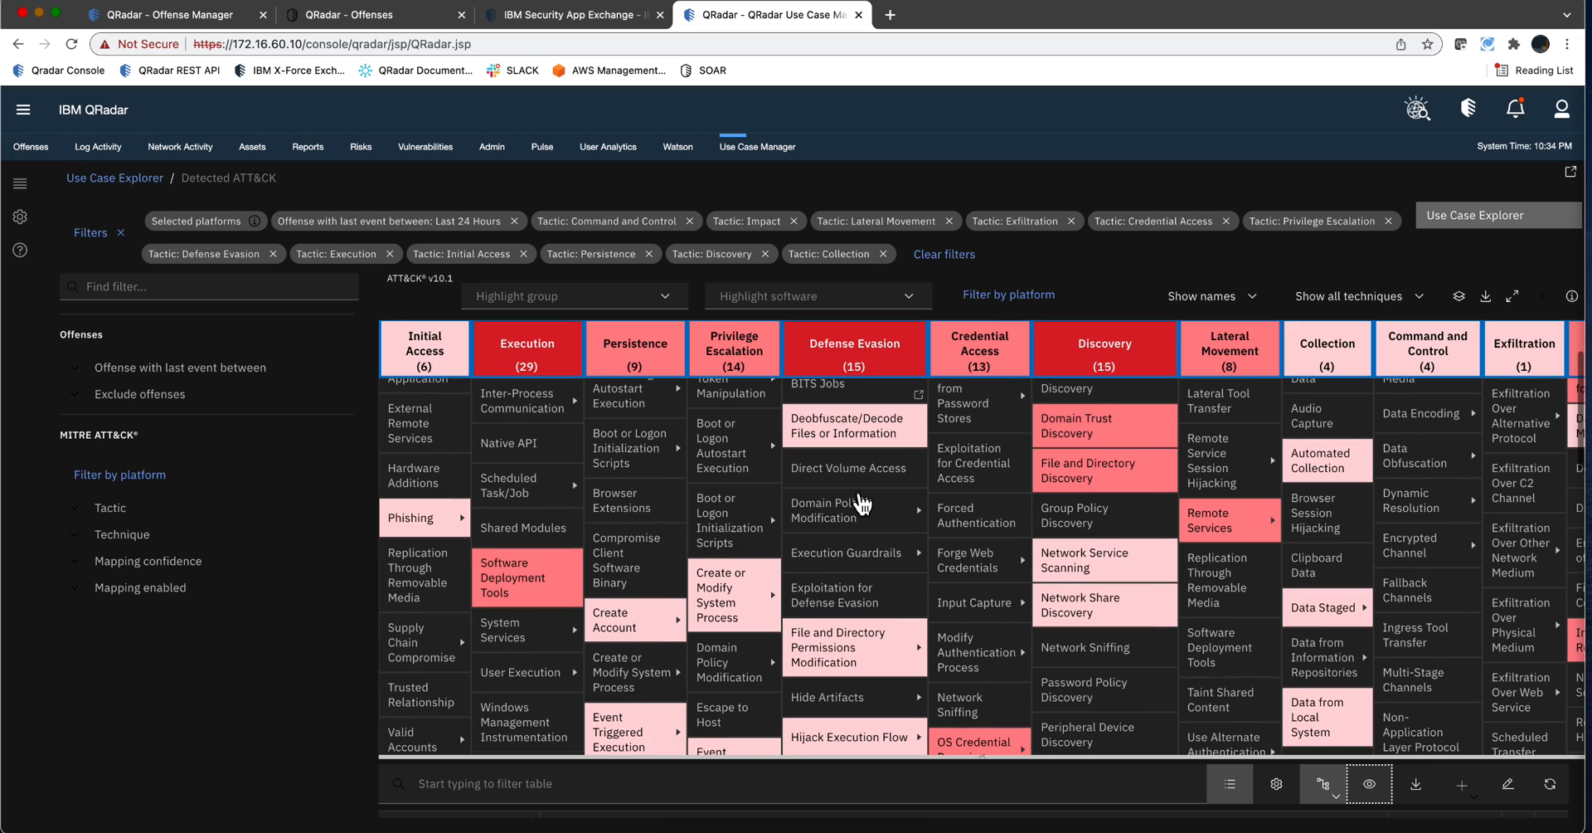
scroll(right, 3)
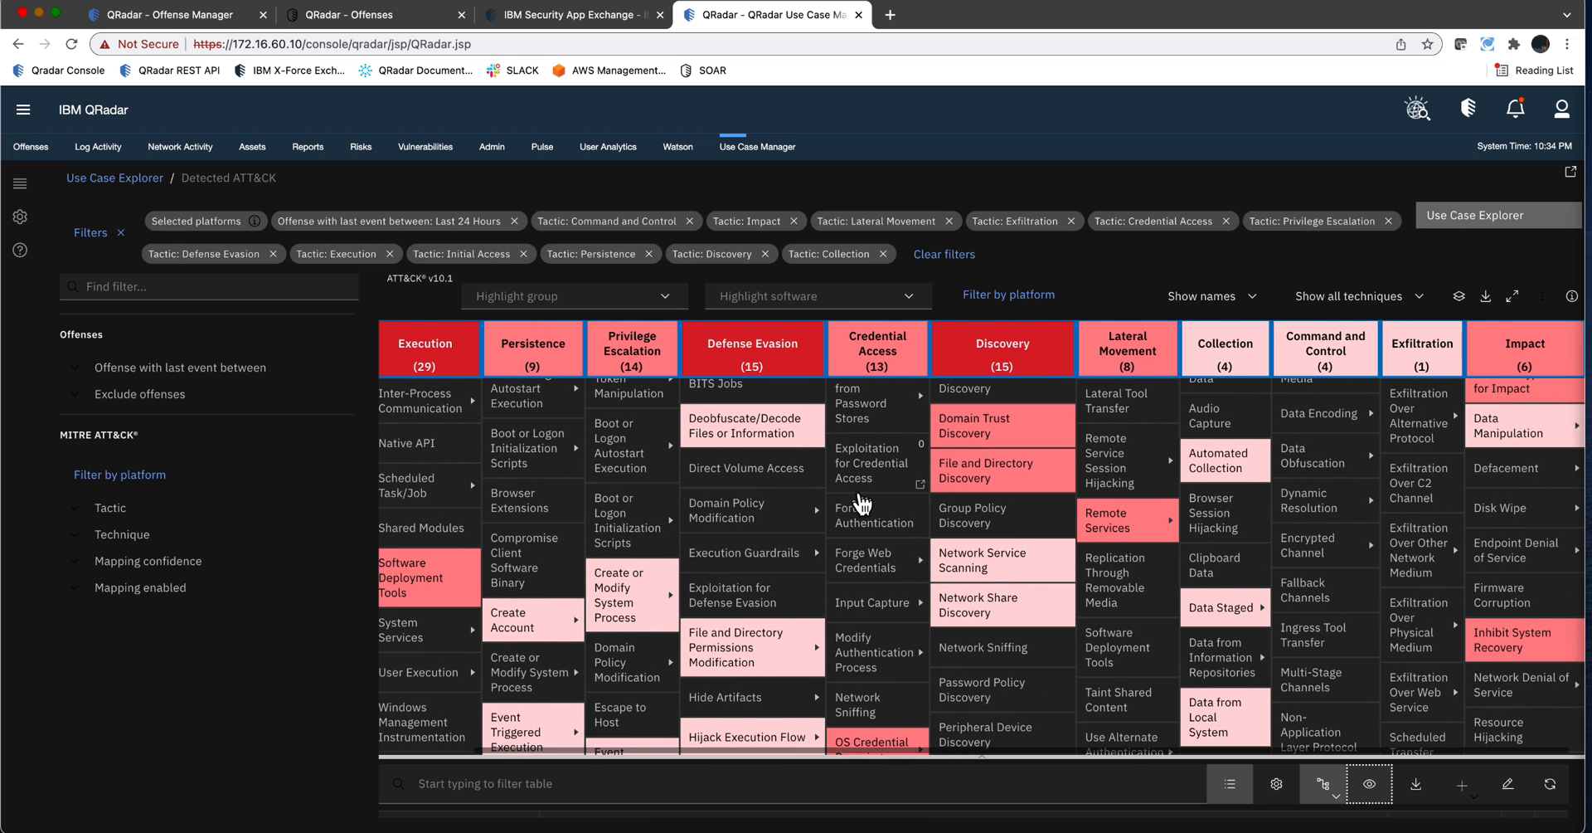
scroll(down, 3)
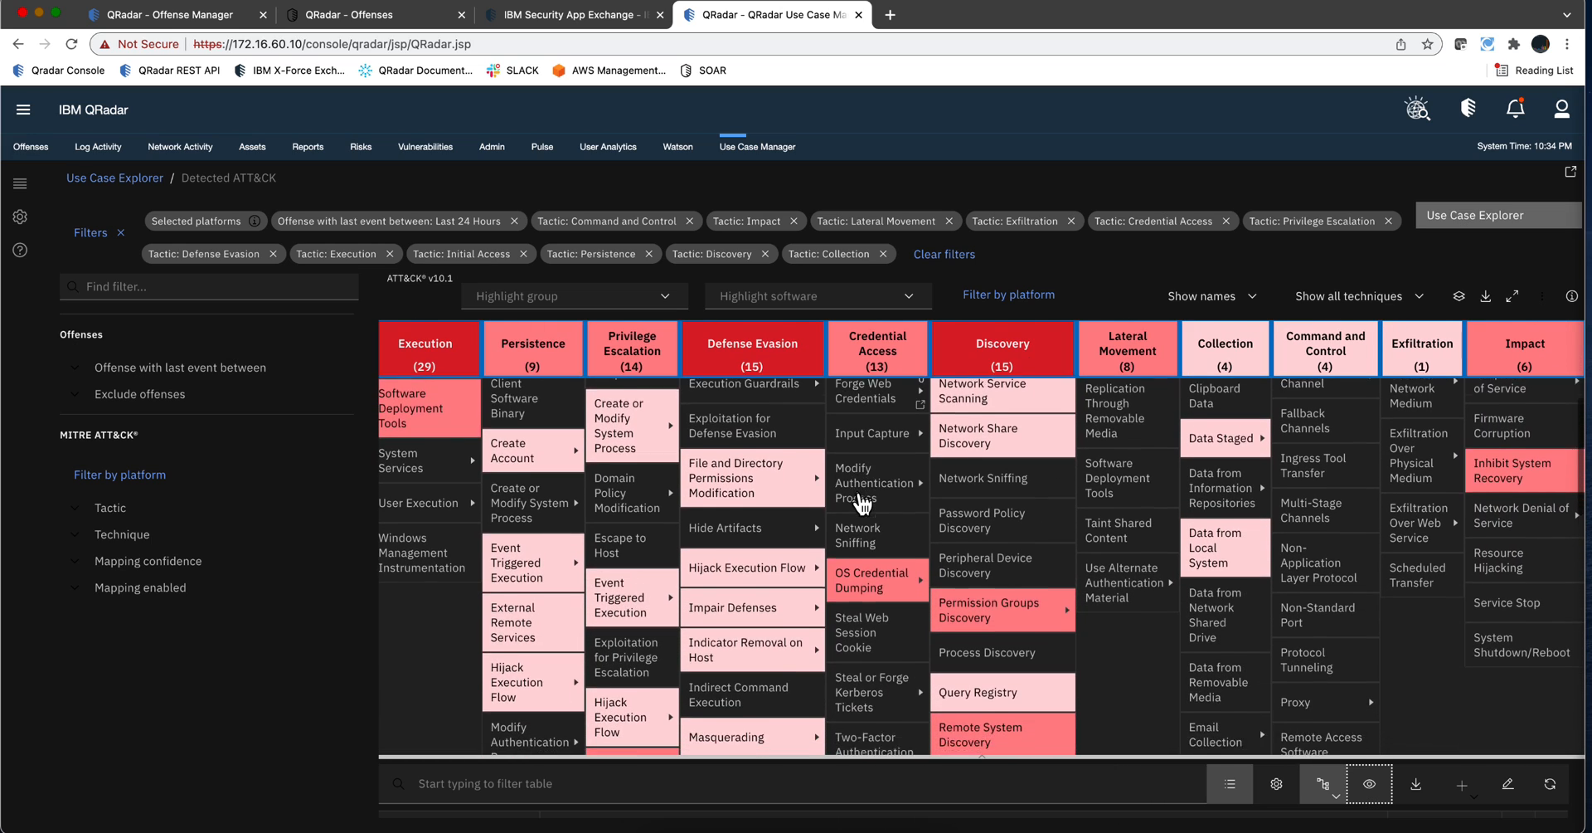
scroll(down, 3)
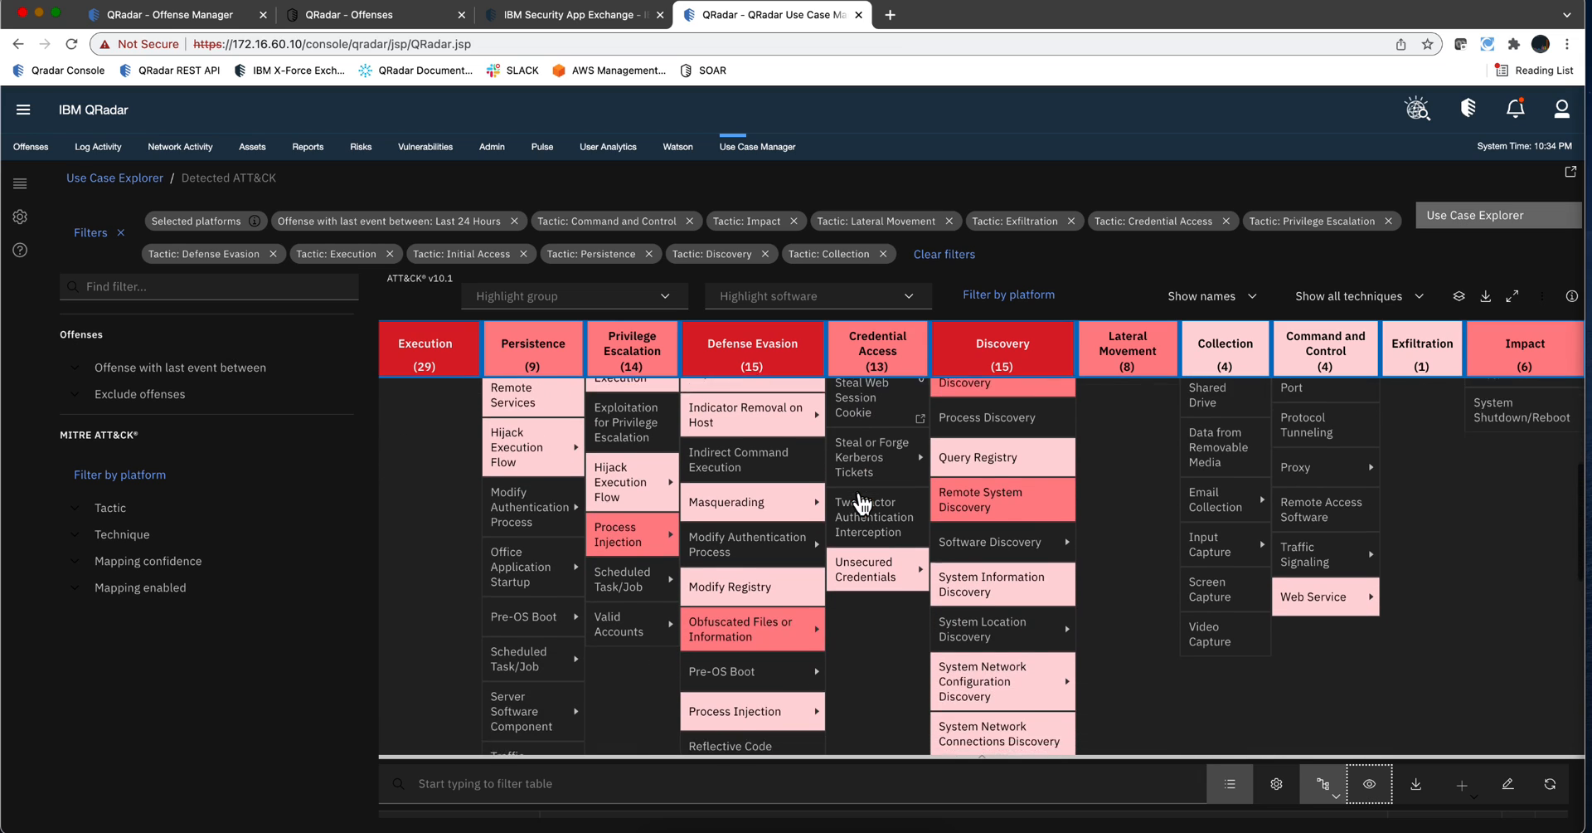
scroll(down, 3)
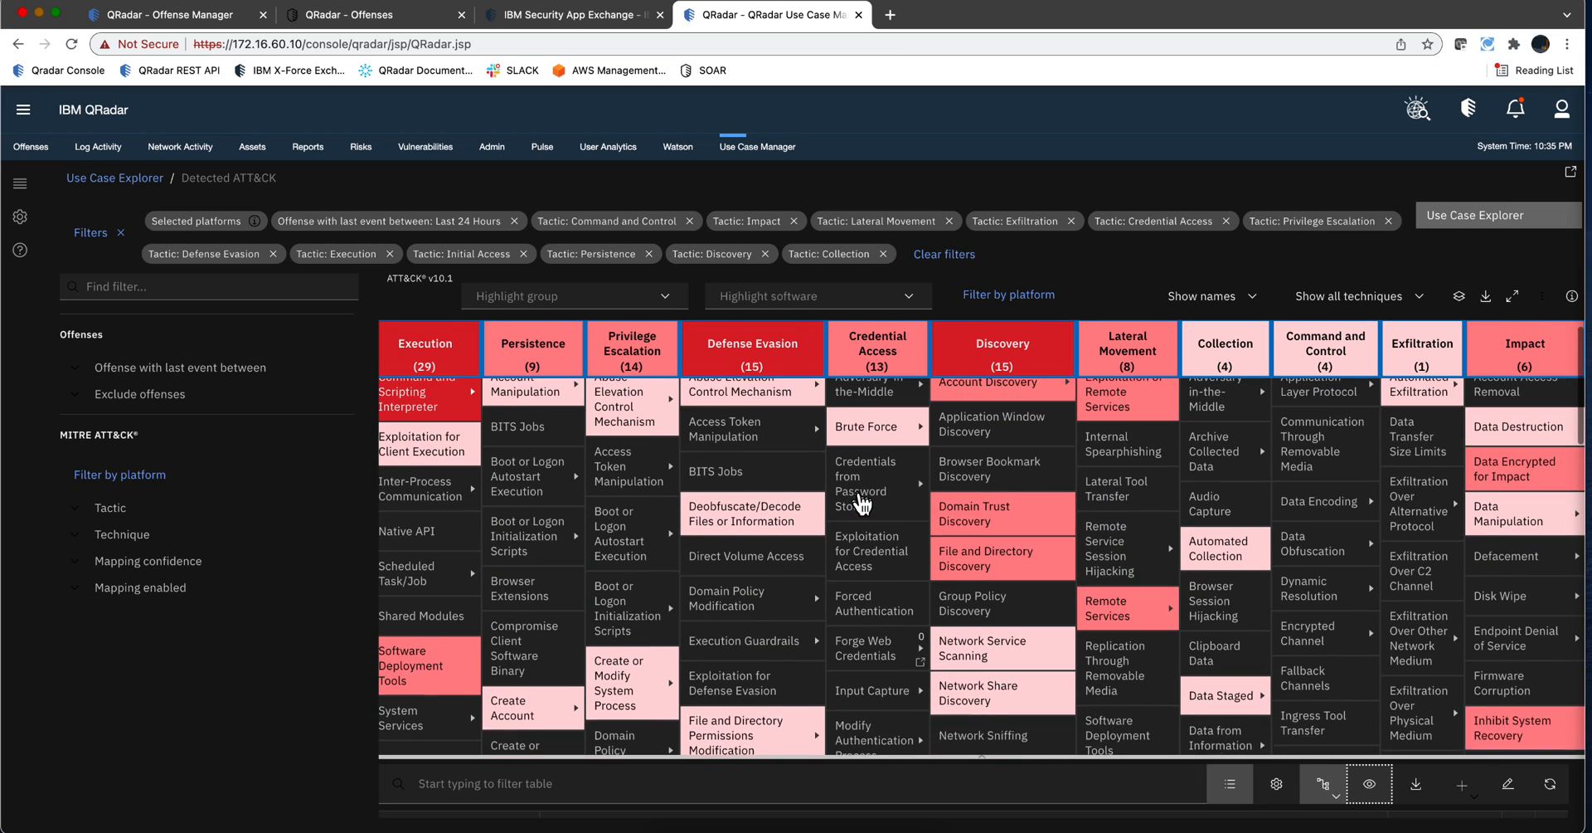